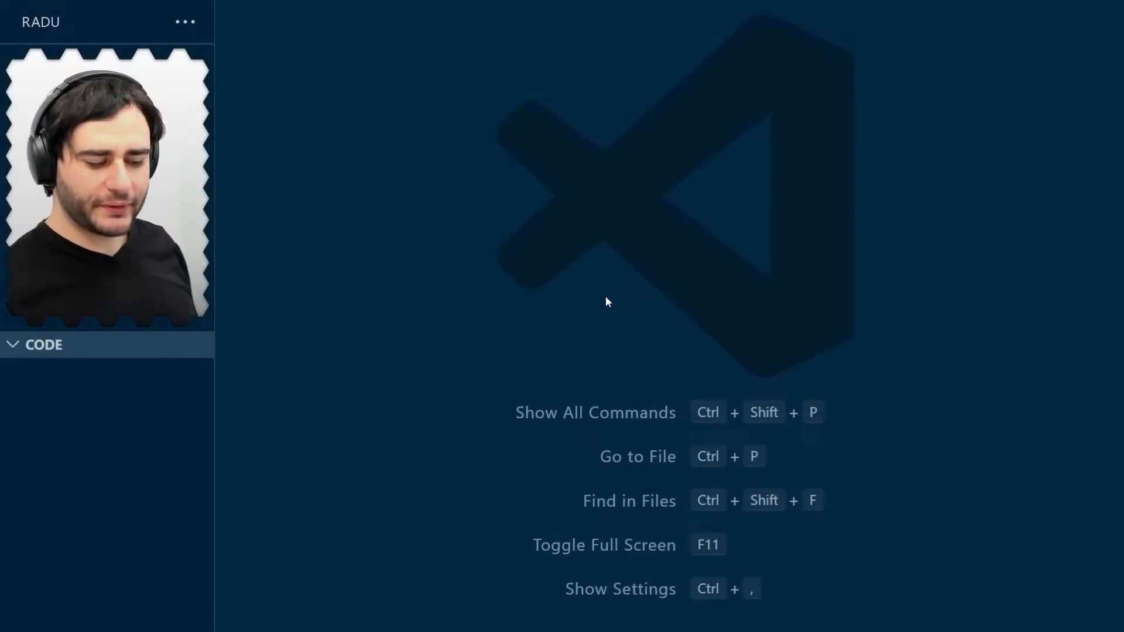
pyautogui.moveTo(555, 274)
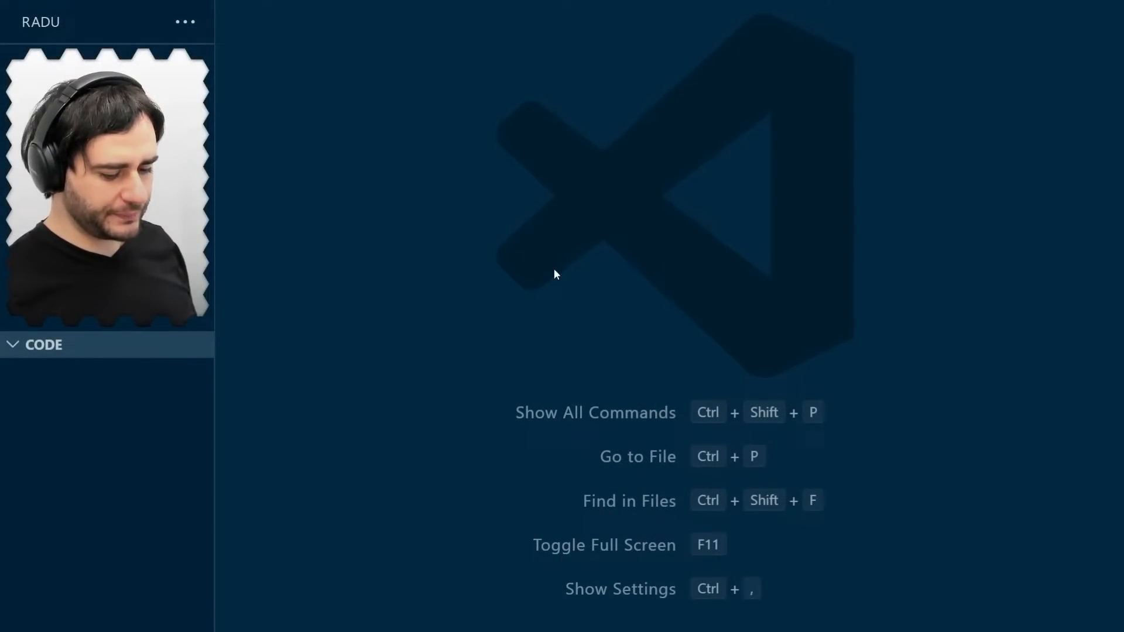
pyautogui.moveTo(105, 362)
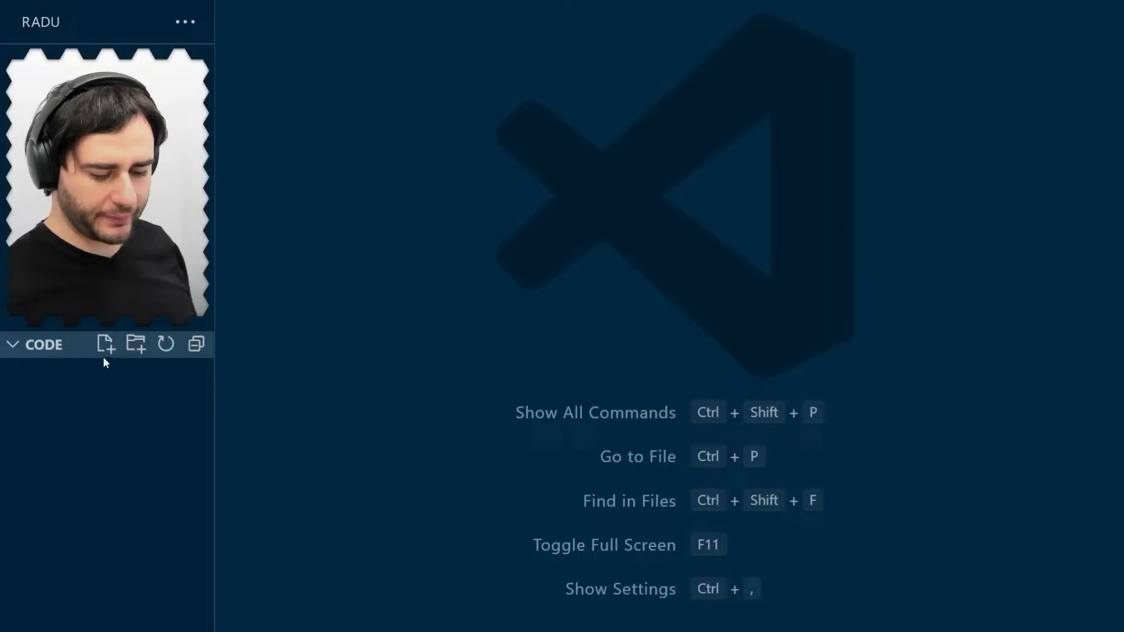
# Step: Create a new empty file named index.html in the CODE folder
pyautogui.click(105, 344)
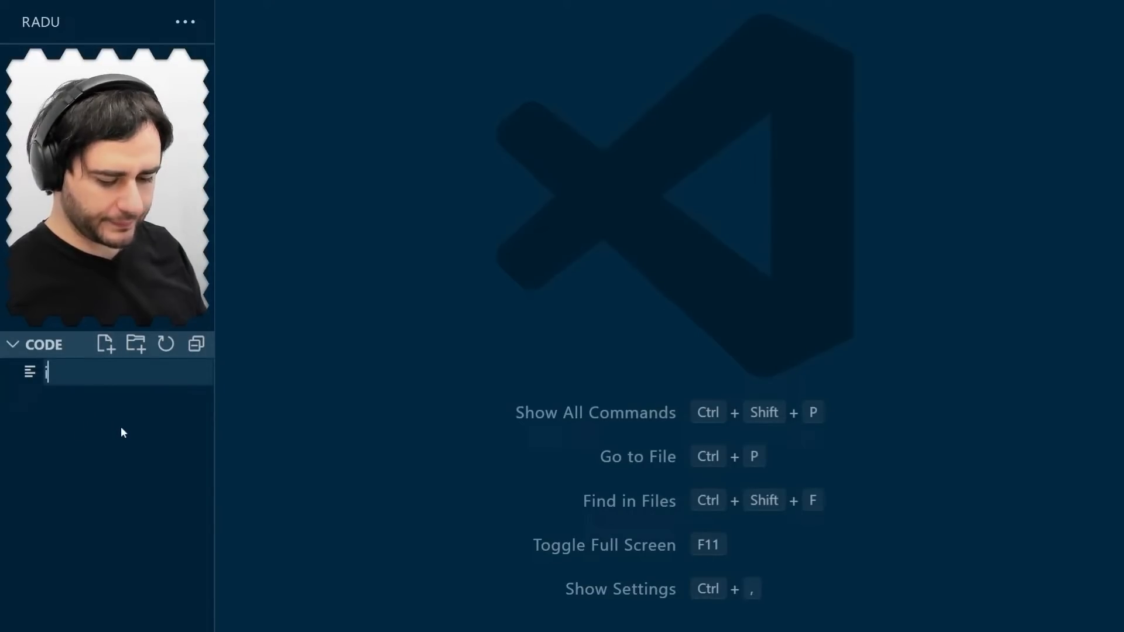
pyautogui.write('index.htm')
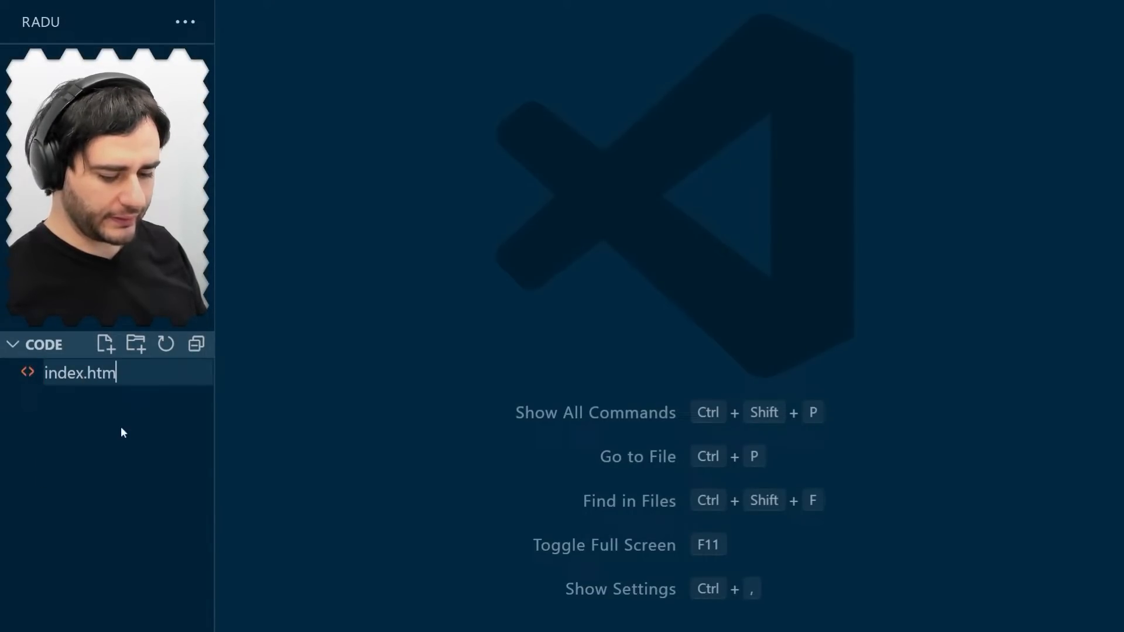
pyautogui.press('Enter')
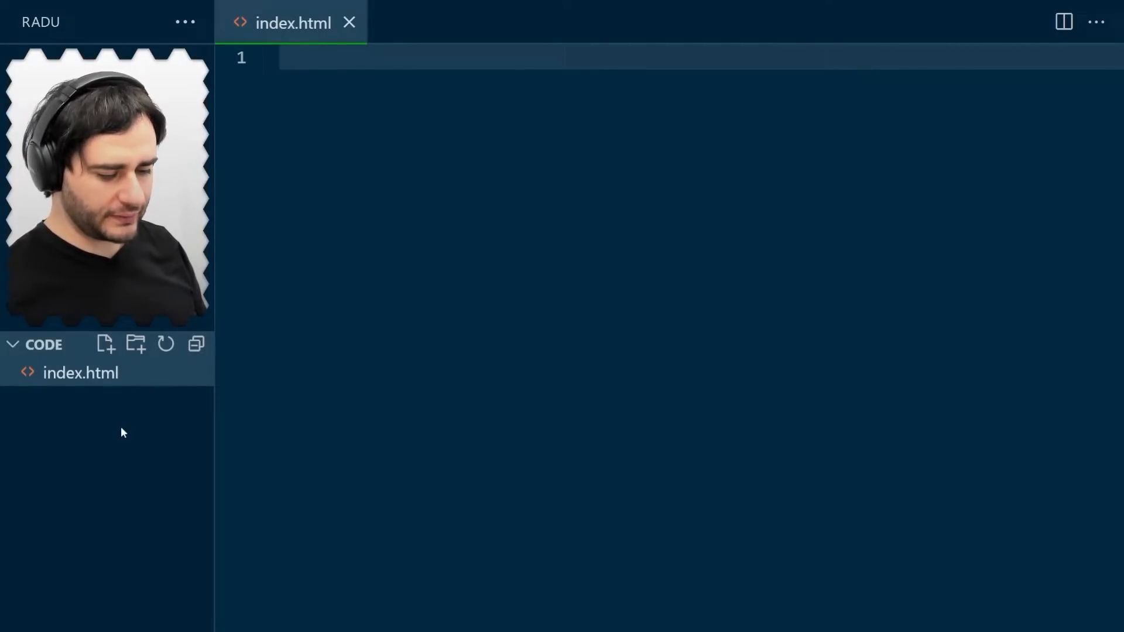
# Step: Write the doctype, html and head skeleton with the title NearFar
pyautogui.write('<!DO')
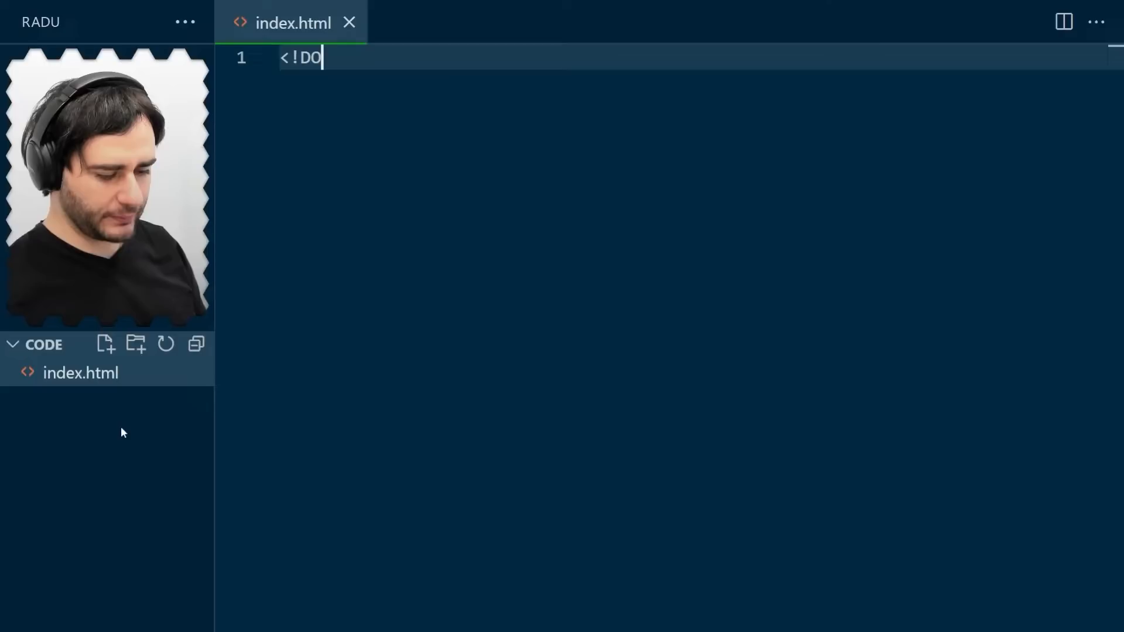
pyautogui.write('CTYPE html>')
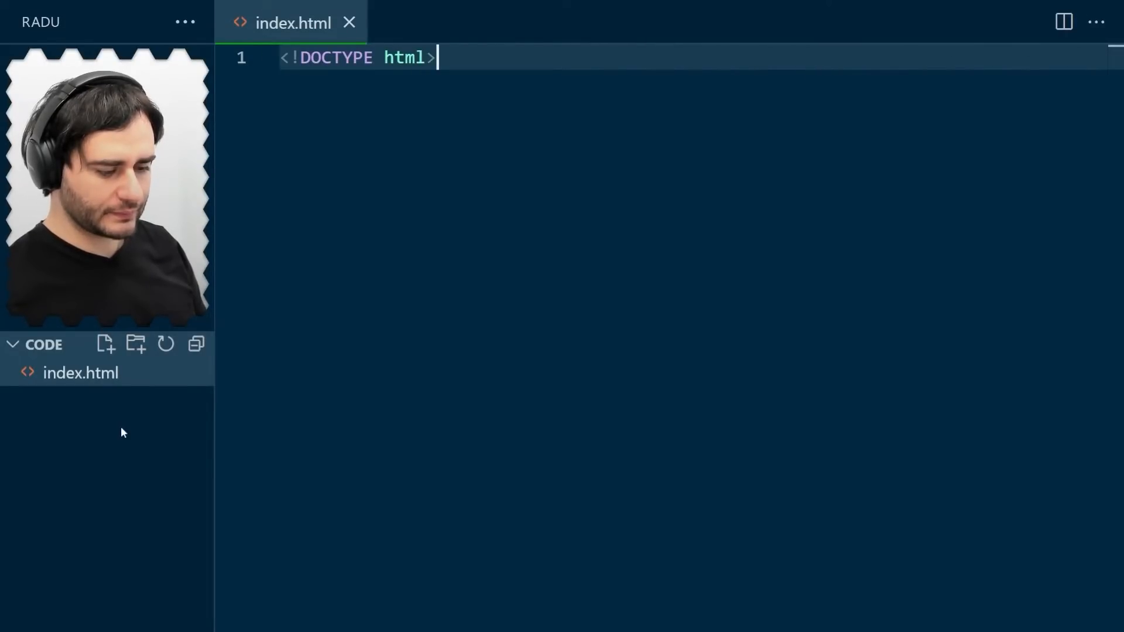
pyautogui.write('<html>')
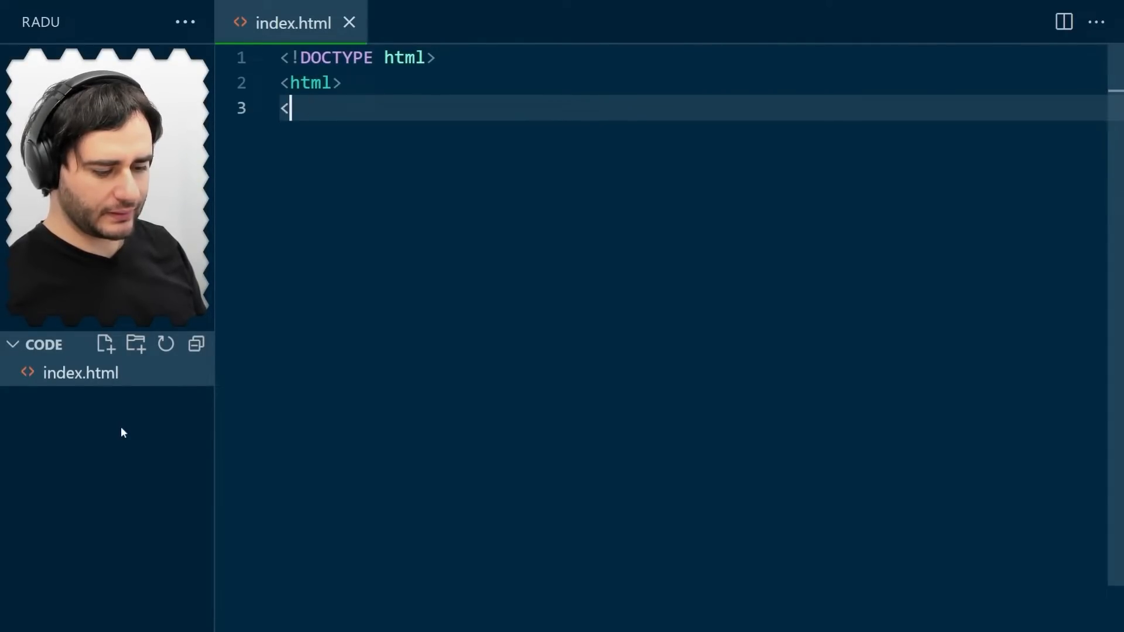
pyautogui.write('/html>')
pyautogui.write('<')
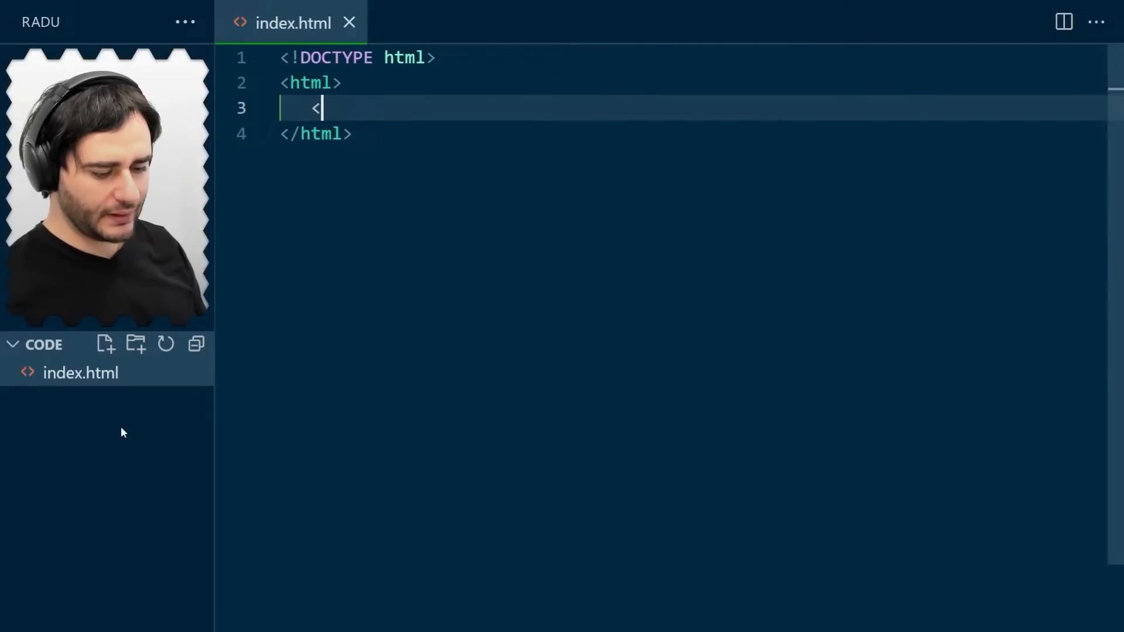
pyautogui.write('head>')
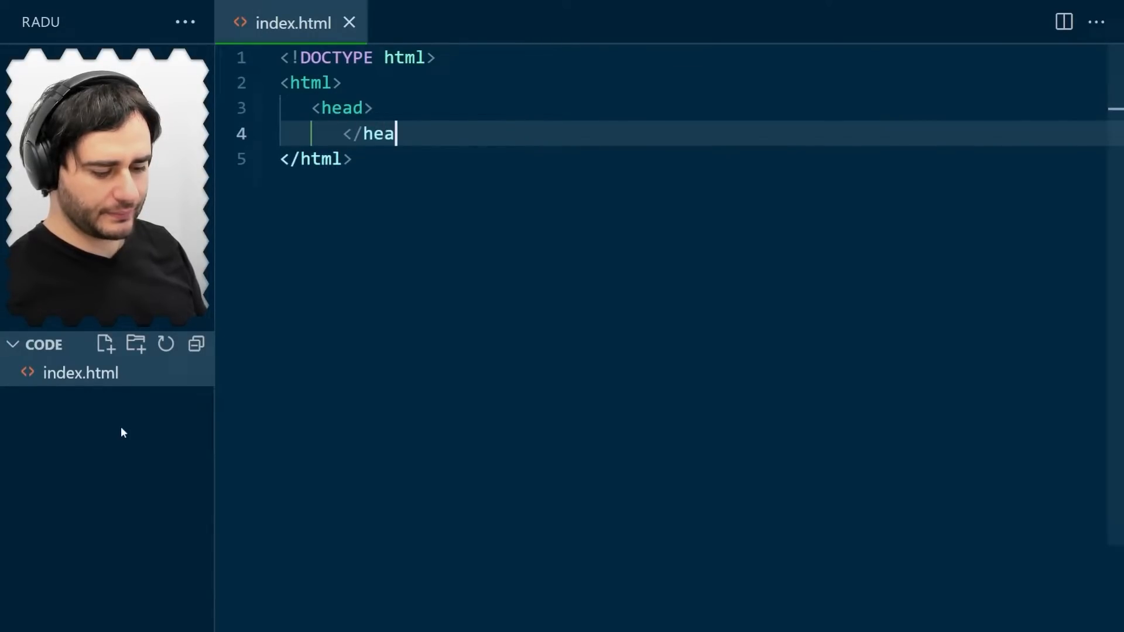
pyautogui.write('d>')
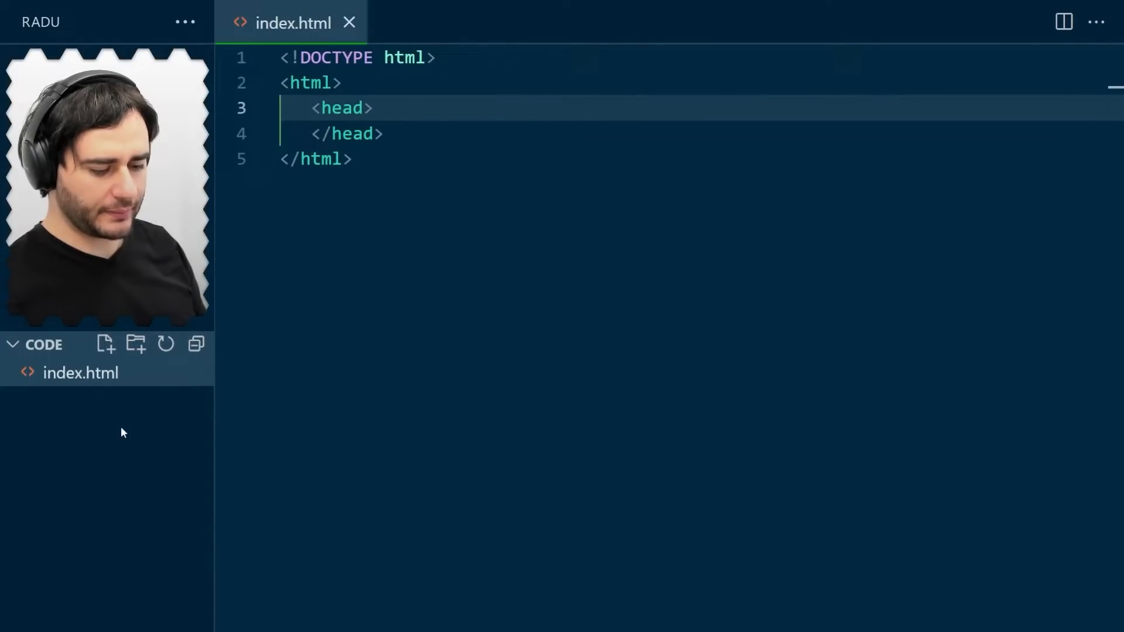
pyautogui.write('<title>NearFar</title>')
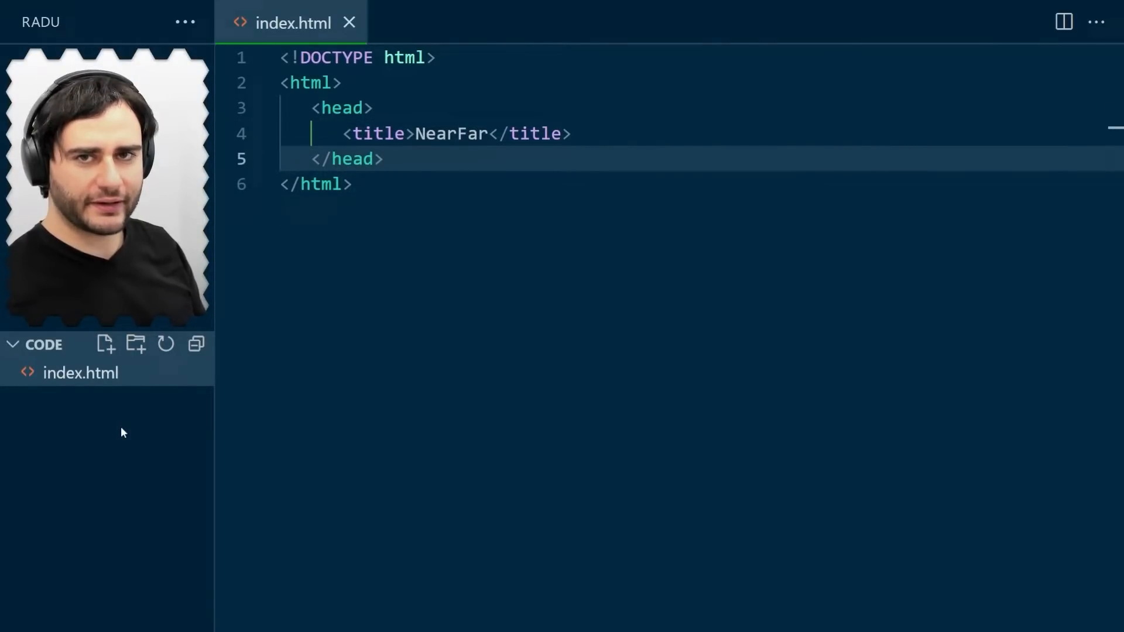
pyautogui.press('Enter')
pyautogui.write('</')
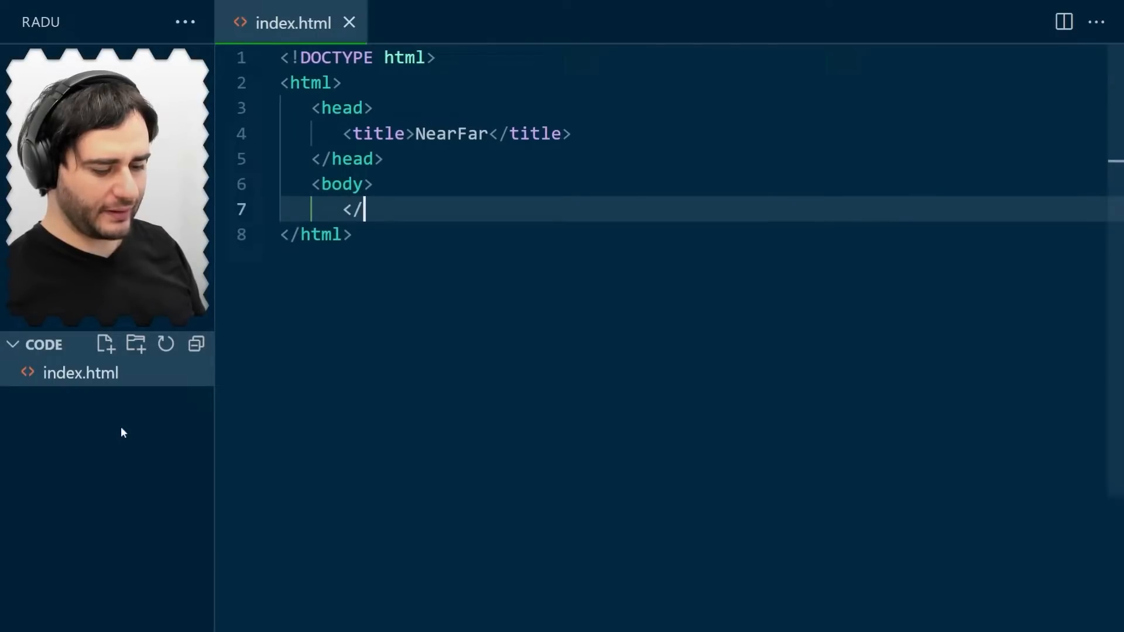
# Step: Add a body containing two divs reading NEAR and FAR
pyautogui.write('body>')
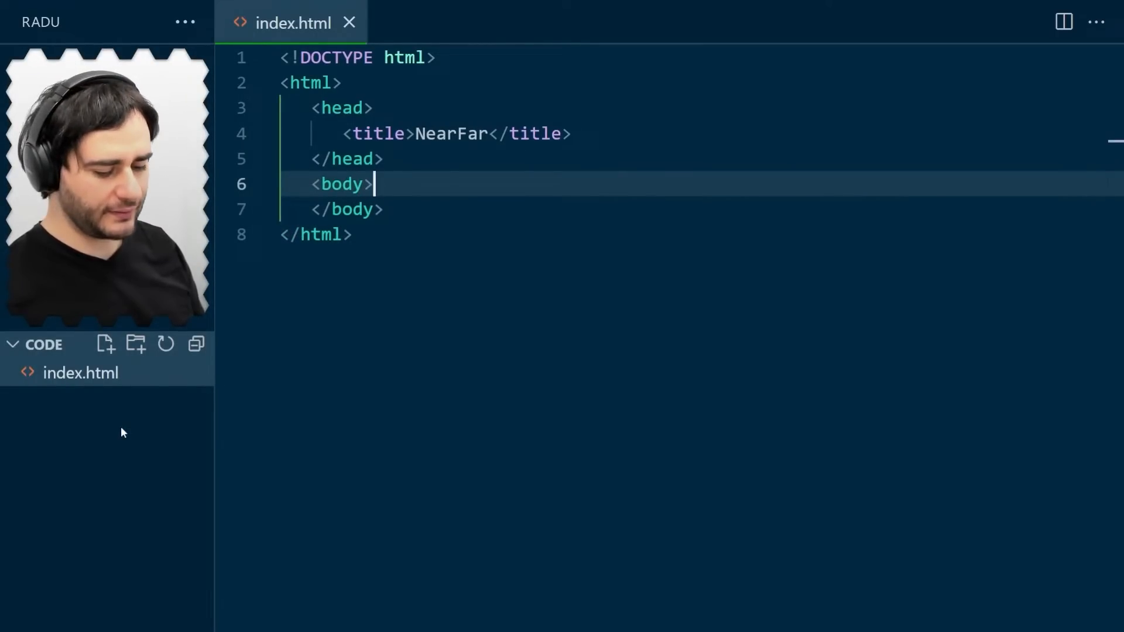
pyautogui.write('<div>NE')
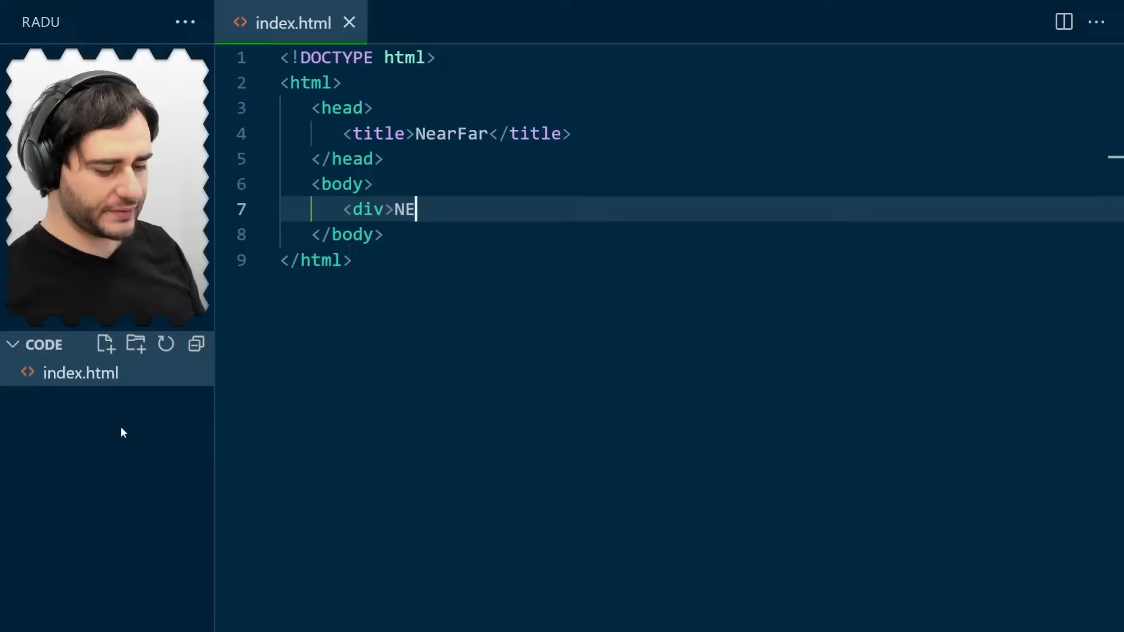
pyautogui.write('AR</div')
pyautogui.write('<div')
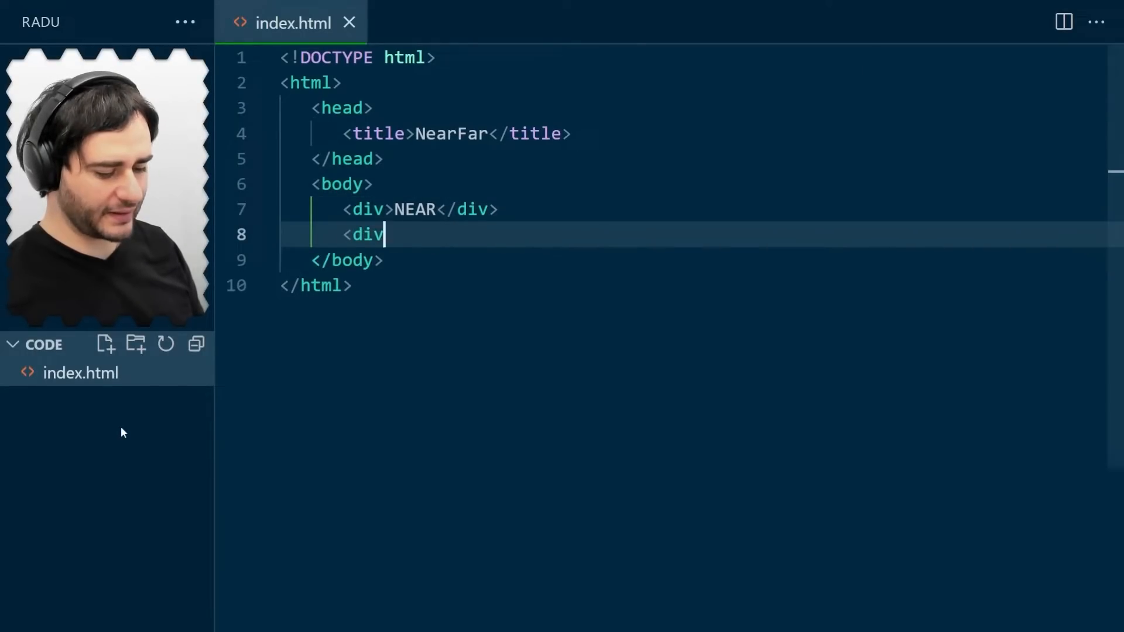
pyautogui.write('>FAR</div>')
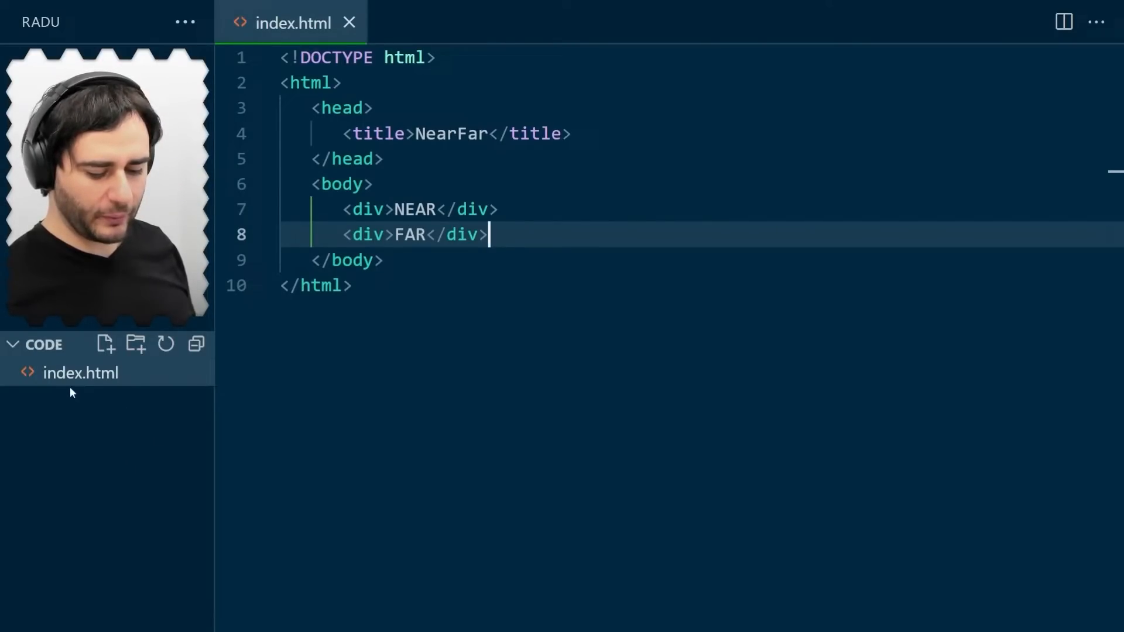
pyautogui.moveTo(82, 422)
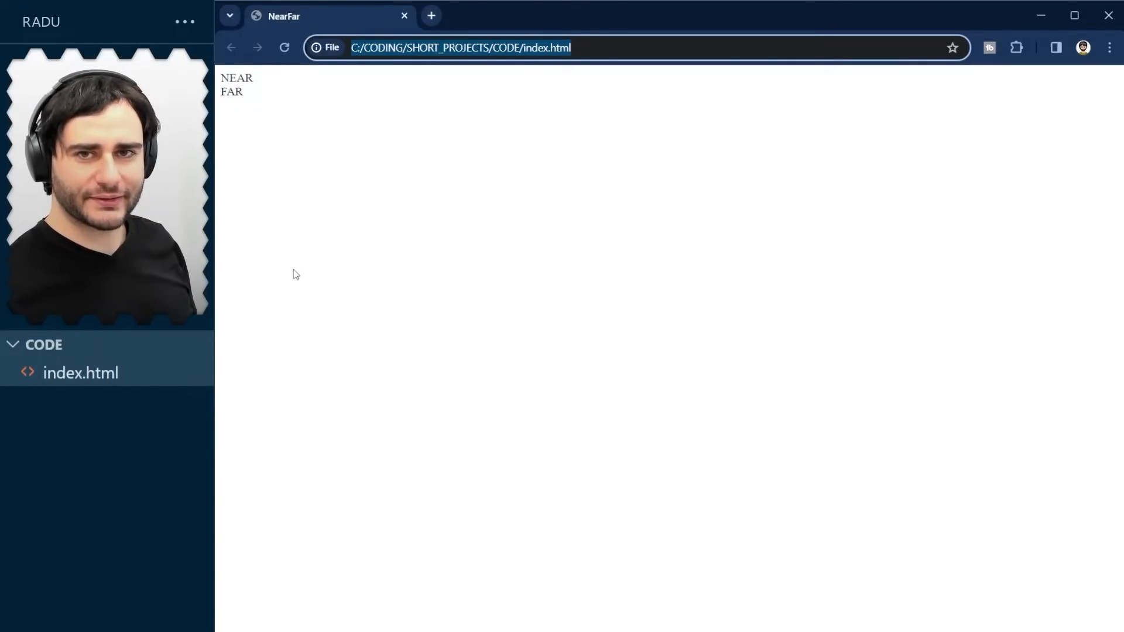
pyautogui.moveTo(666, 180)
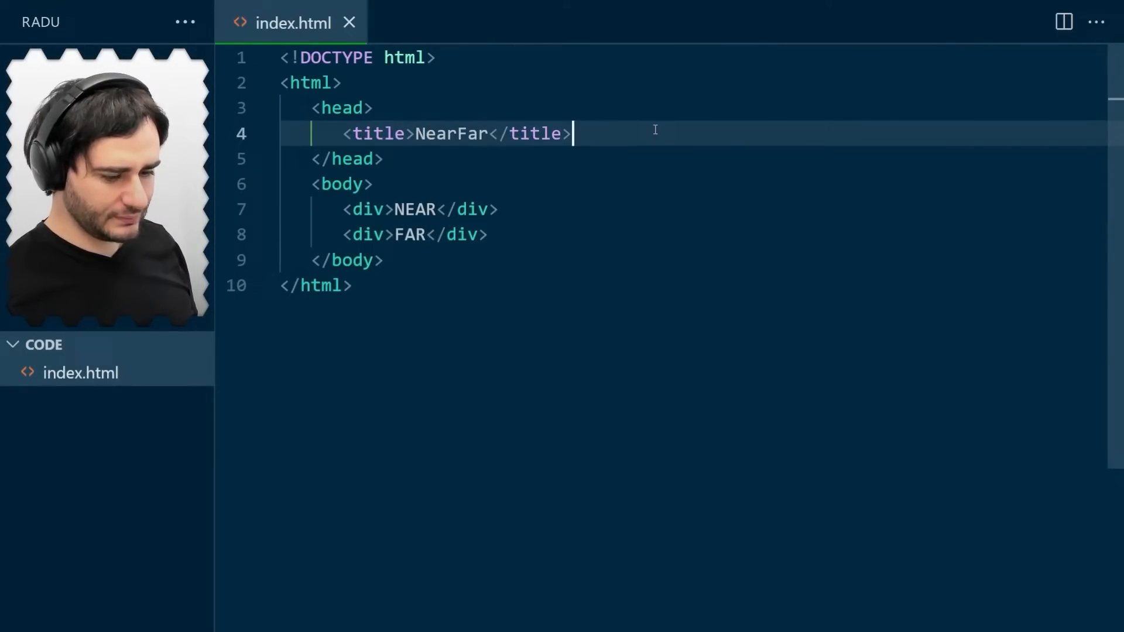
# Step: Add a style block with a body rule setting background-color: #222
pyautogui.press('Enter')
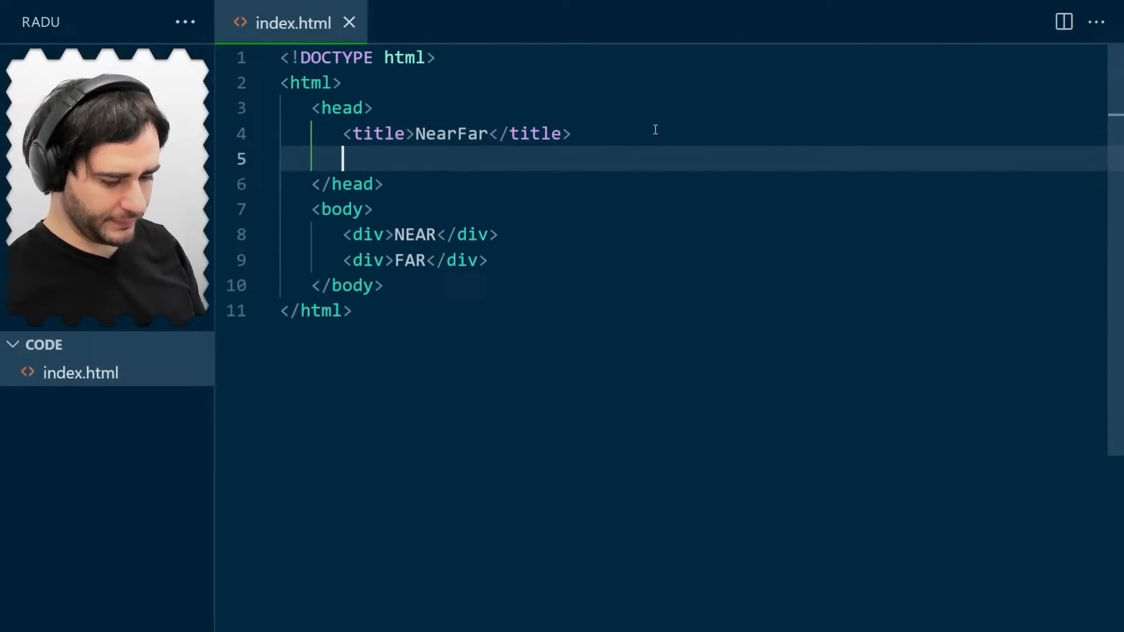
pyautogui.write('<style')
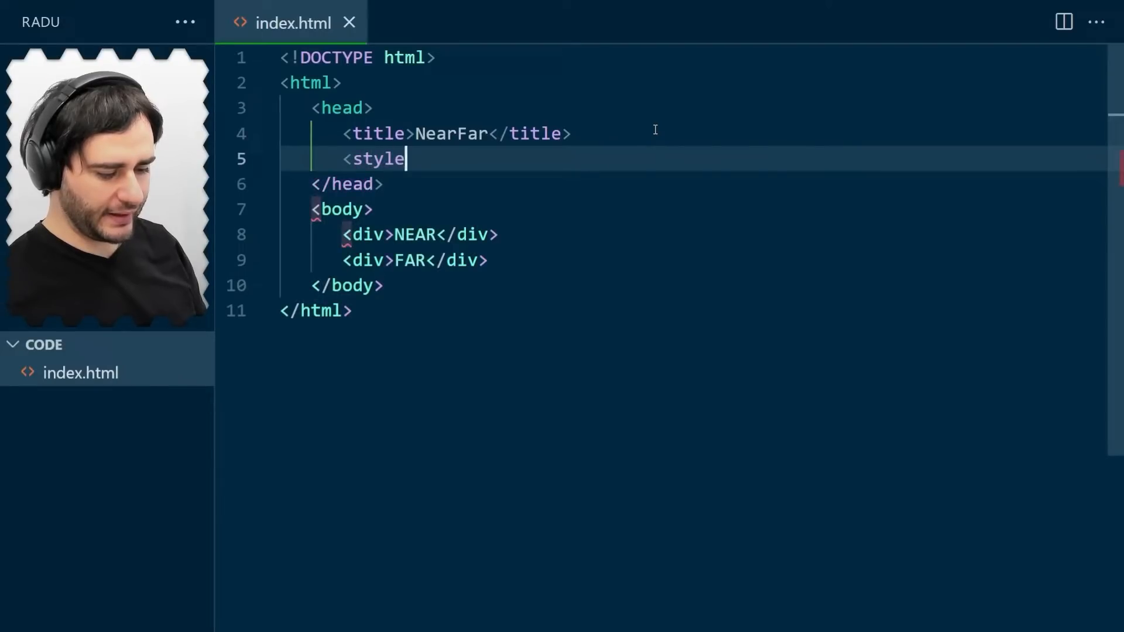
pyautogui.write('></styl')
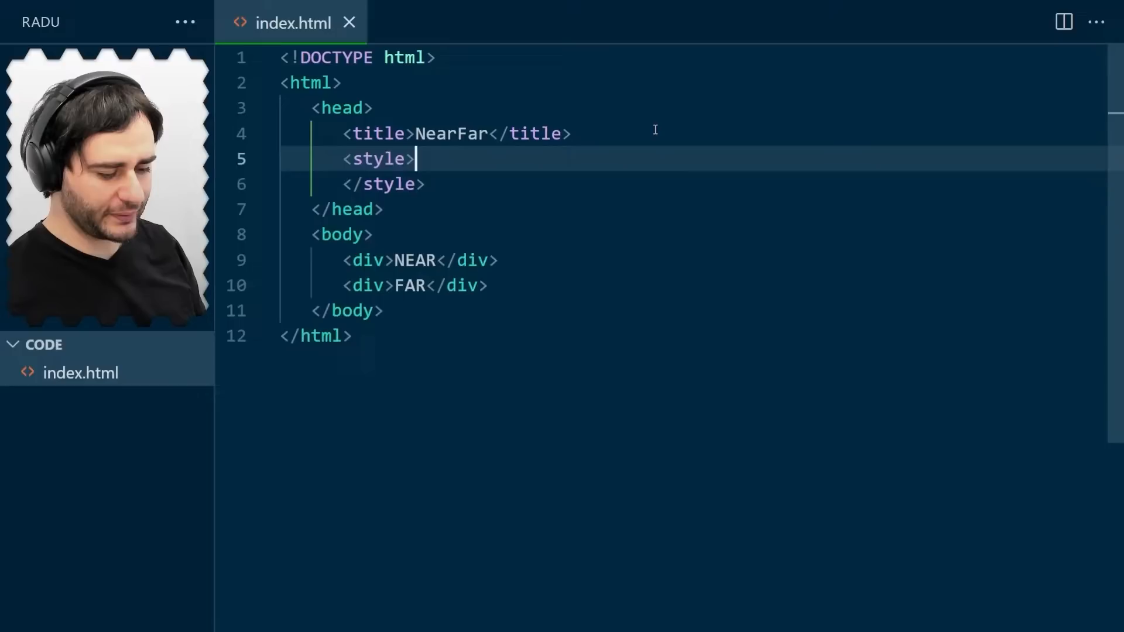
pyautogui.write('body')
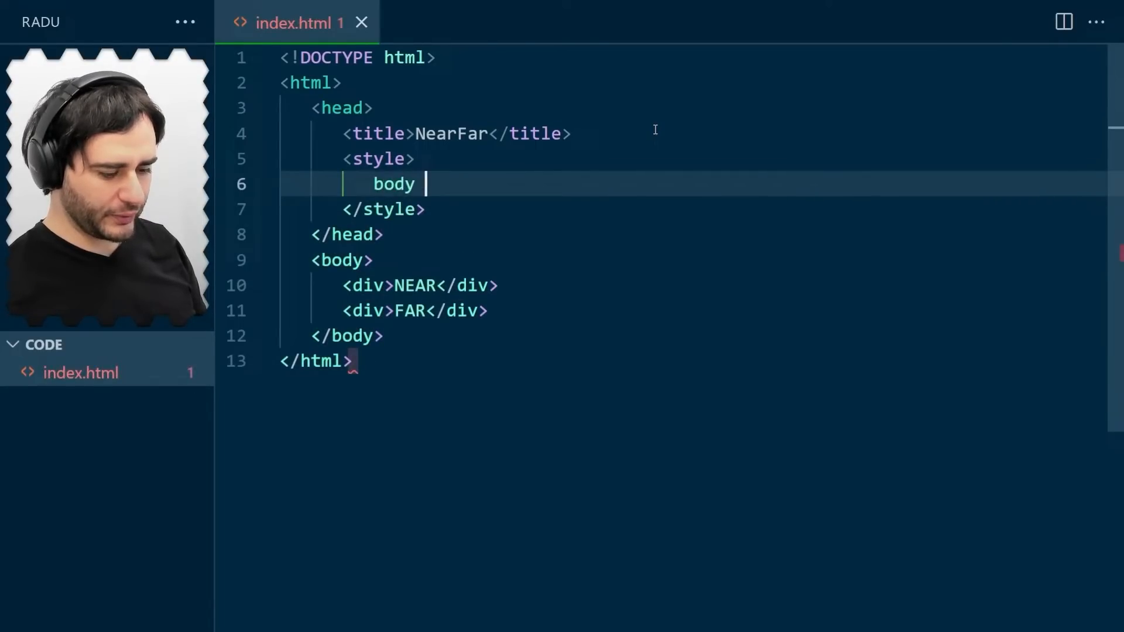
pyautogui.write('{ backg')
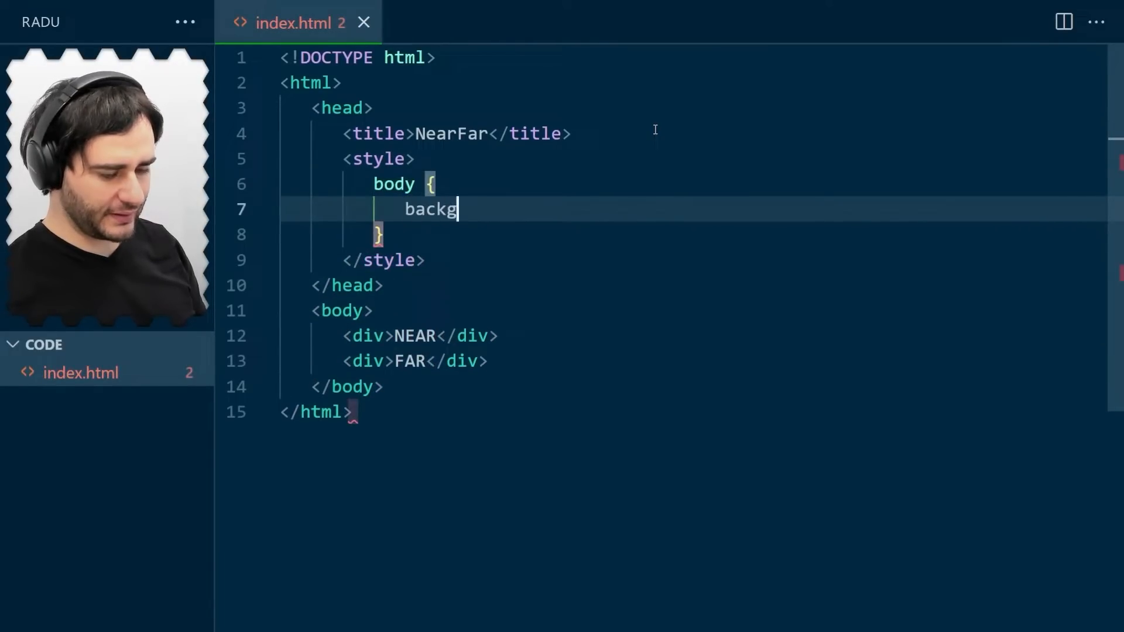
pyautogui.write('round-color: #')
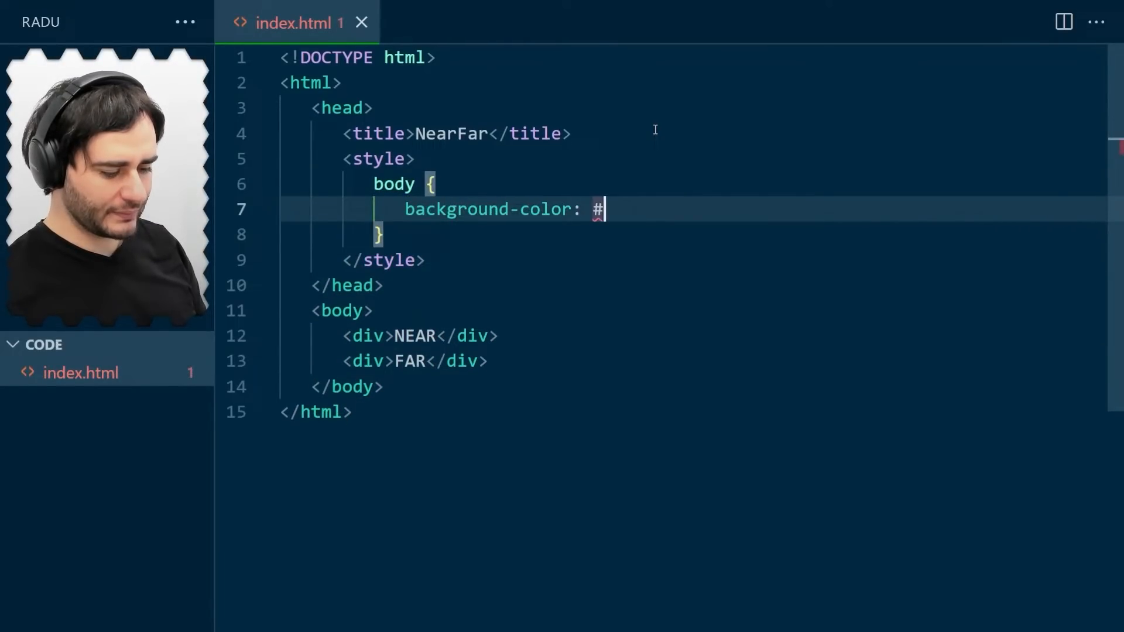
pyautogui.write('222;')
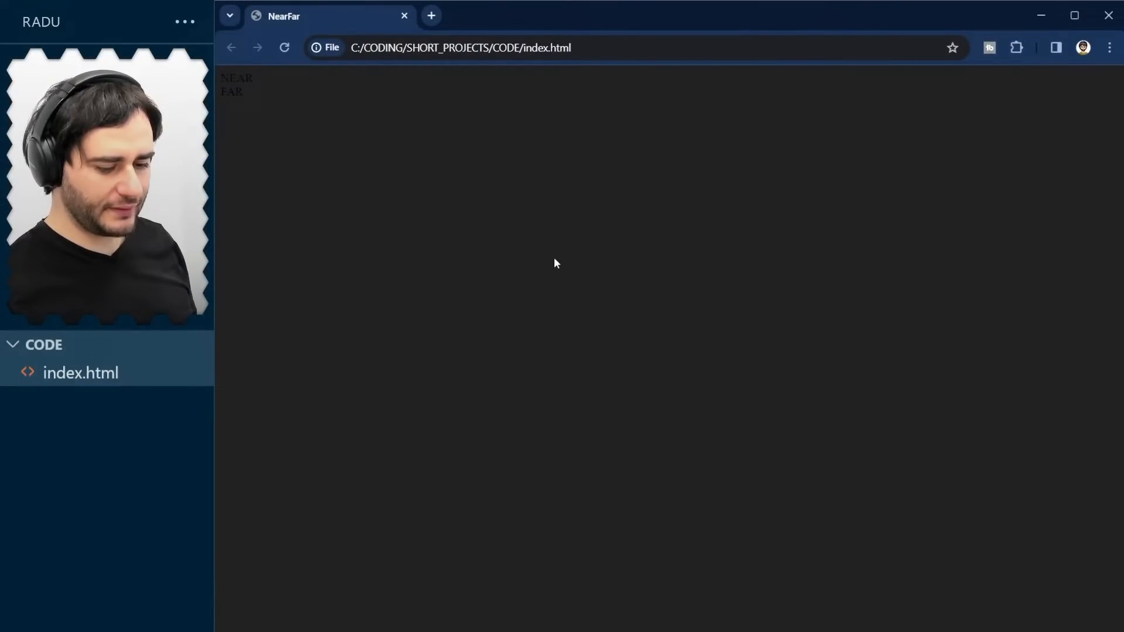
pyautogui.moveTo(222, 77); pyautogui.dragTo(244, 93)
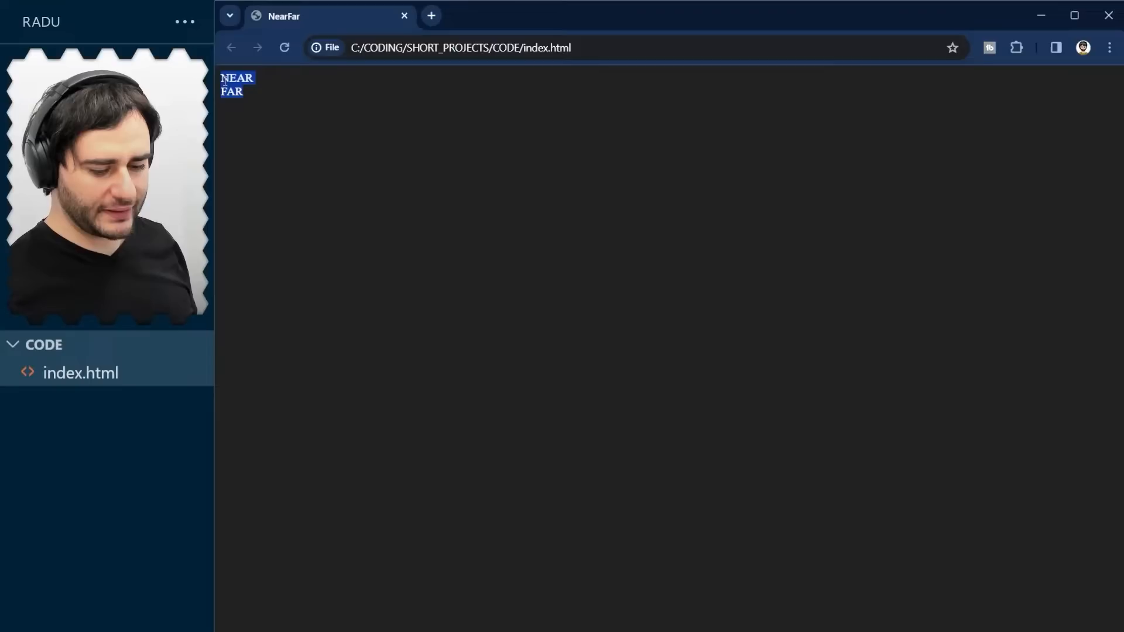
pyautogui.click(267, 105)
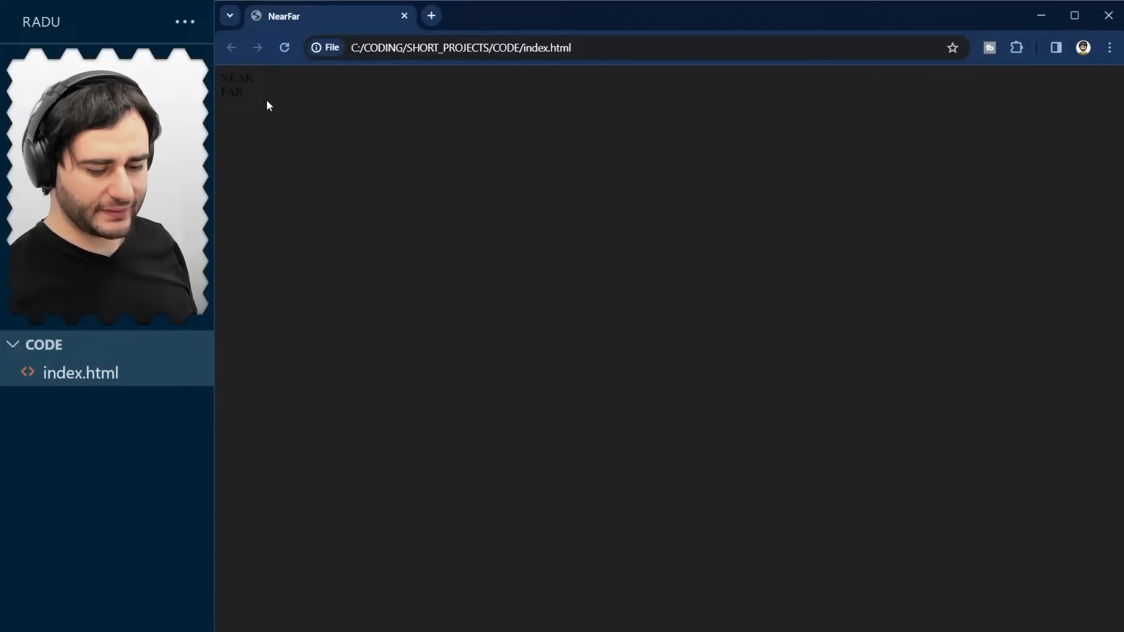
pyautogui.moveTo(443, 227)
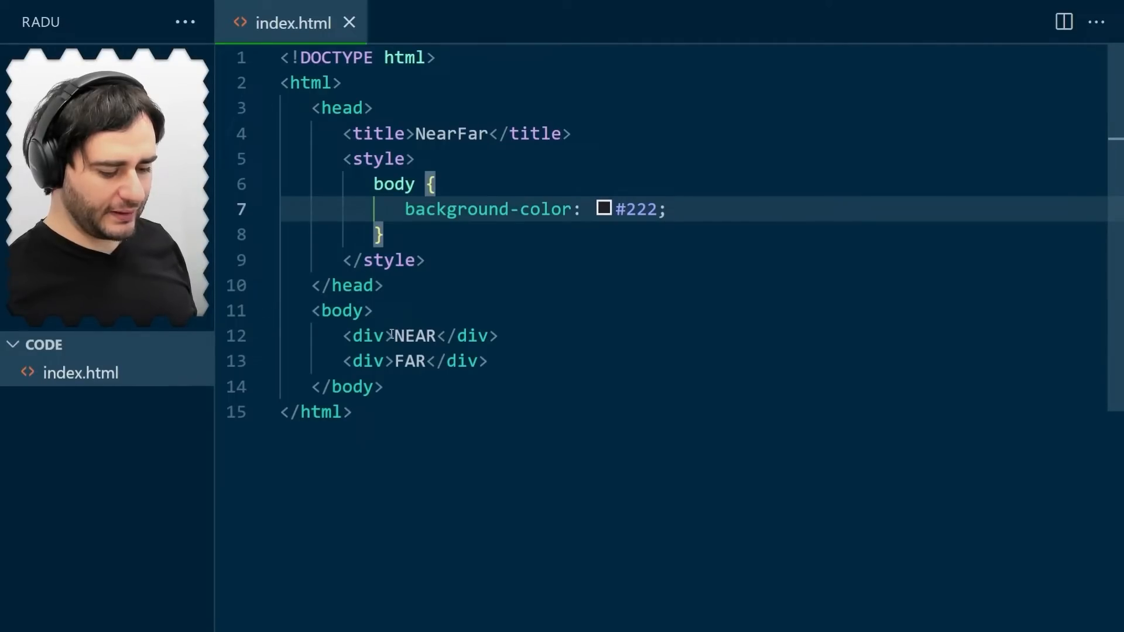
# Step: Add class="text" to both the NEAR and FAR div tags using multi-caret editing
pyautogui.click(389, 335)
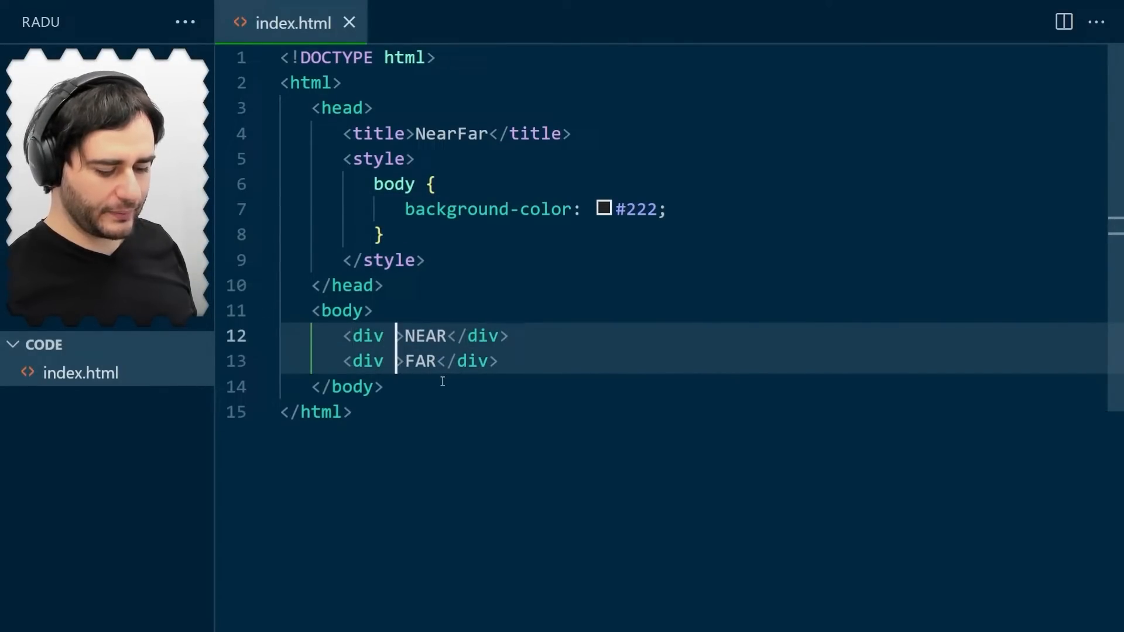
pyautogui.write('c')
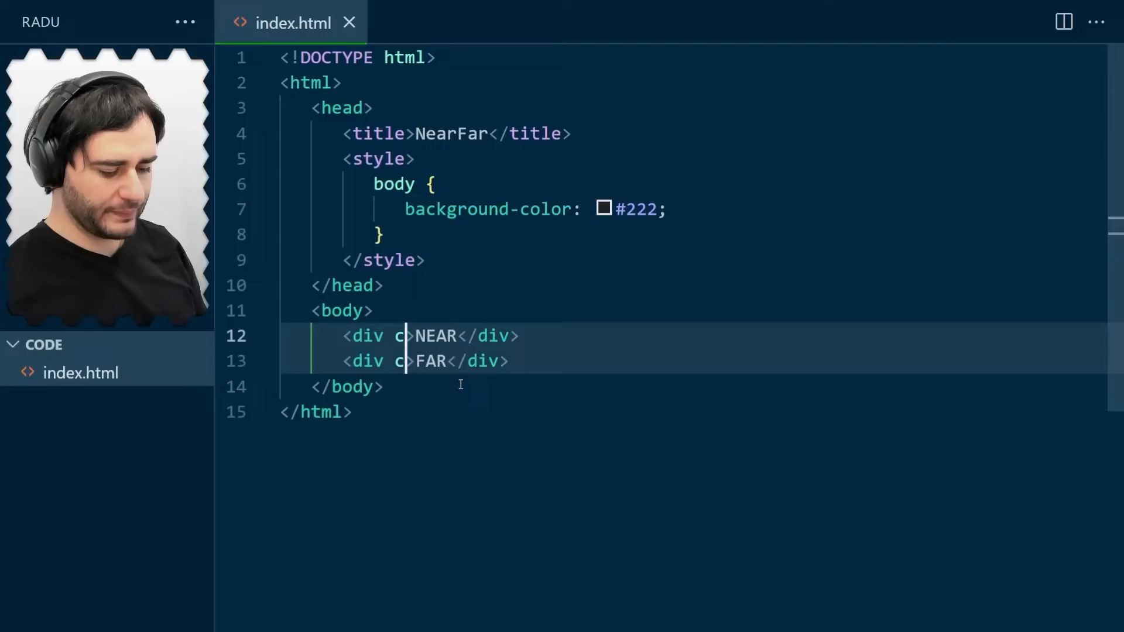
pyautogui.write('lass="te')
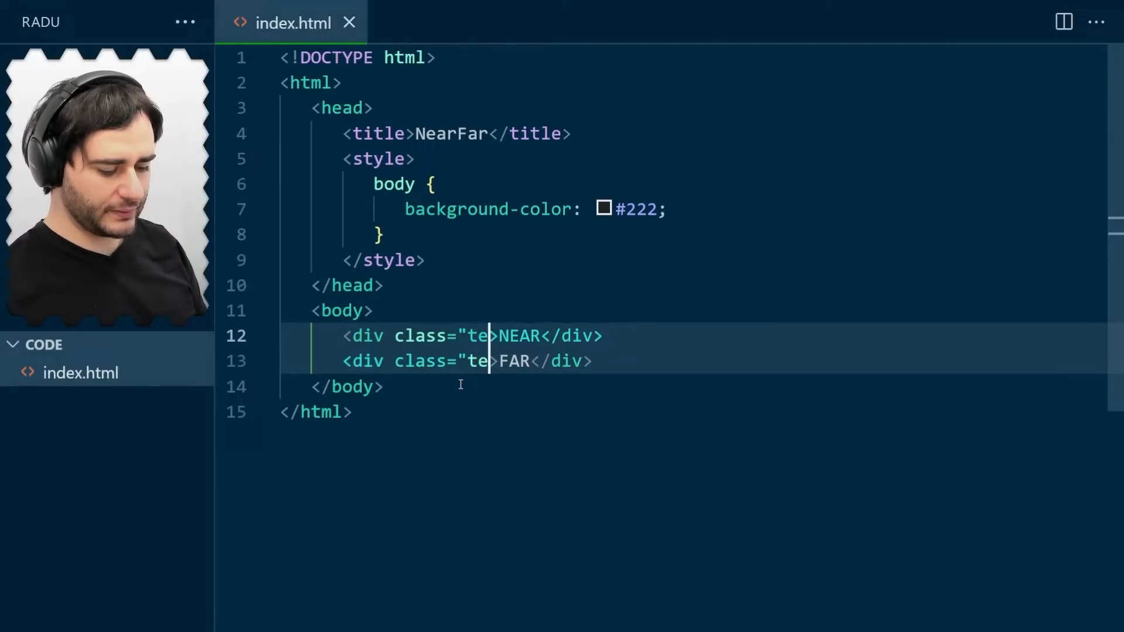
pyautogui.write('xt"')
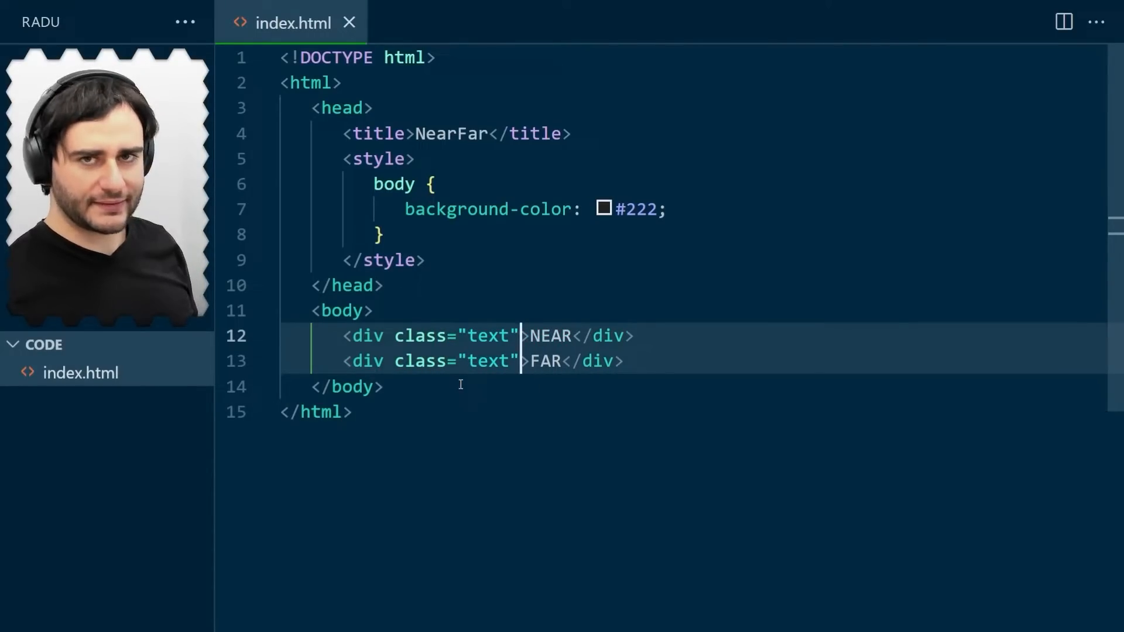
pyautogui.doubleClick(487, 336)
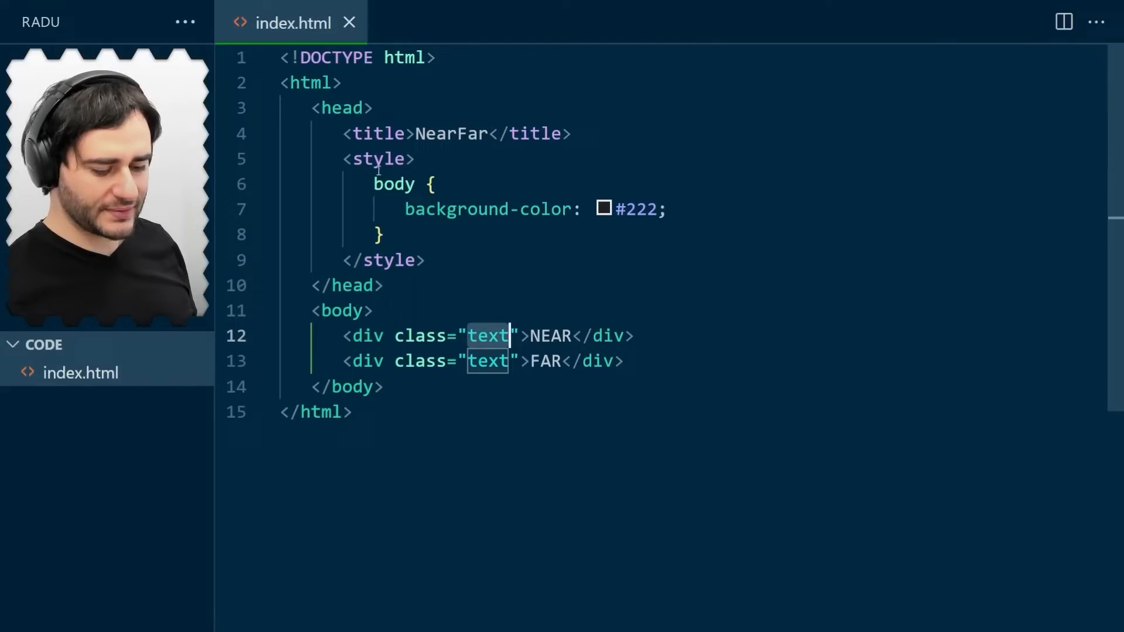
pyautogui.click(414, 234)
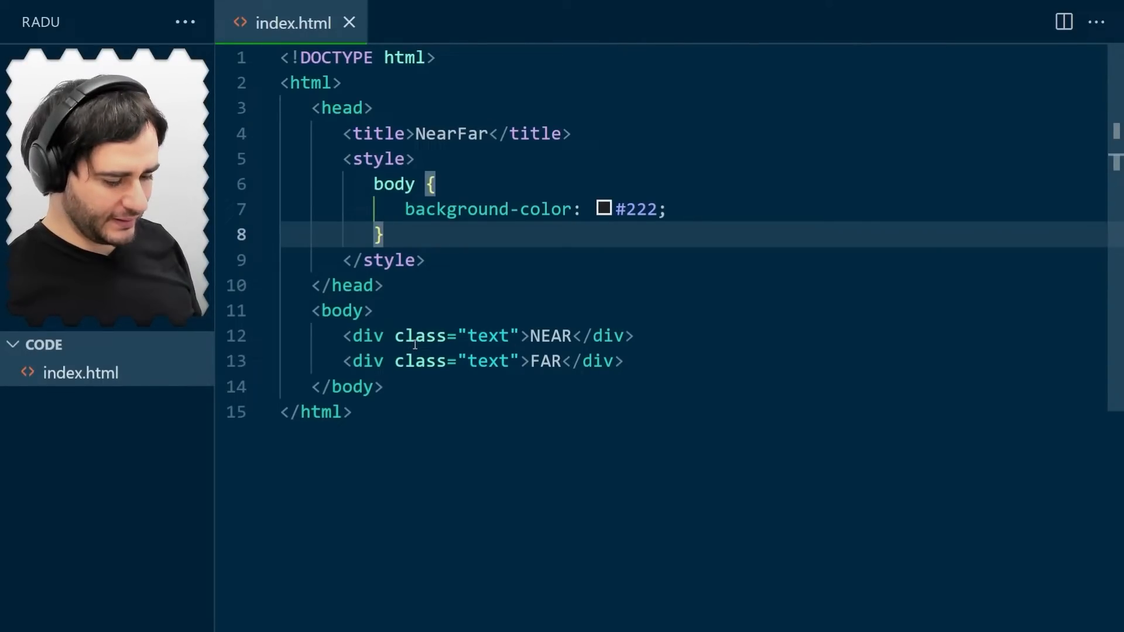
# Step: Add a .text rule after the body rule setting color: white
pyautogui.press('Enter')
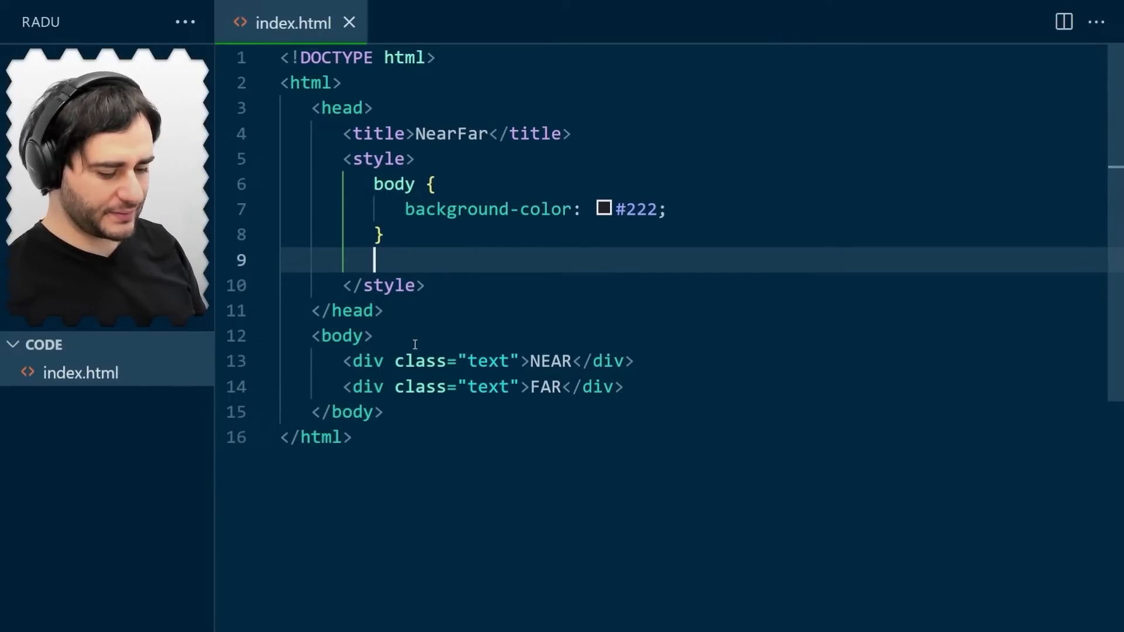
pyautogui.write('.tex')
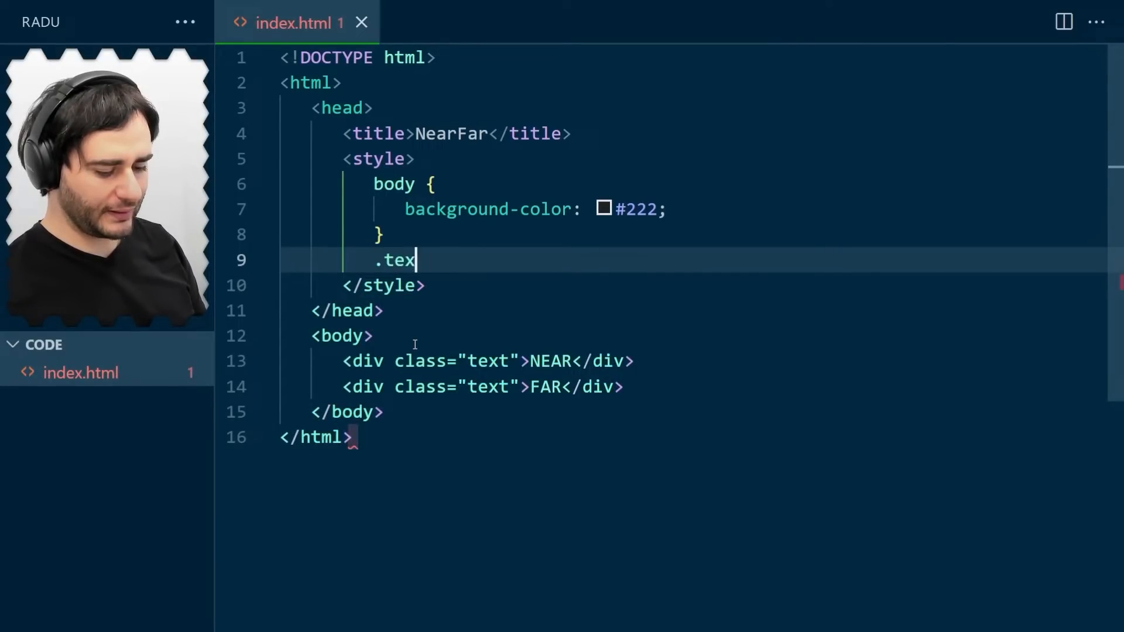
pyautogui.write('t {')
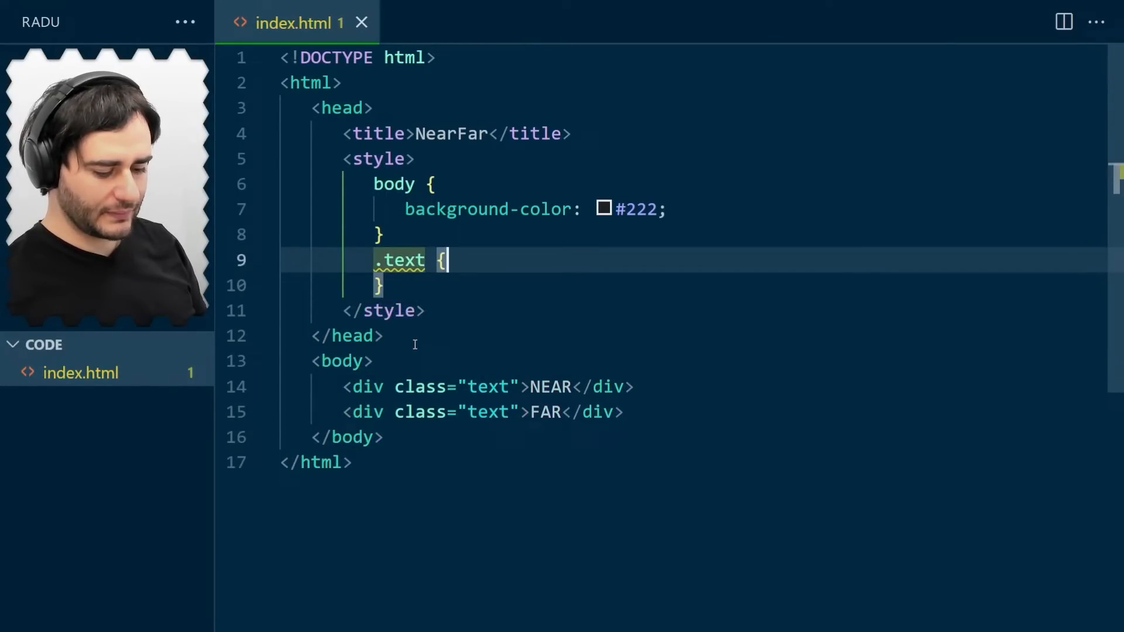
pyautogui.press('Enter')
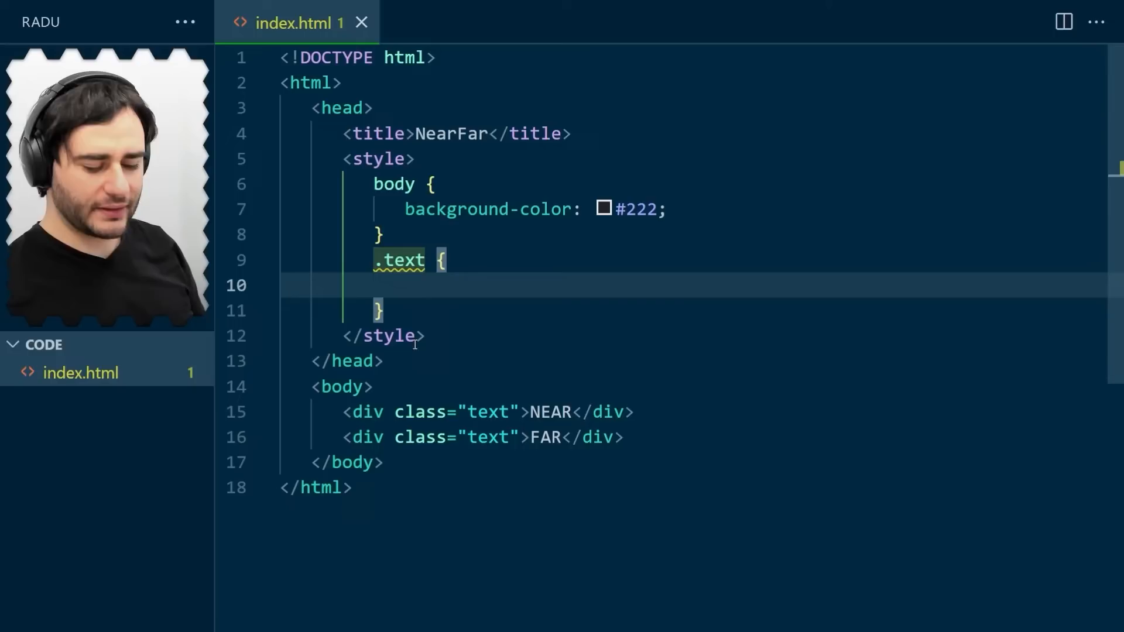
pyautogui.write('color: wh')
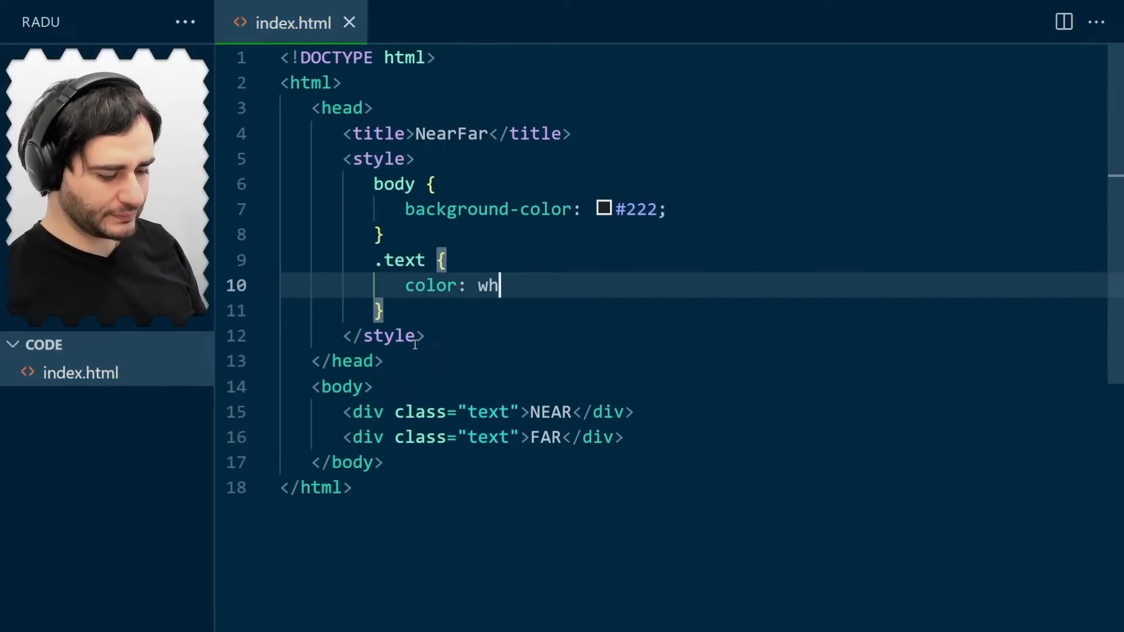
pyautogui.write('ite;')
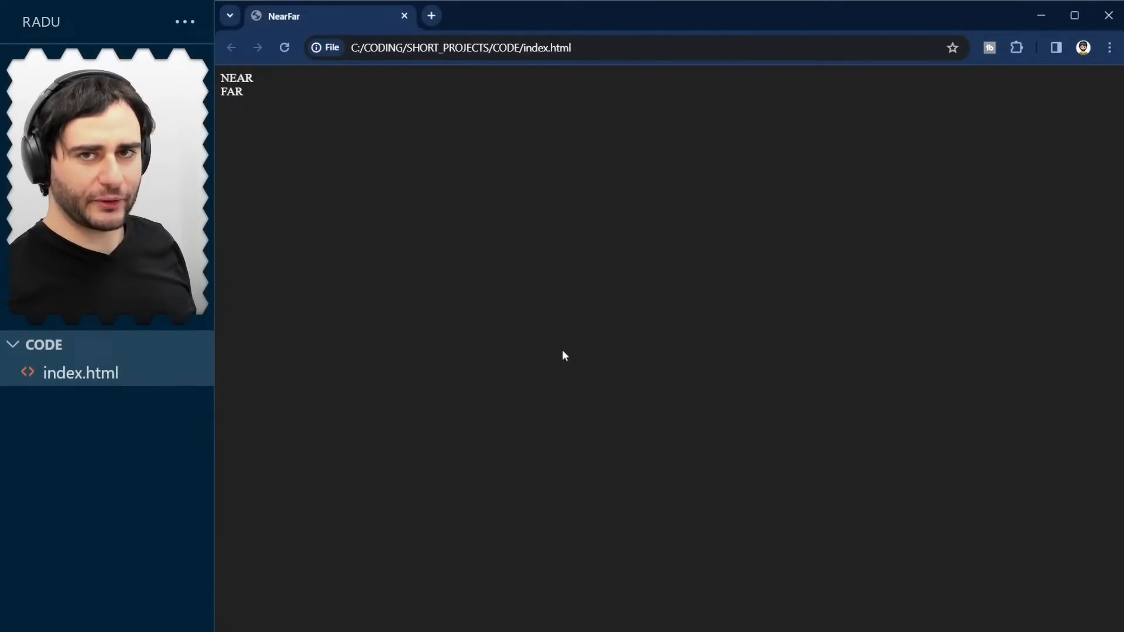
pyautogui.moveTo(819, 400)
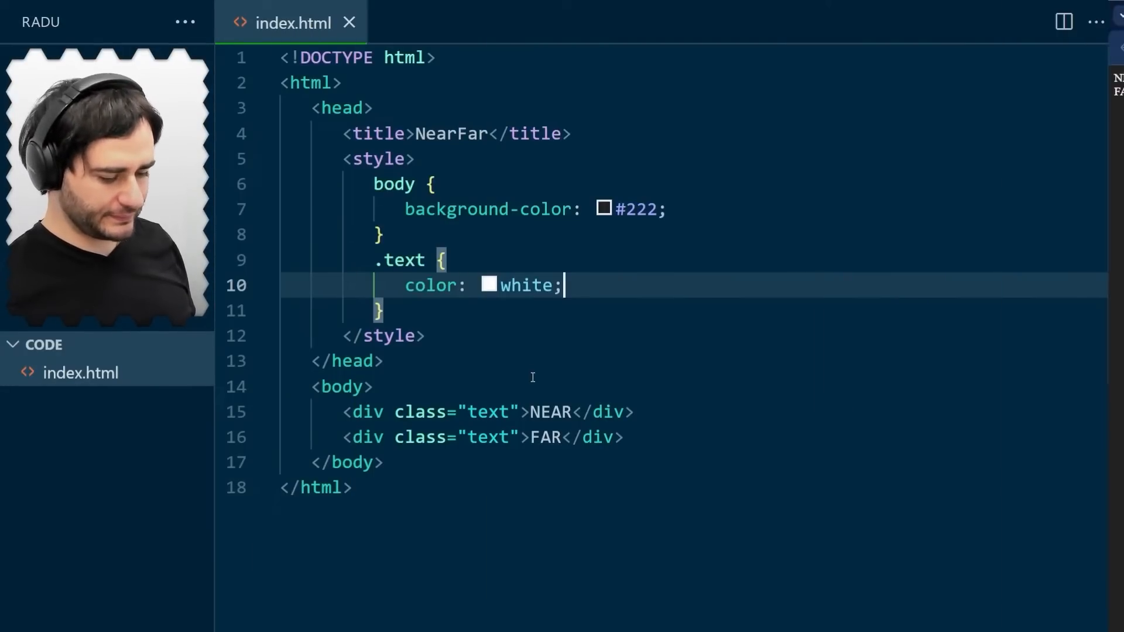
# Step: In the .text rule add position: absolute, left: 50% and top: 50%
pyautogui.write('po')
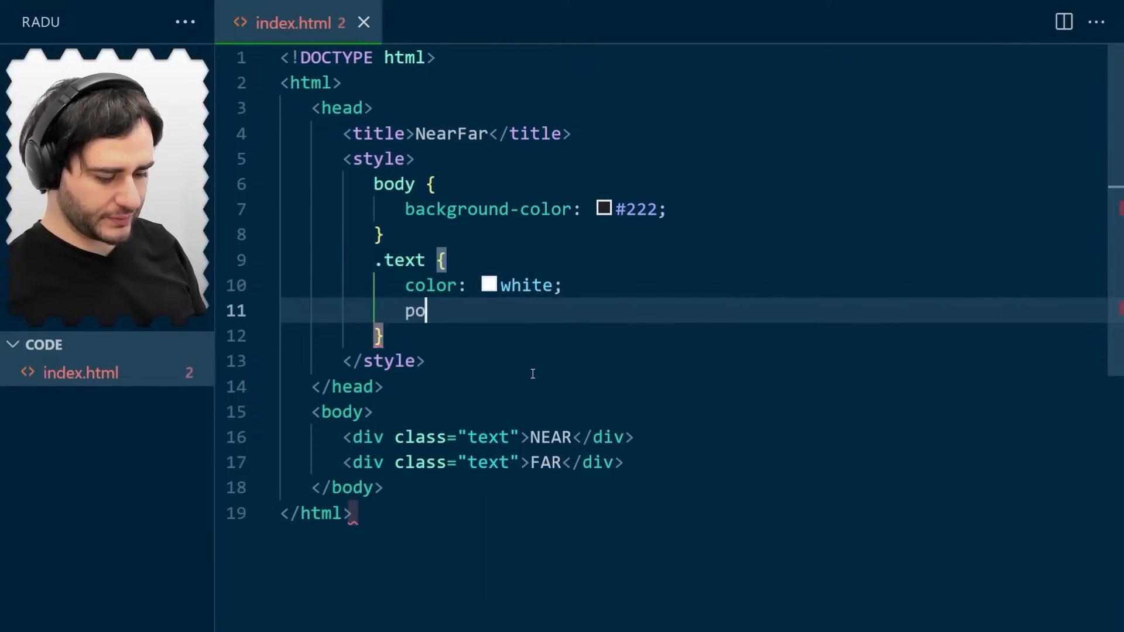
pyautogui.write('sition: abso')
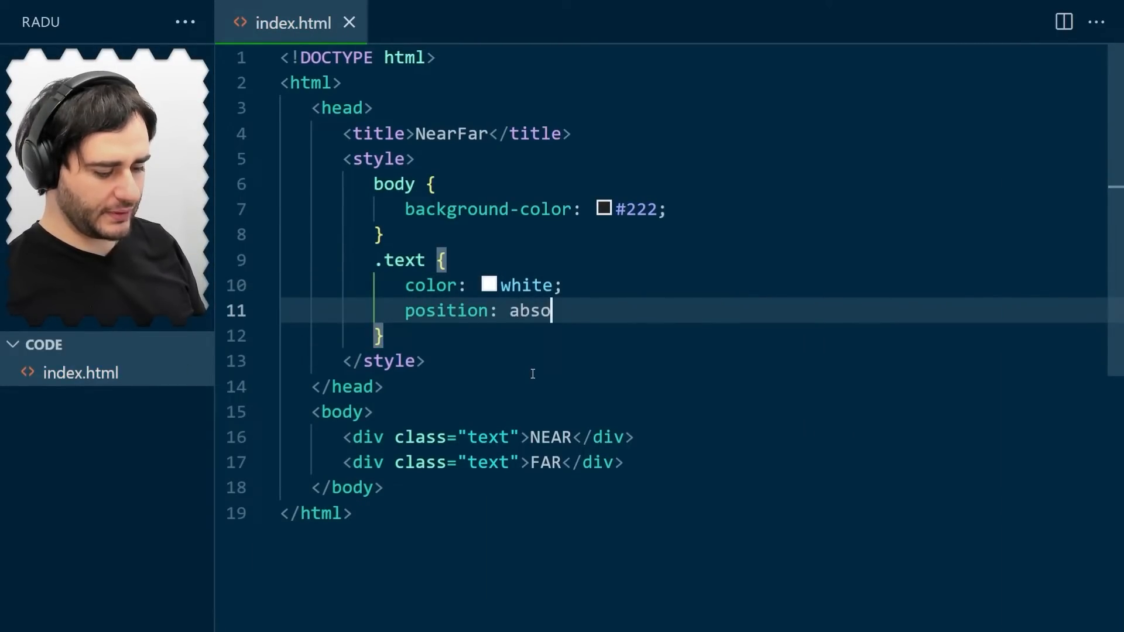
pyautogui.write('lute;')
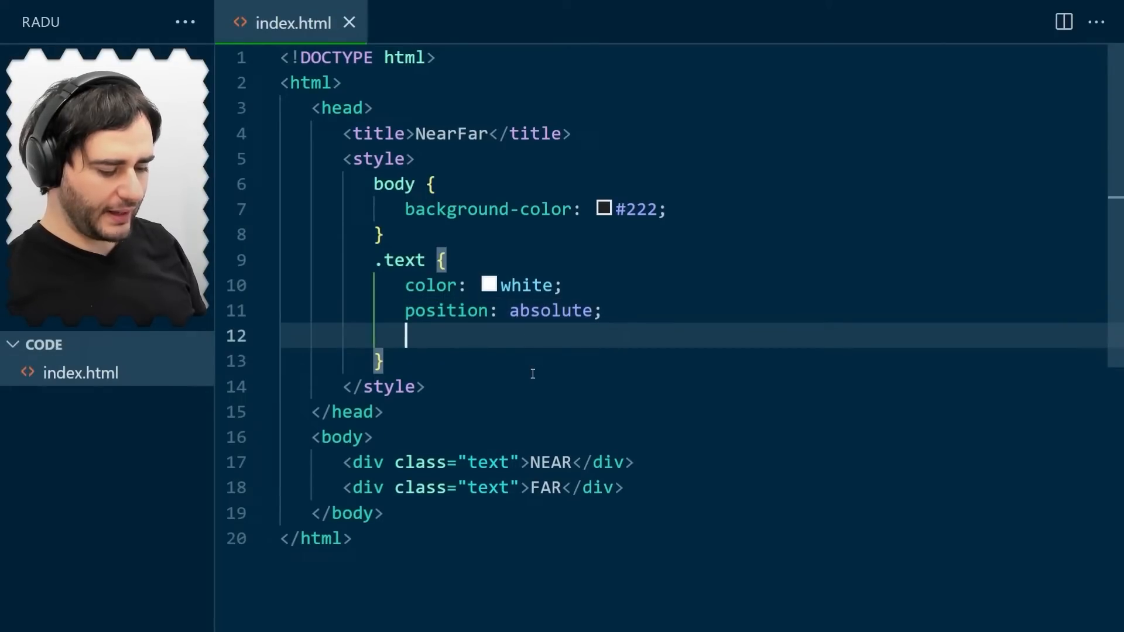
pyautogui.write('left: 50%;')
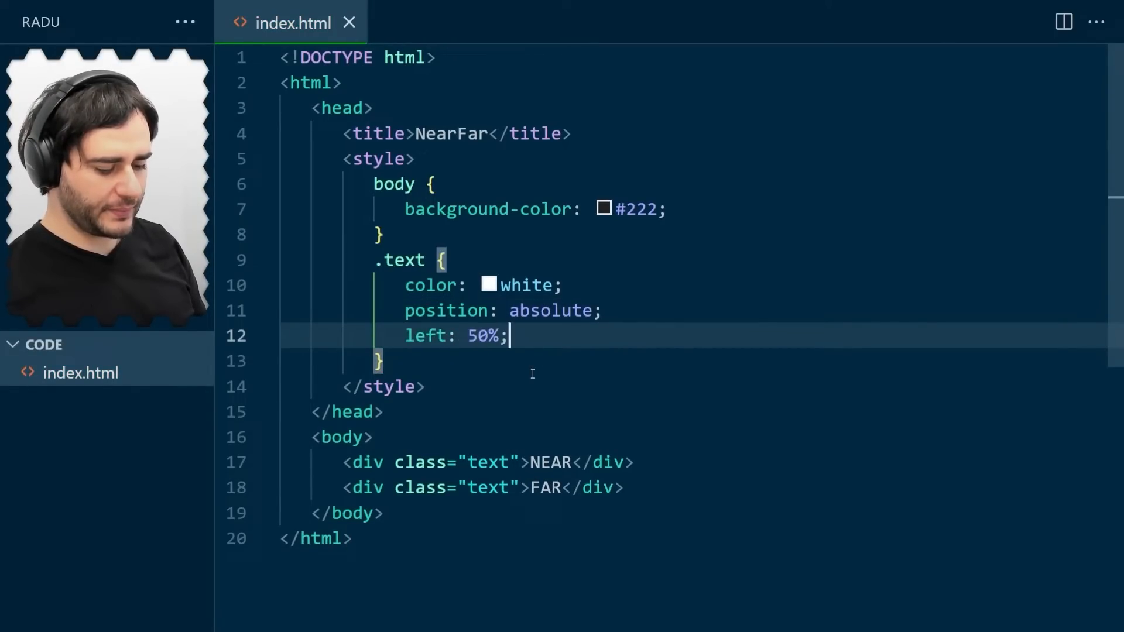
pyautogui.write('top: 50%;')
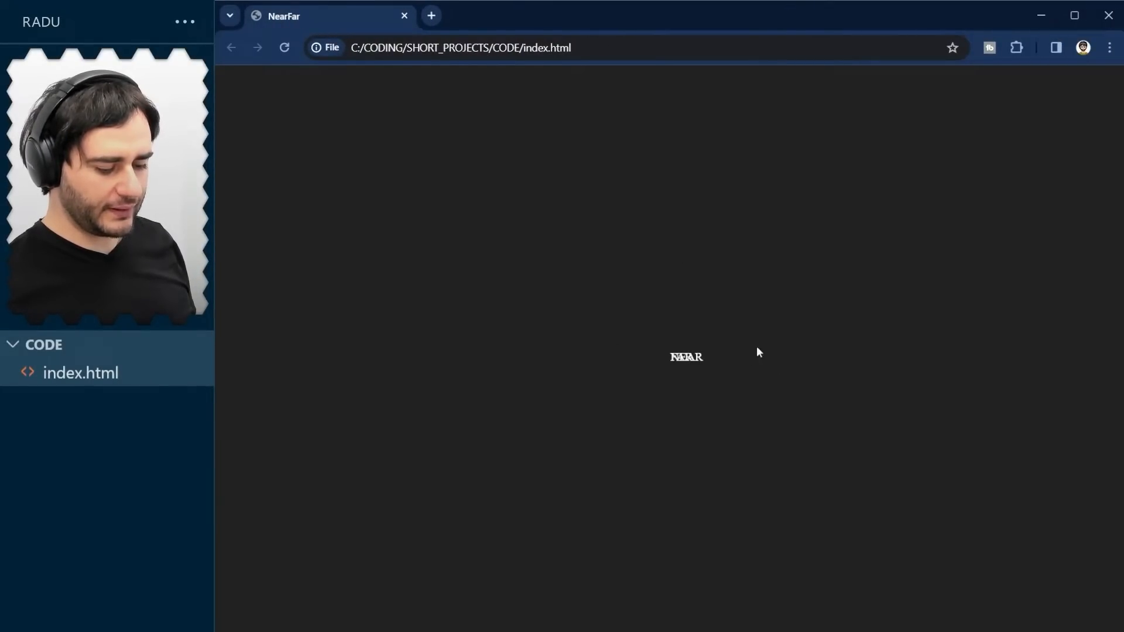
pyautogui.moveTo(799, 420)
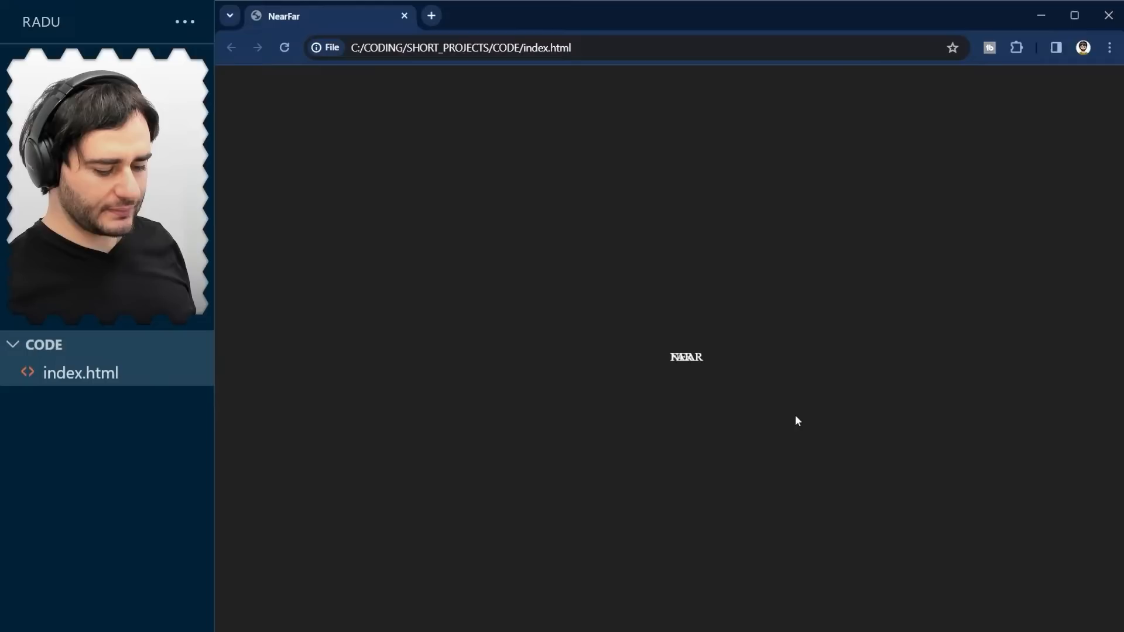
pyautogui.moveTo(668, 349)
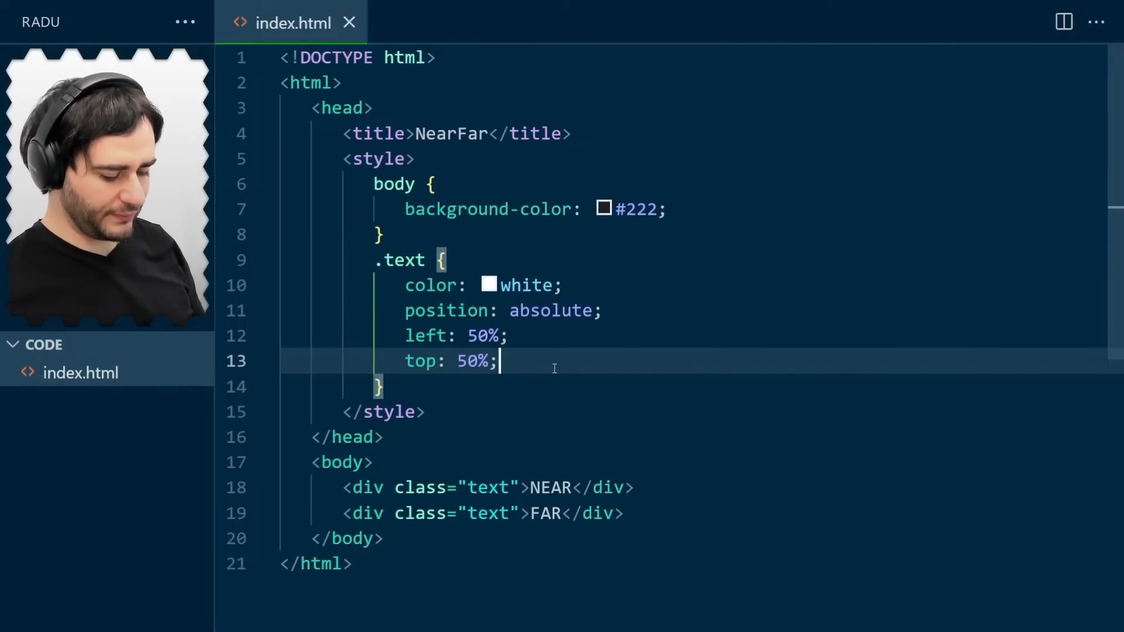
# Step: Add transform: translate(-50%, -50%) to the .text rule
pyautogui.write('transfo')
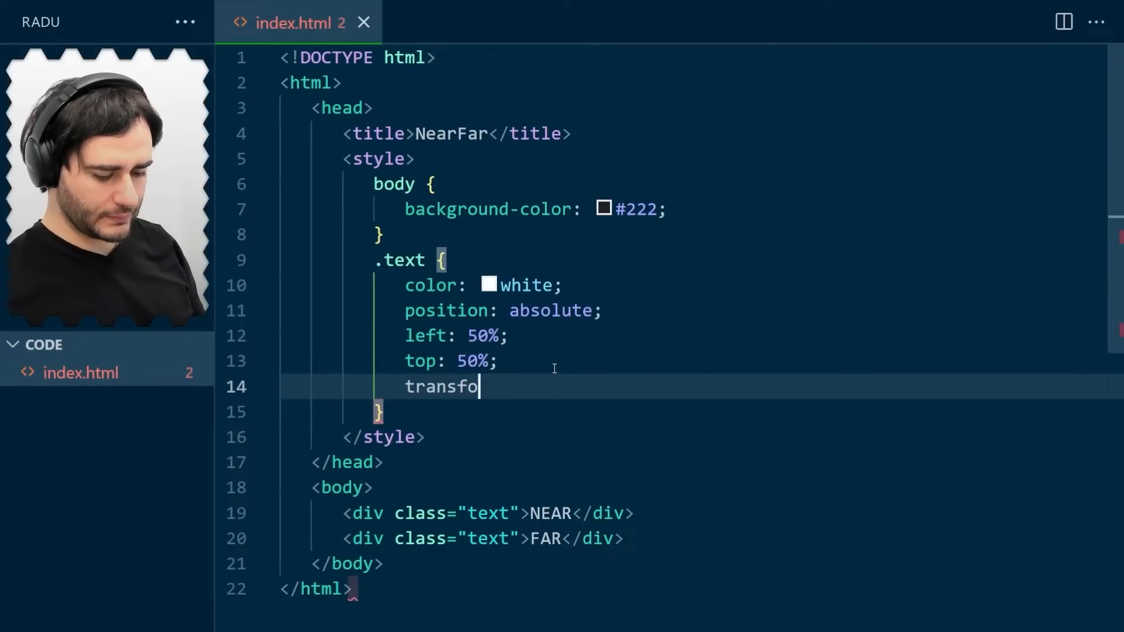
pyautogui.write('rm: trans')
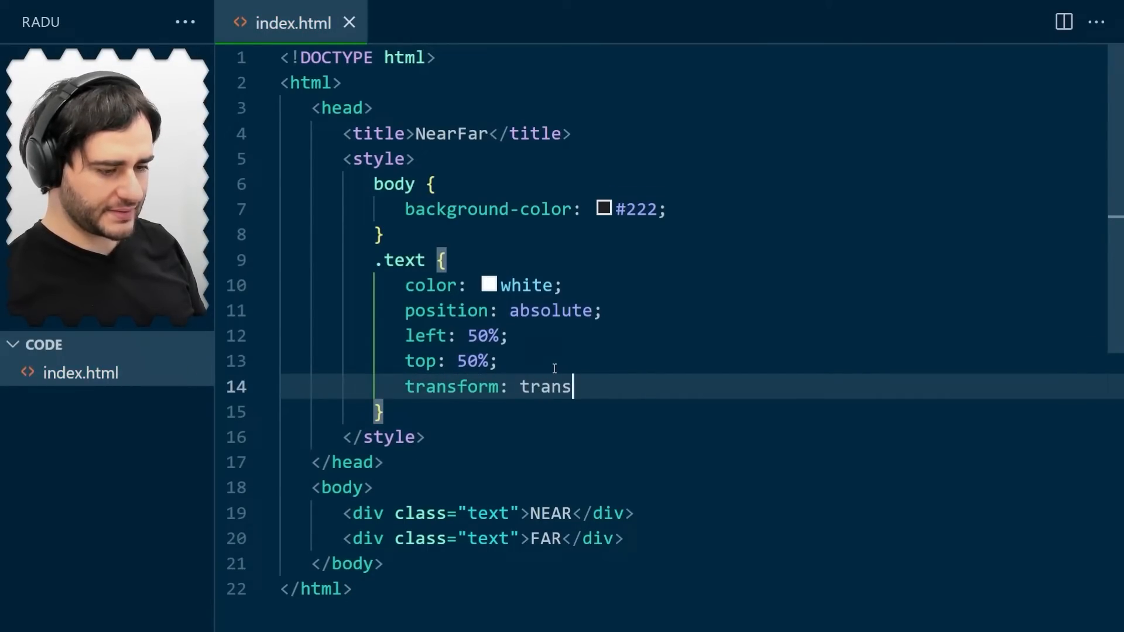
pyautogui.write('late(-50%,')
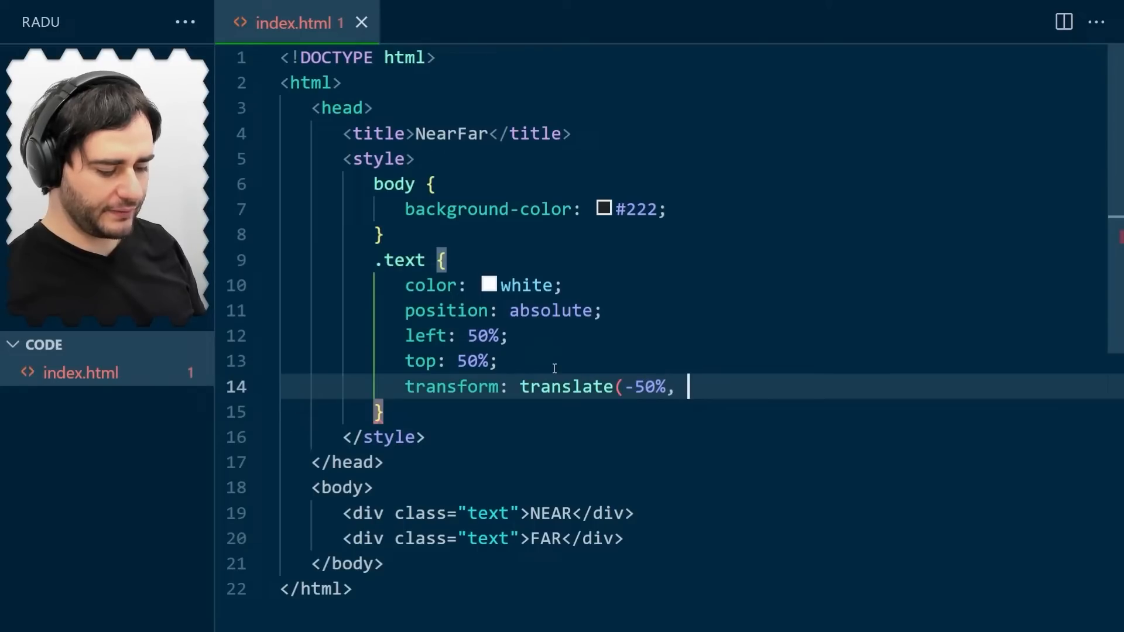
pyautogui.write('-50%);')
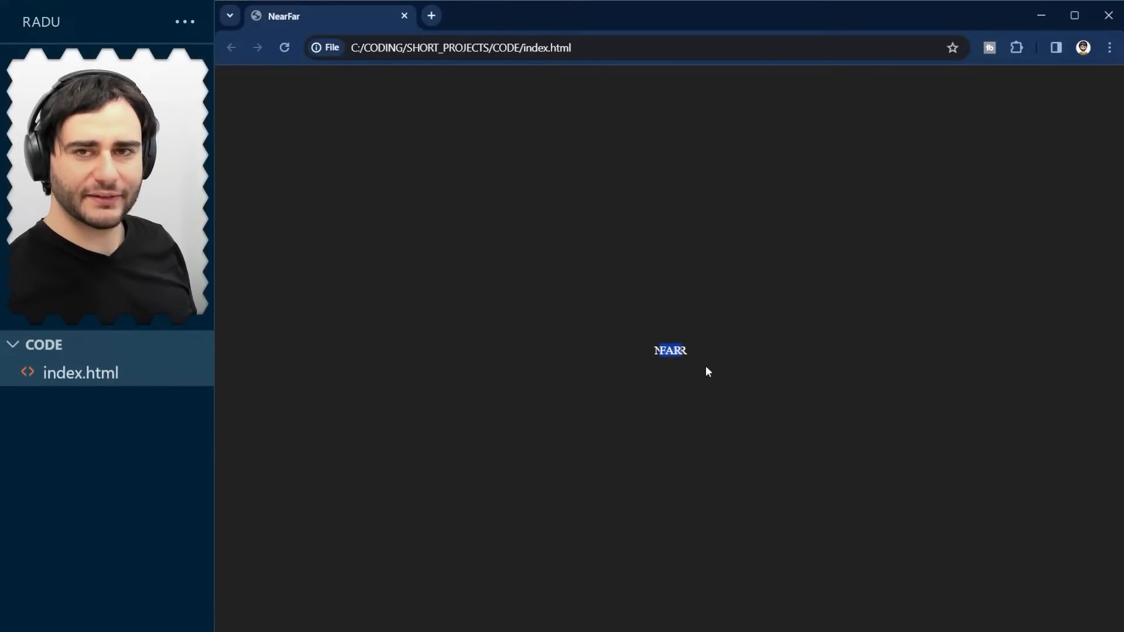
pyautogui.moveTo(704, 375)
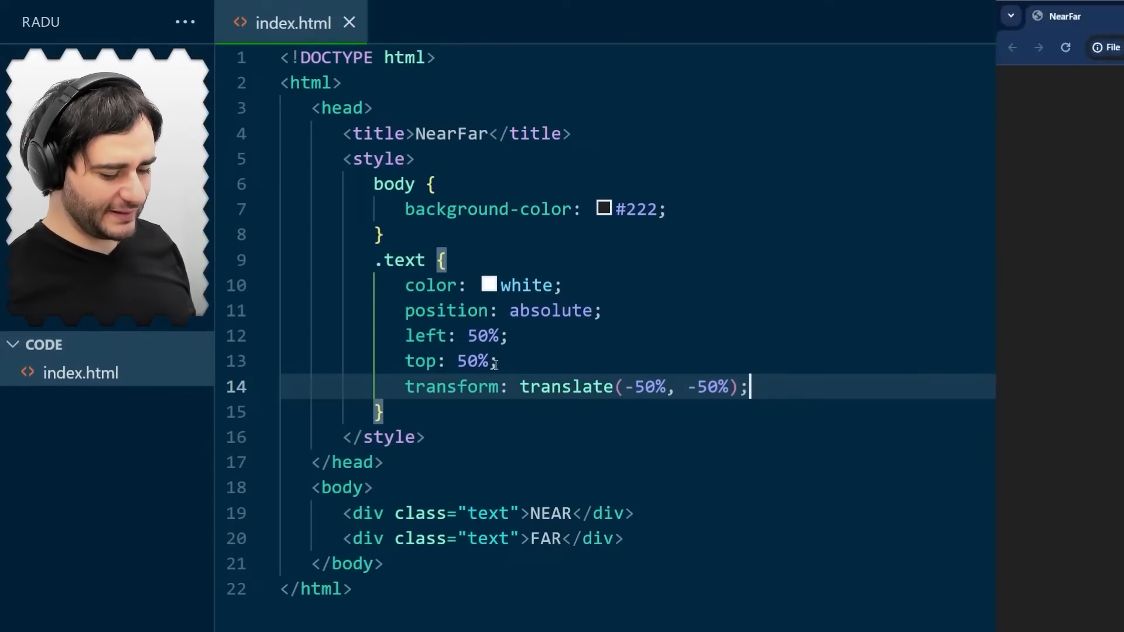
# Step: Add font-size to the .text rule, first 500px then changed to 300px
pyautogui.press('Enter')
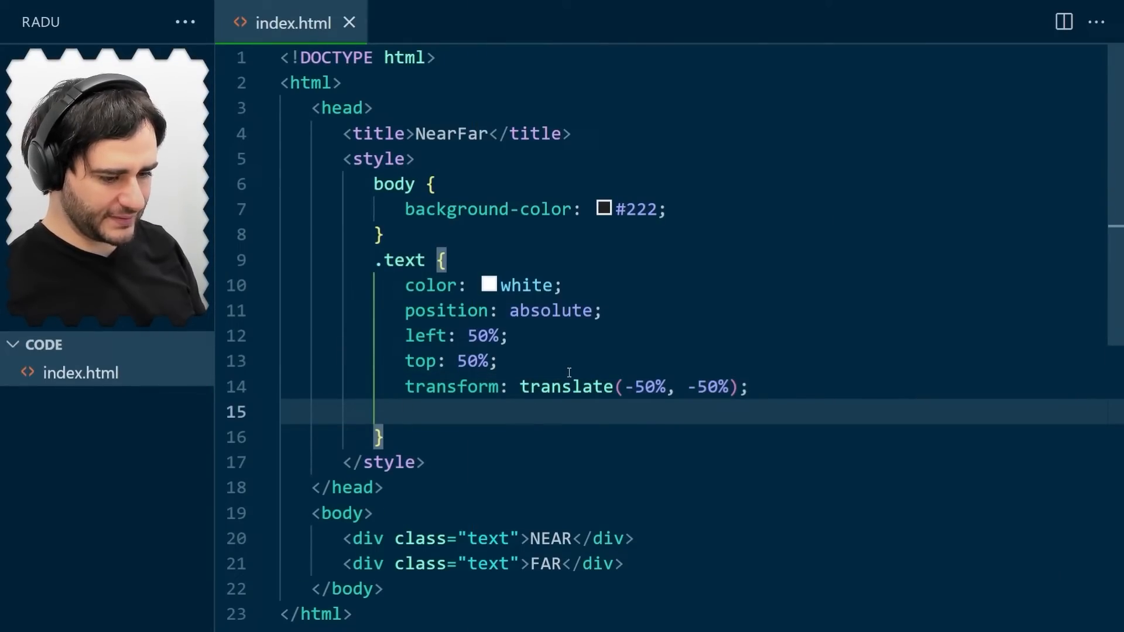
pyautogui.write('font-size: 5')
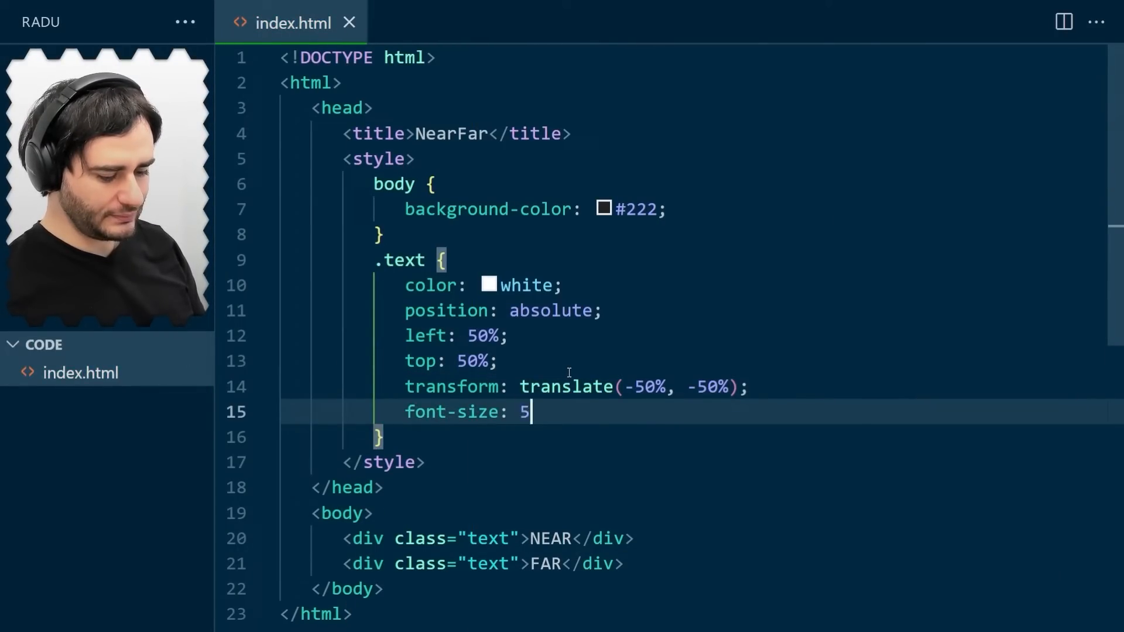
pyautogui.write('00px;')
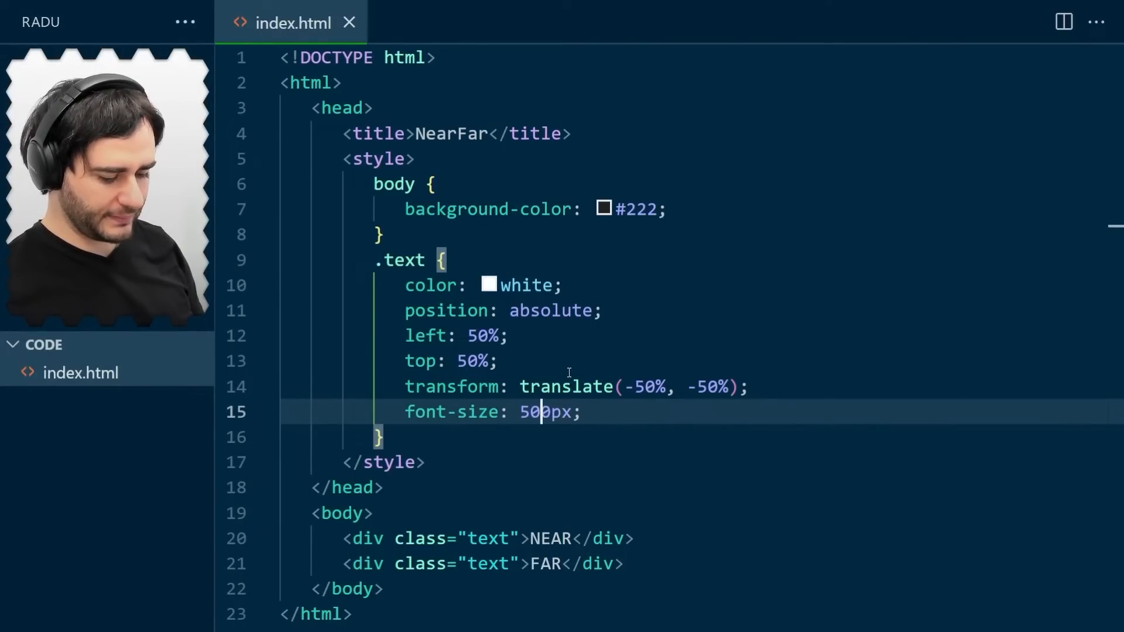
pyautogui.write('300')
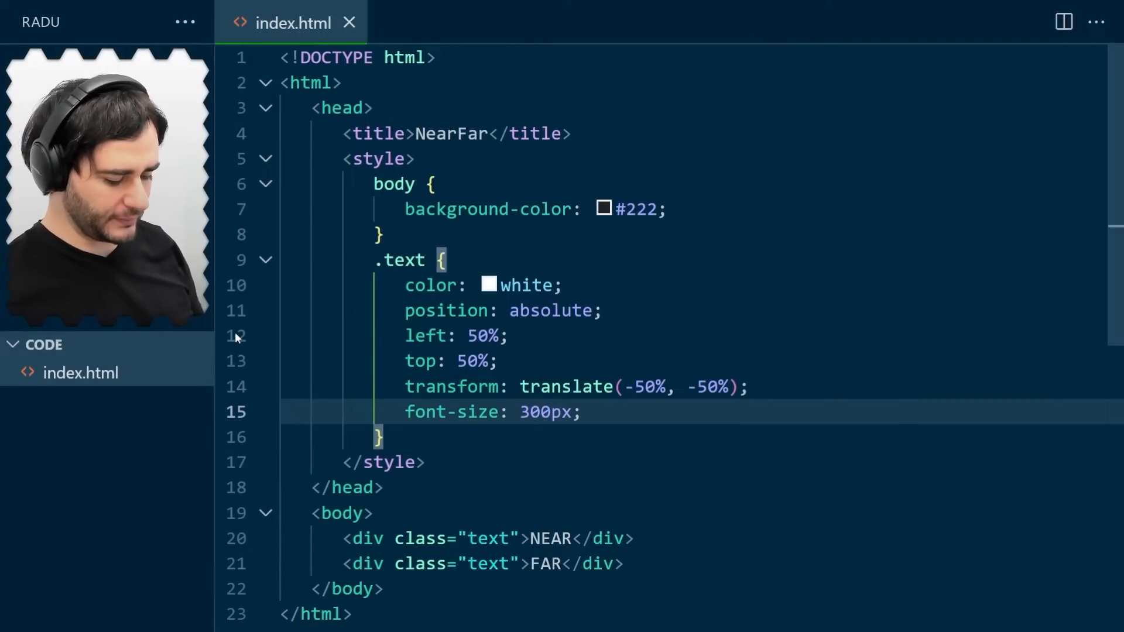
# Step: Add font-family: Arial and font-weight: bold to the .text rule
pyautogui.write('fo')
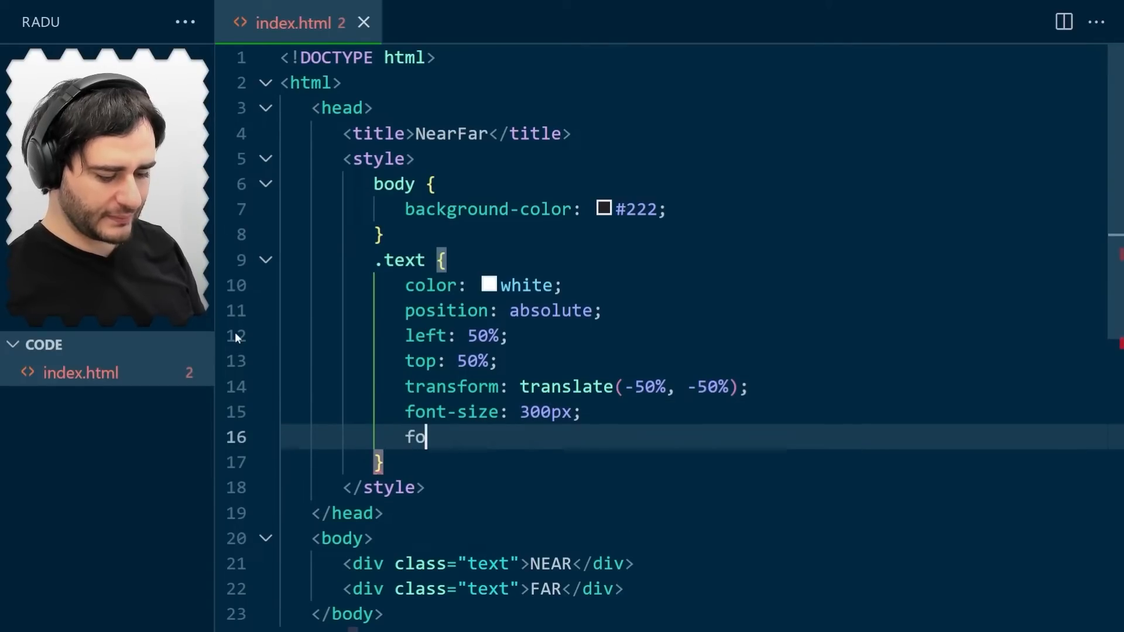
pyautogui.write('nt-family:')
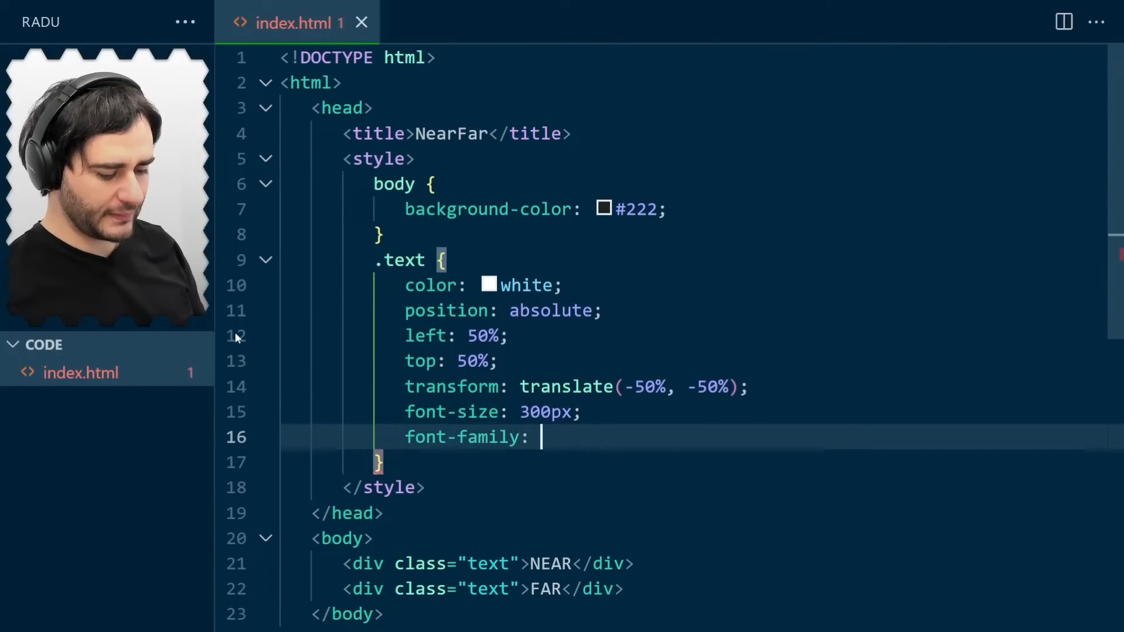
pyautogui.write('Arial;')
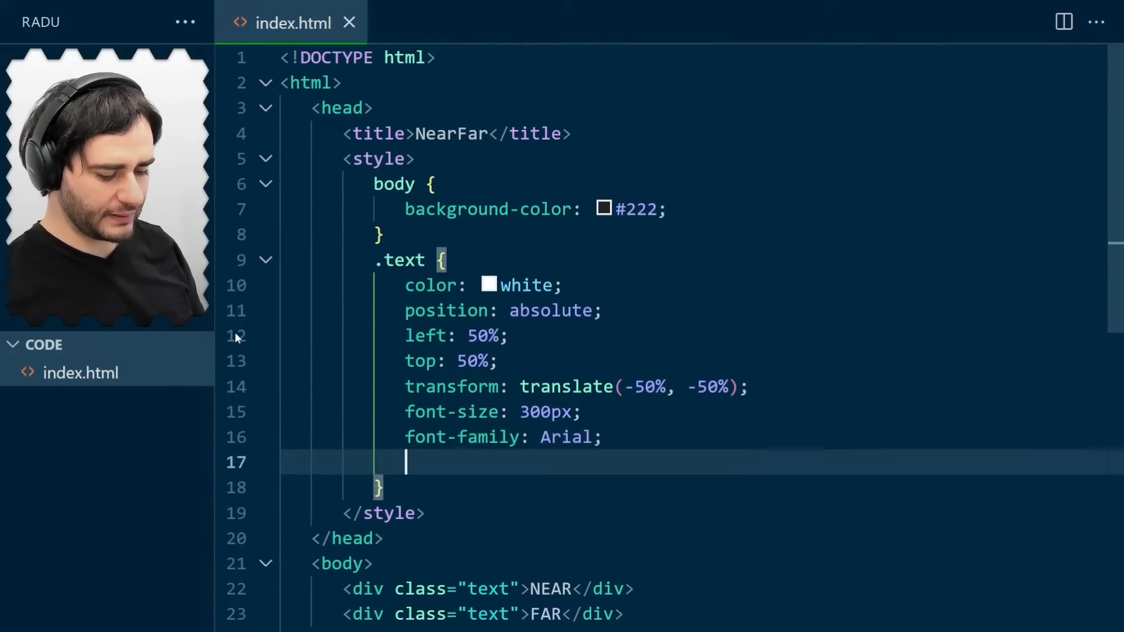
pyautogui.write('font-weight:')
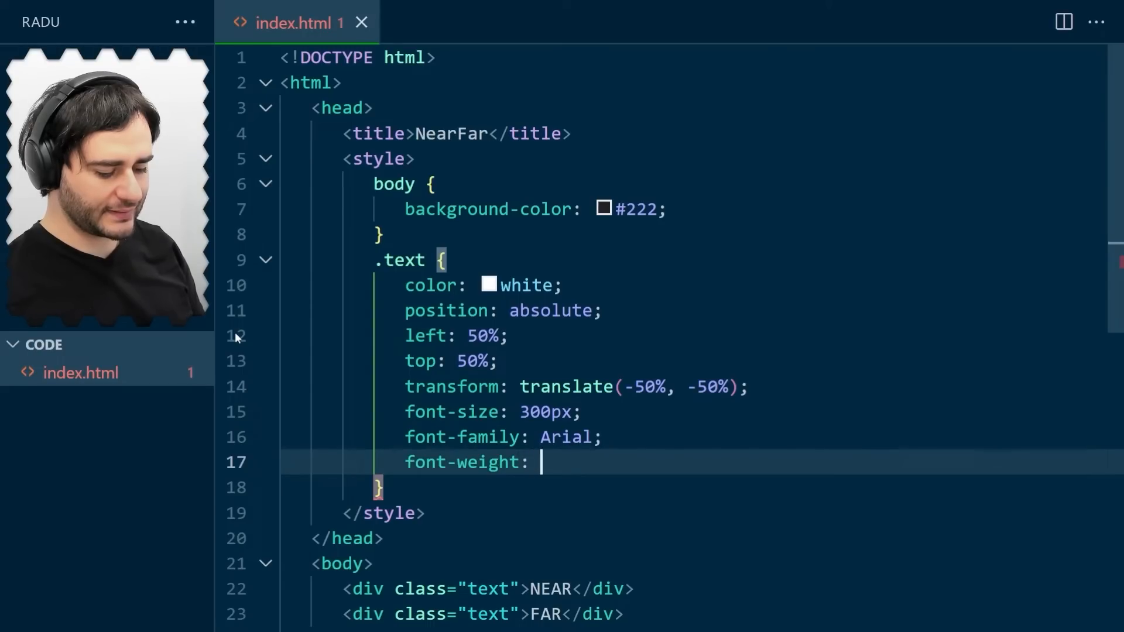
pyautogui.write('bold;')
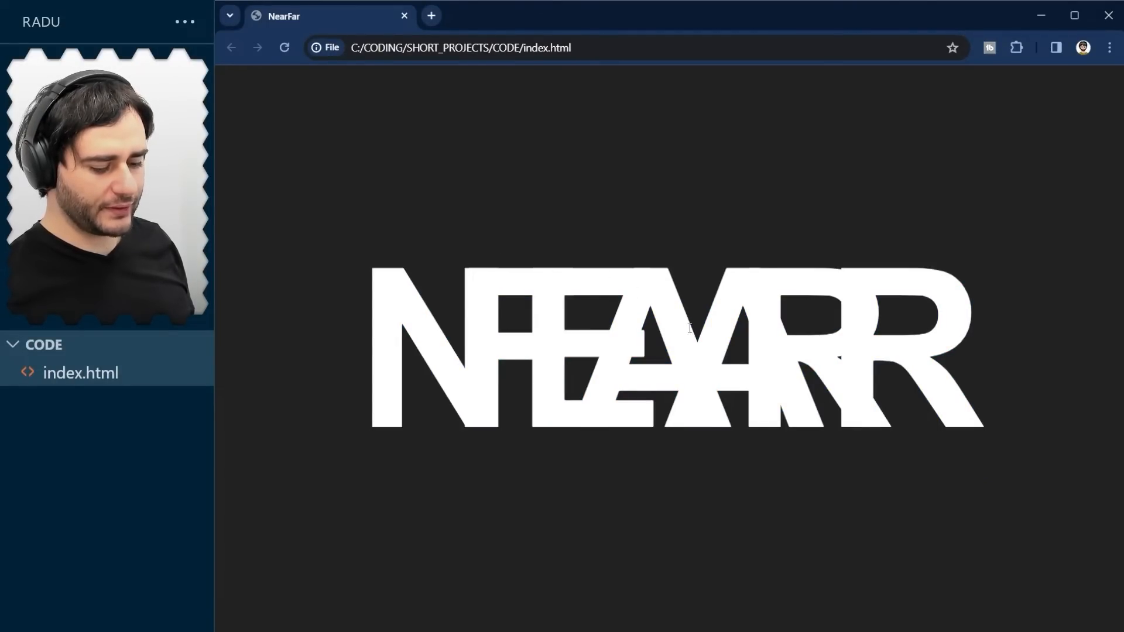
pyautogui.moveTo(908, 350)
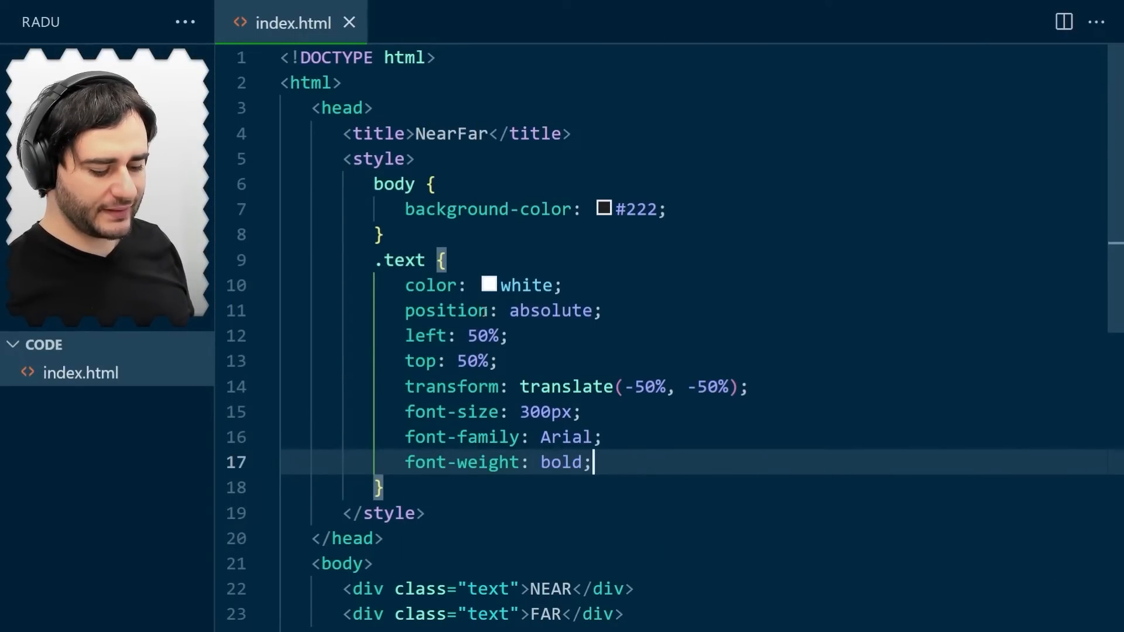
# Step: Give the NEAR div id="near" and the FAR div id="far"
pyautogui.scroll(-3)
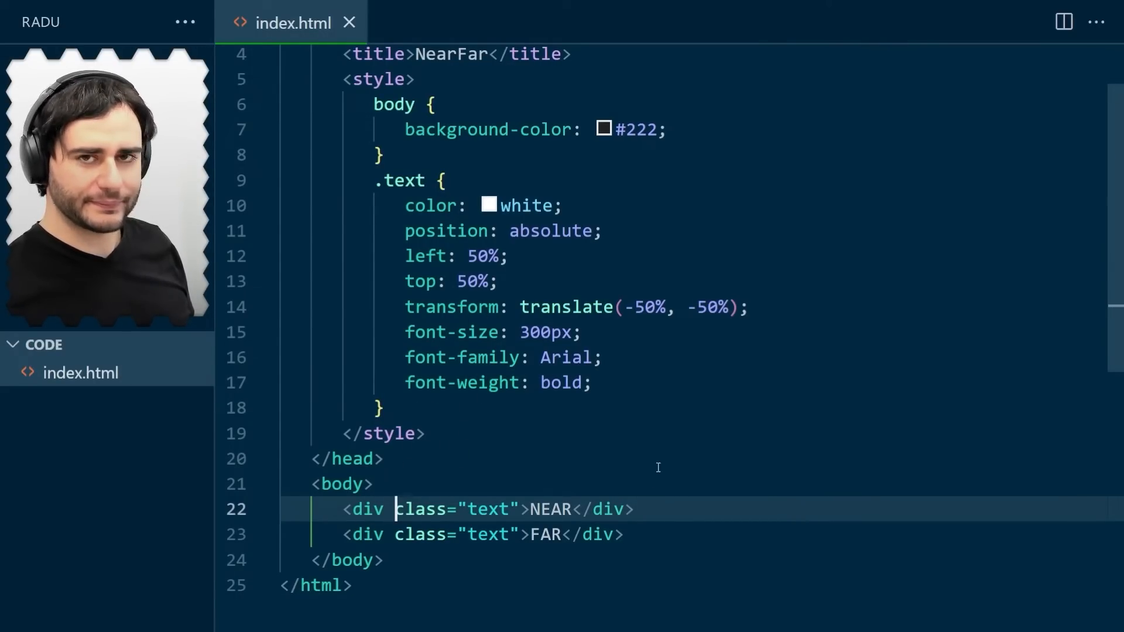
pyautogui.write('id')
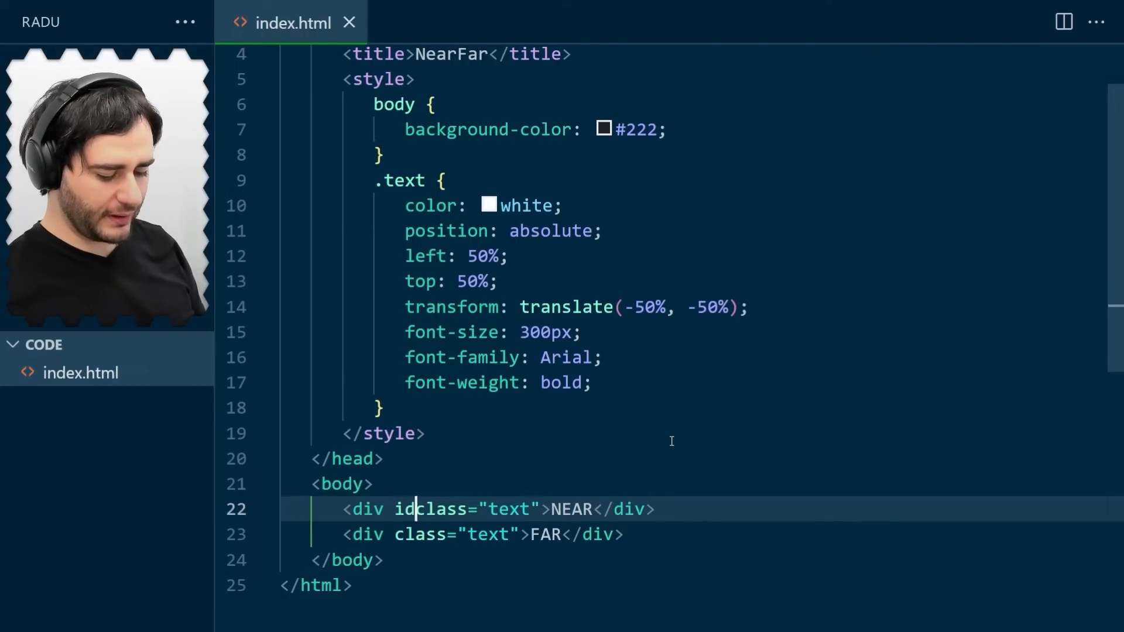
pyautogui.write('="near')
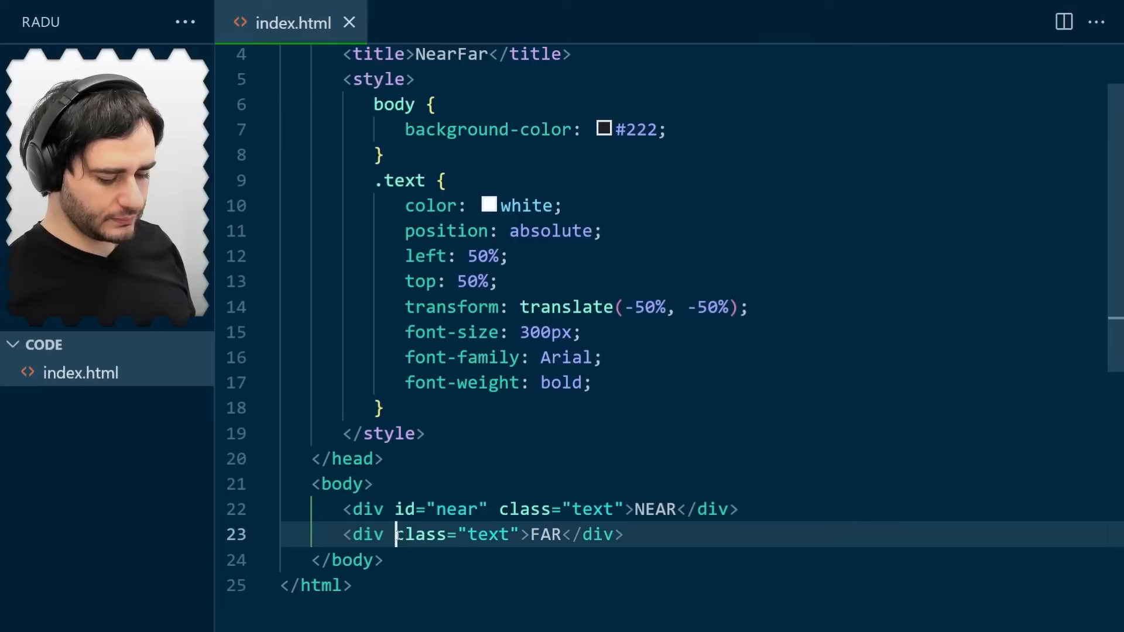
pyautogui.write('id="')
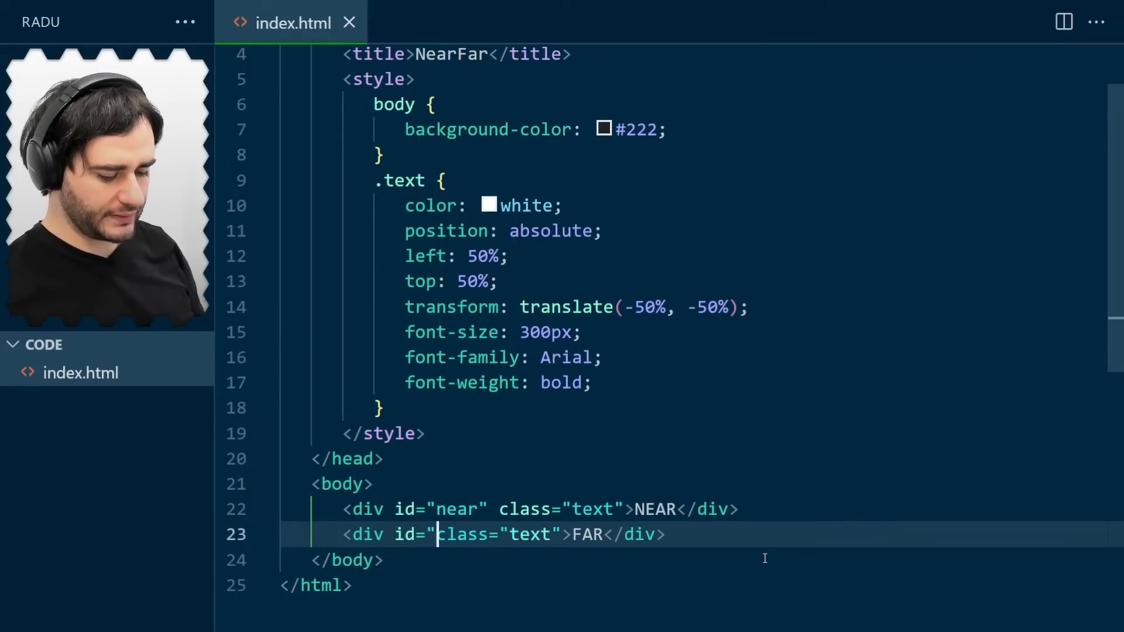
pyautogui.write('far"')
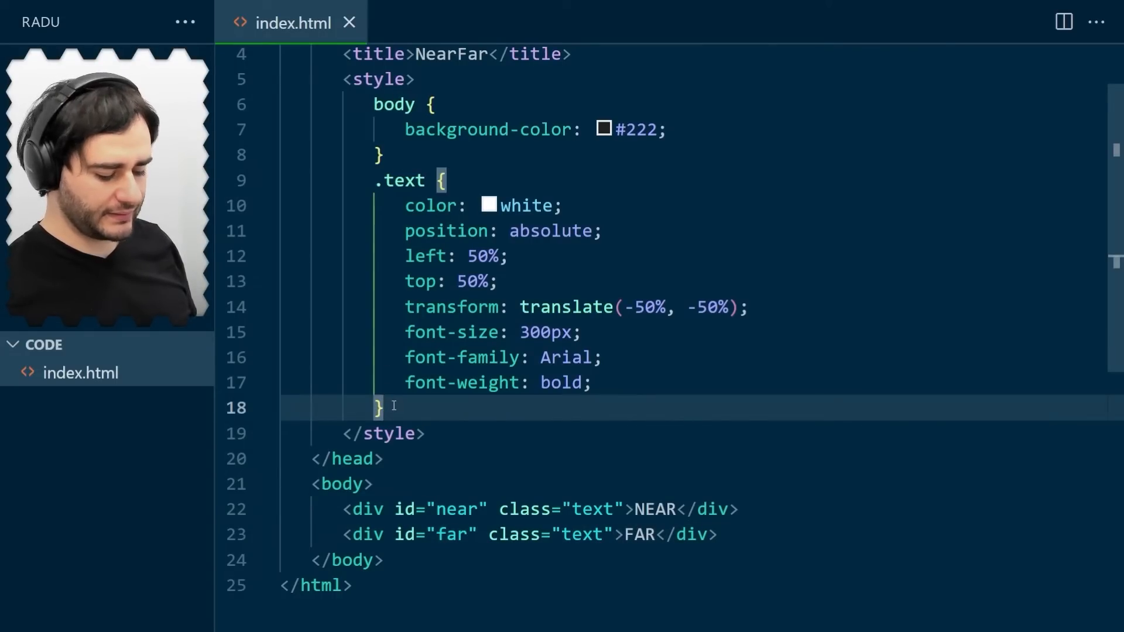
# Step: Add a #near rule below .text setting color: #555
pyautogui.press('Enter')
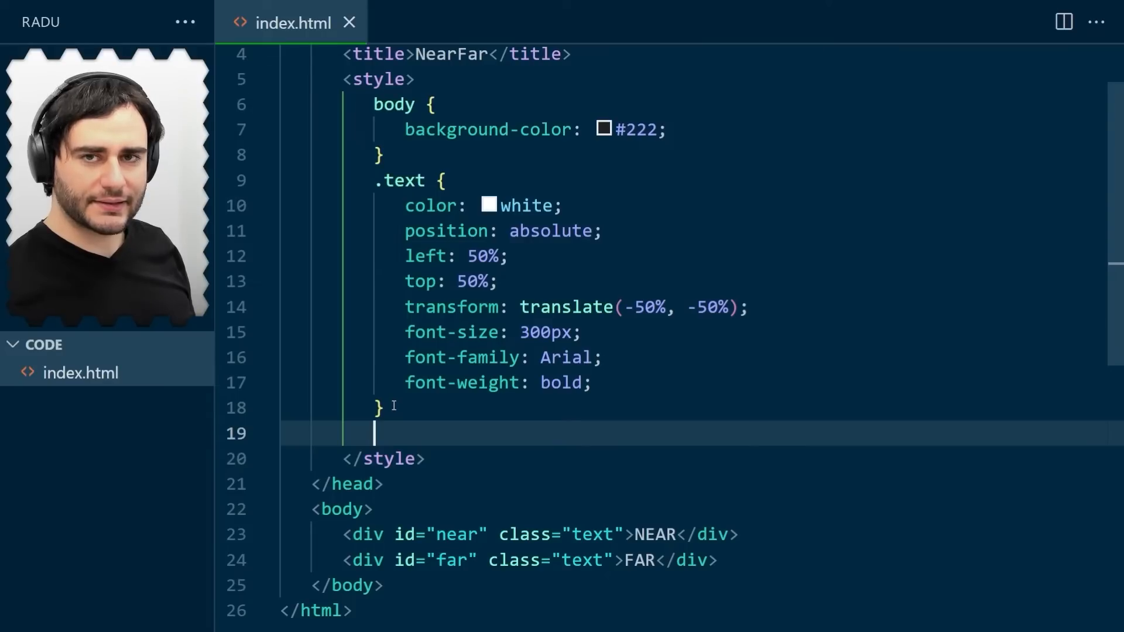
pyautogui.write('#near {')
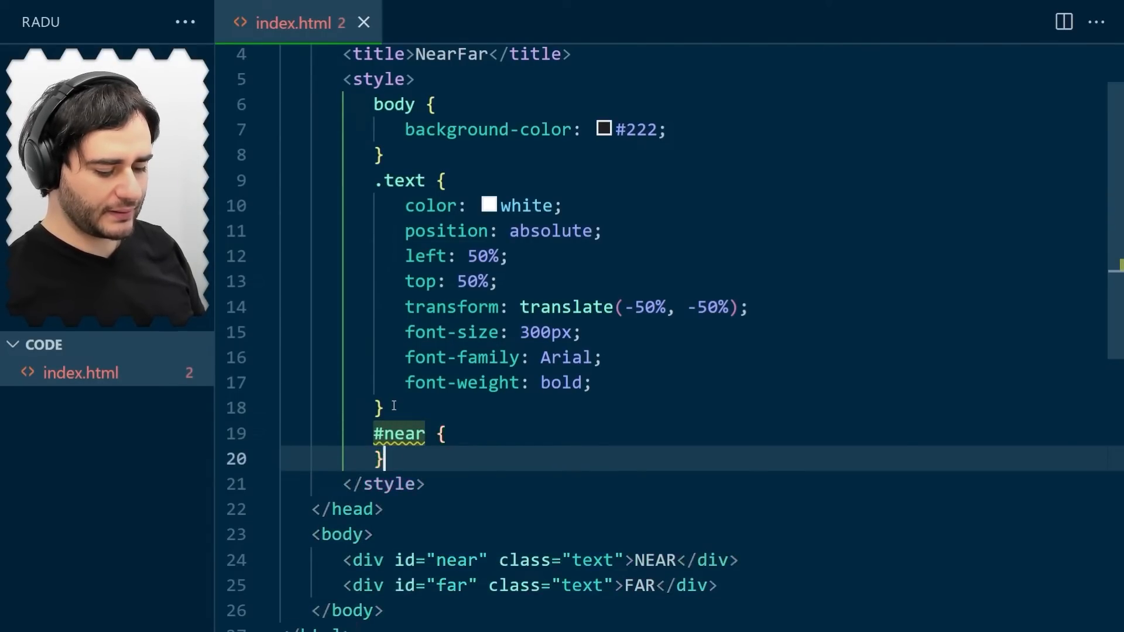
pyautogui.press('Enter')
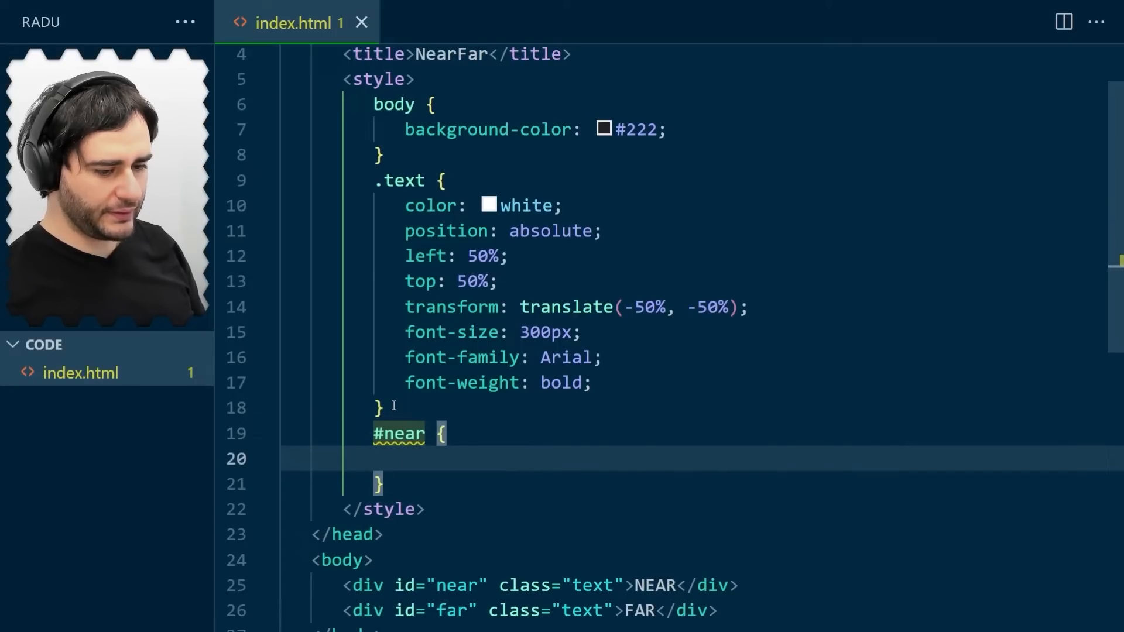
pyautogui.write('color: #555')
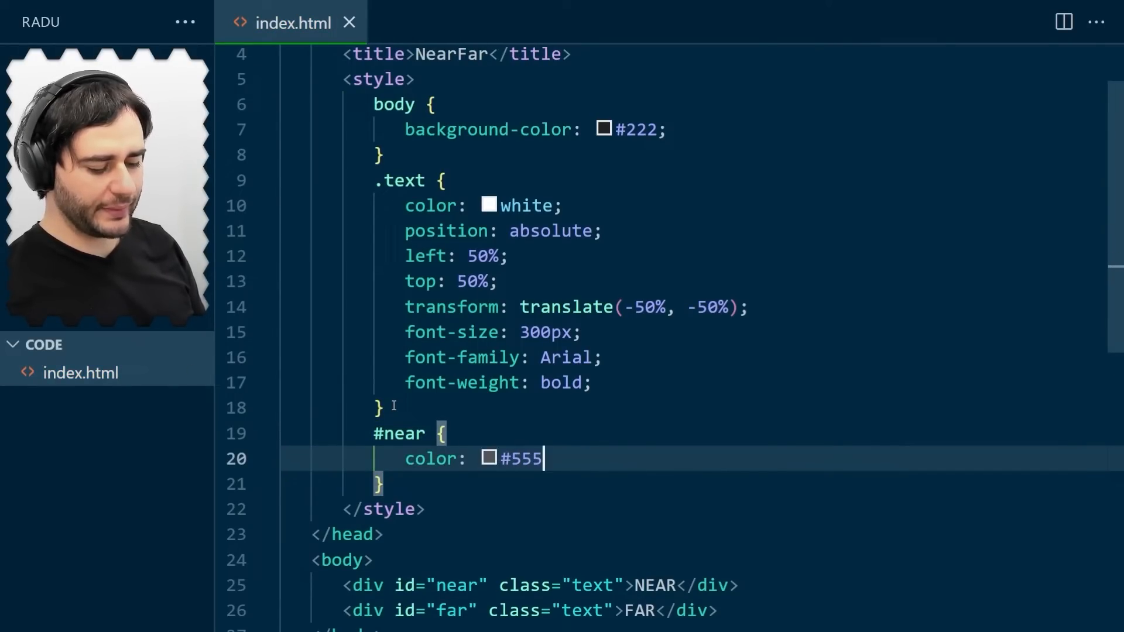
pyautogui.write(';')
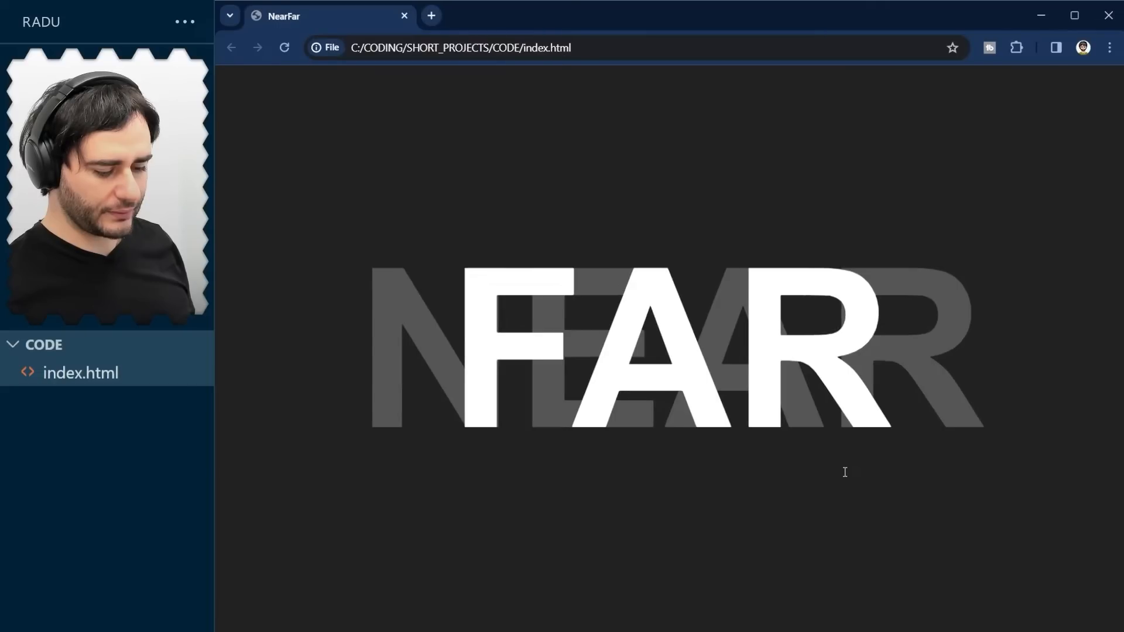
pyautogui.moveTo(977, 350)
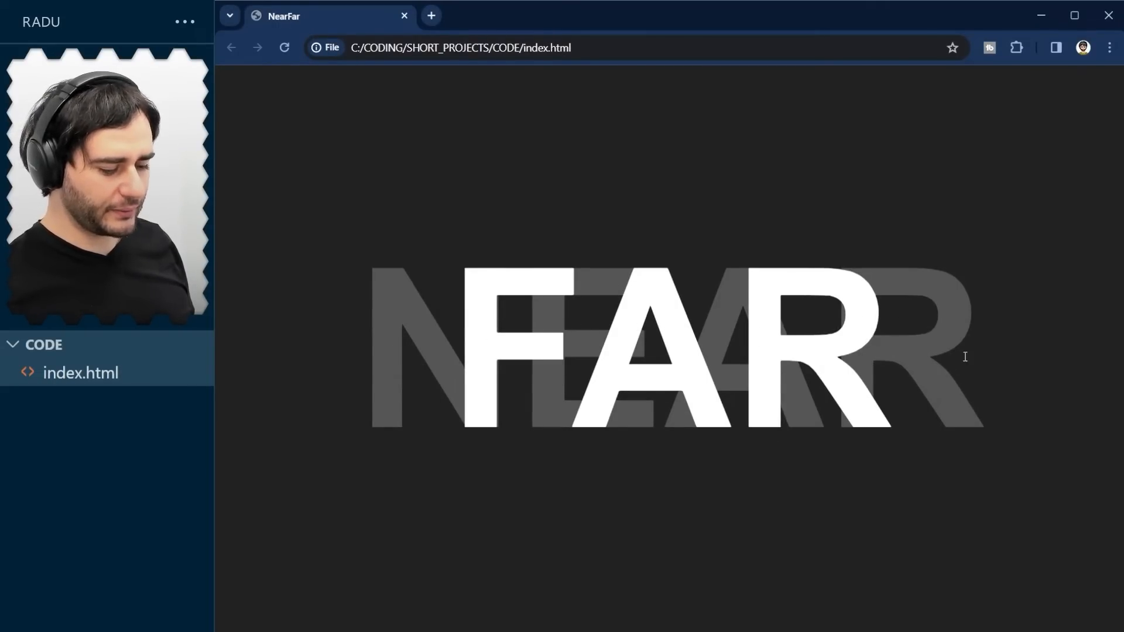
pyautogui.moveTo(936, 360)
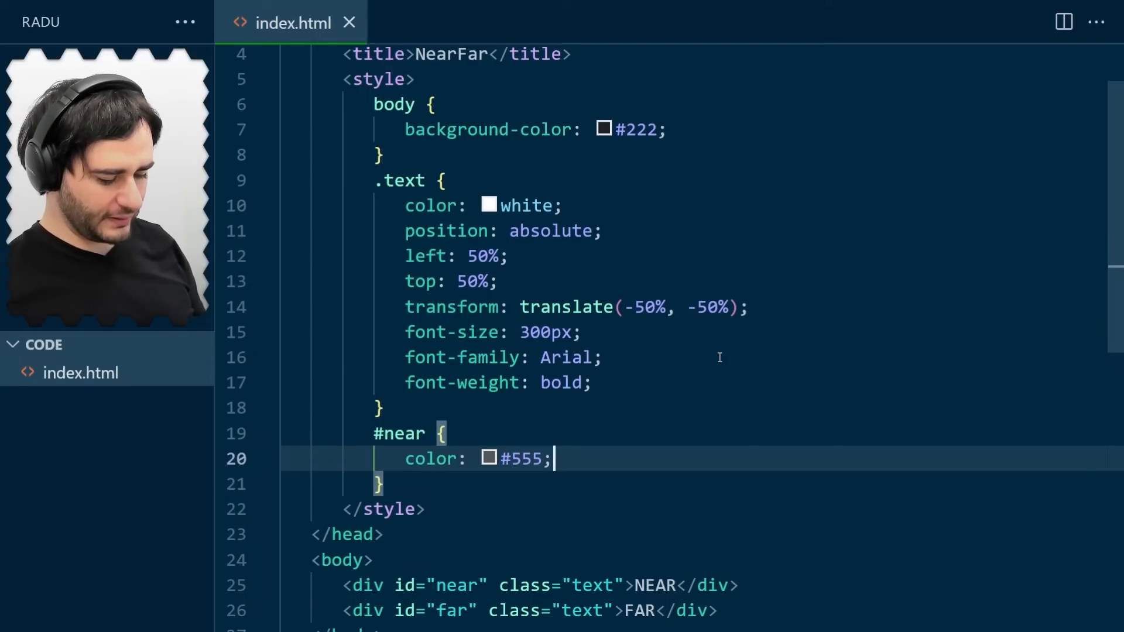
# Step: Replace the #near colour value with the darker gray #333
pyautogui.press('Backspace')
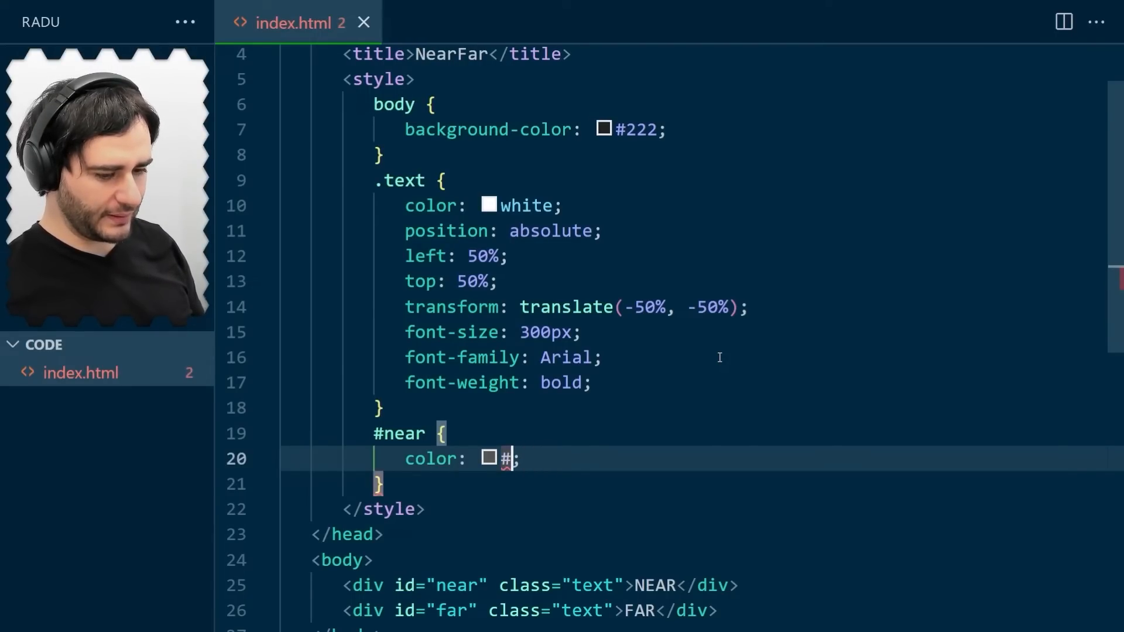
pyautogui.write('333')
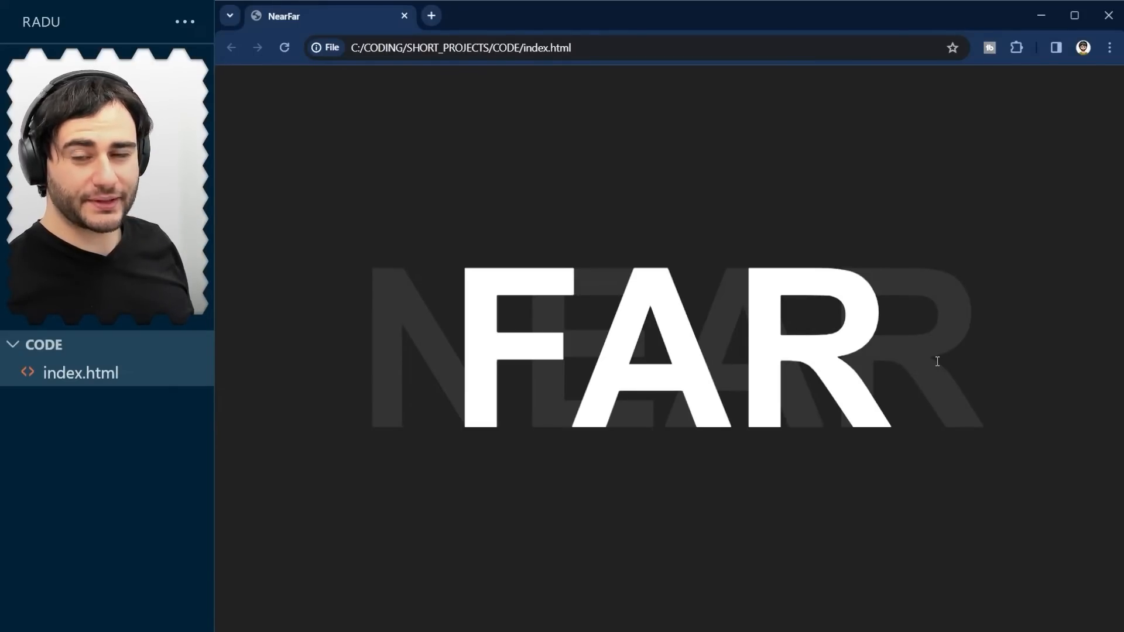
pyautogui.moveTo(934, 442)
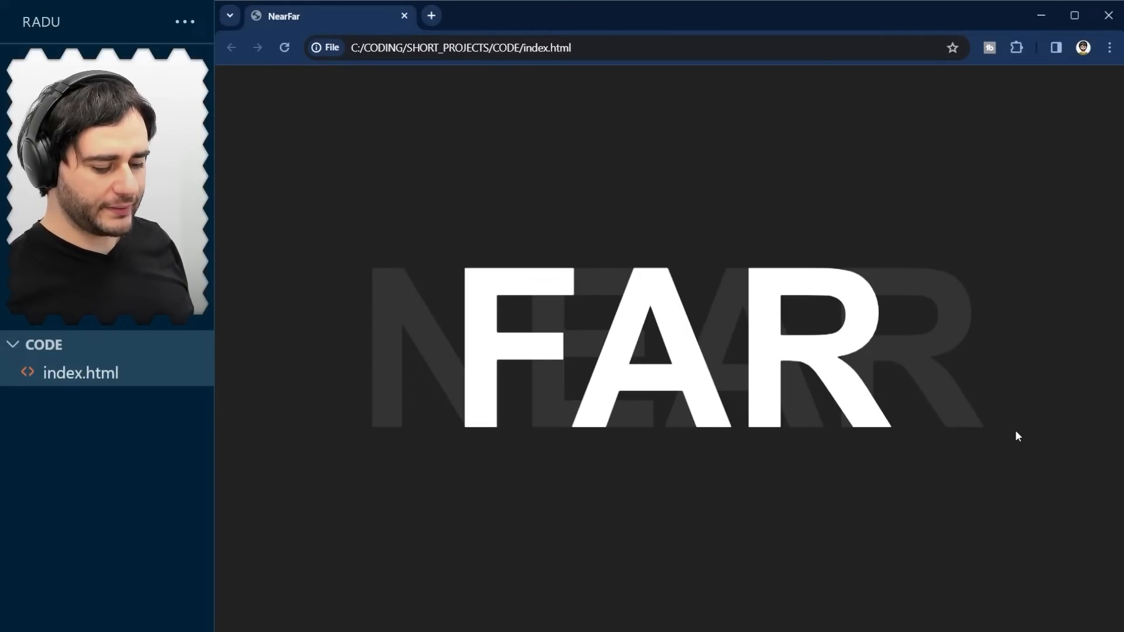
pyautogui.moveTo(673, 450)
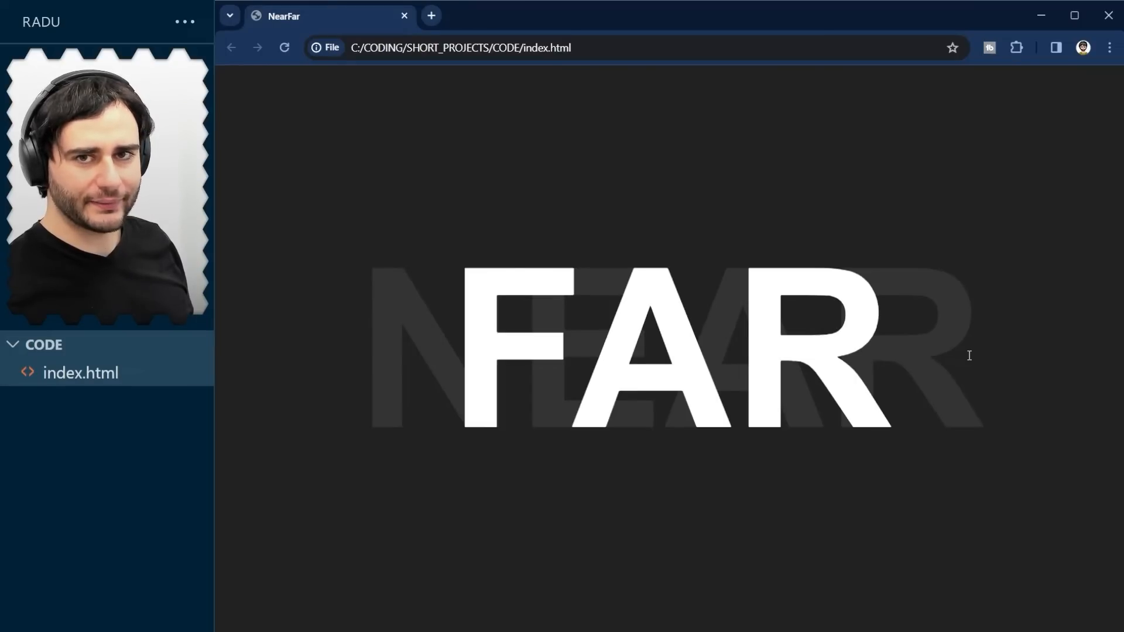
pyautogui.moveTo(864, 365)
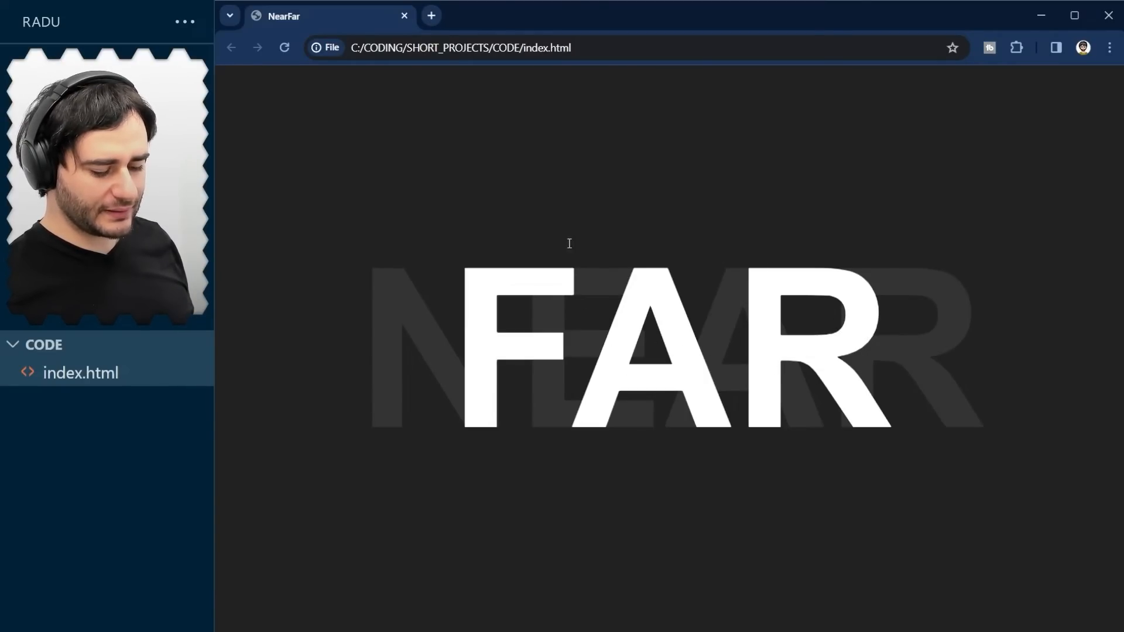
pyautogui.moveTo(658, 361)
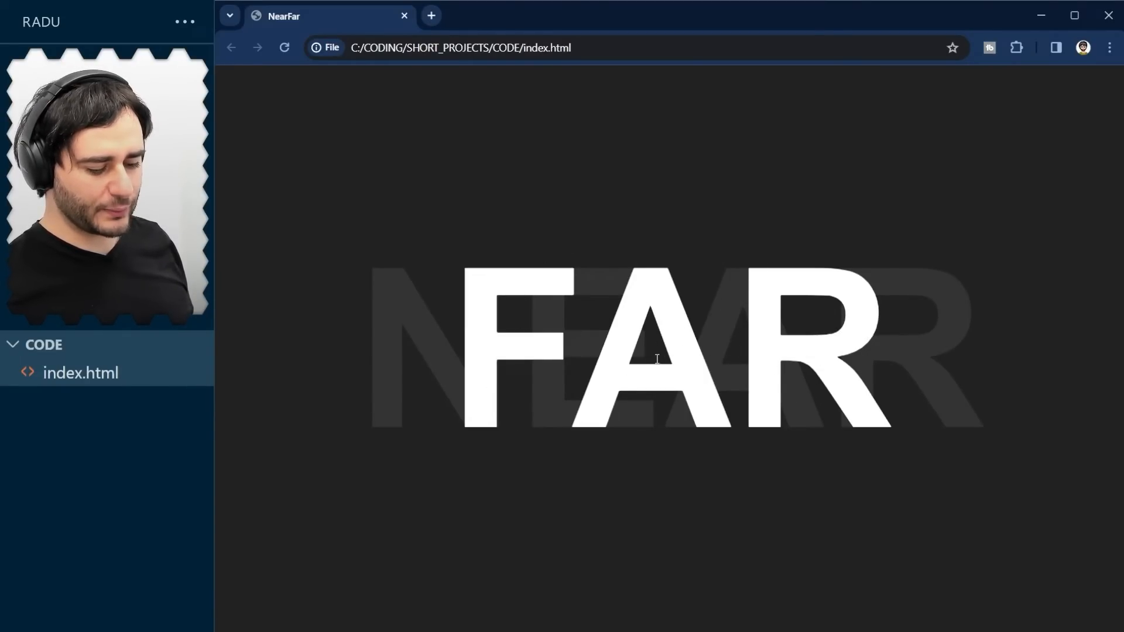
pyautogui.moveTo(927, 369)
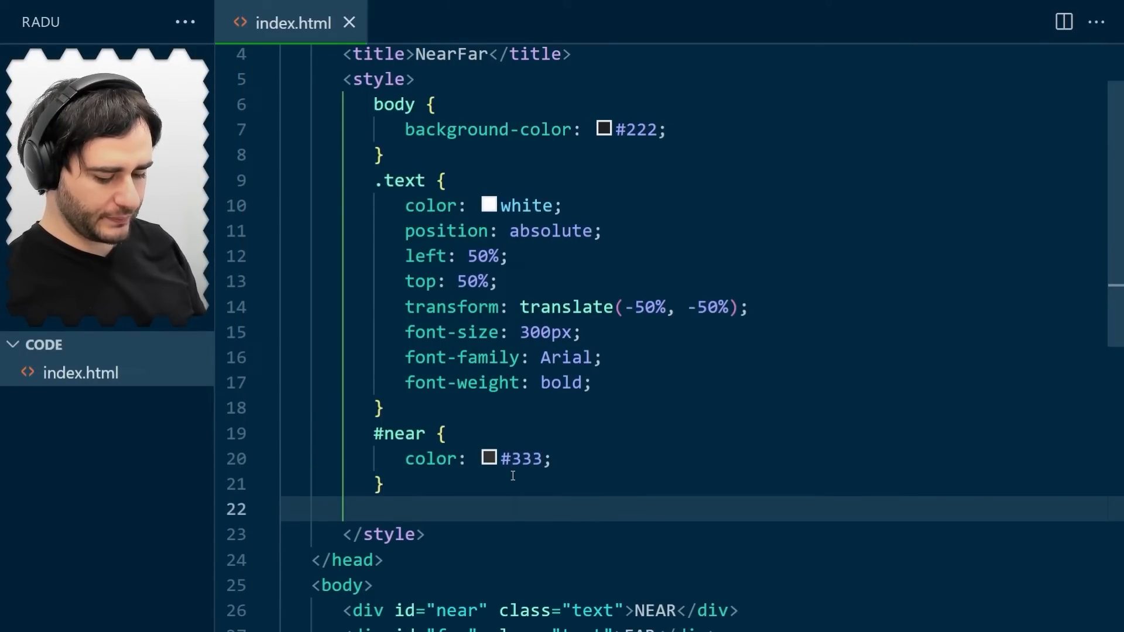
# Step: Write a #far rule with color: #AAA below the #near rule
pyautogui.write('#far {')
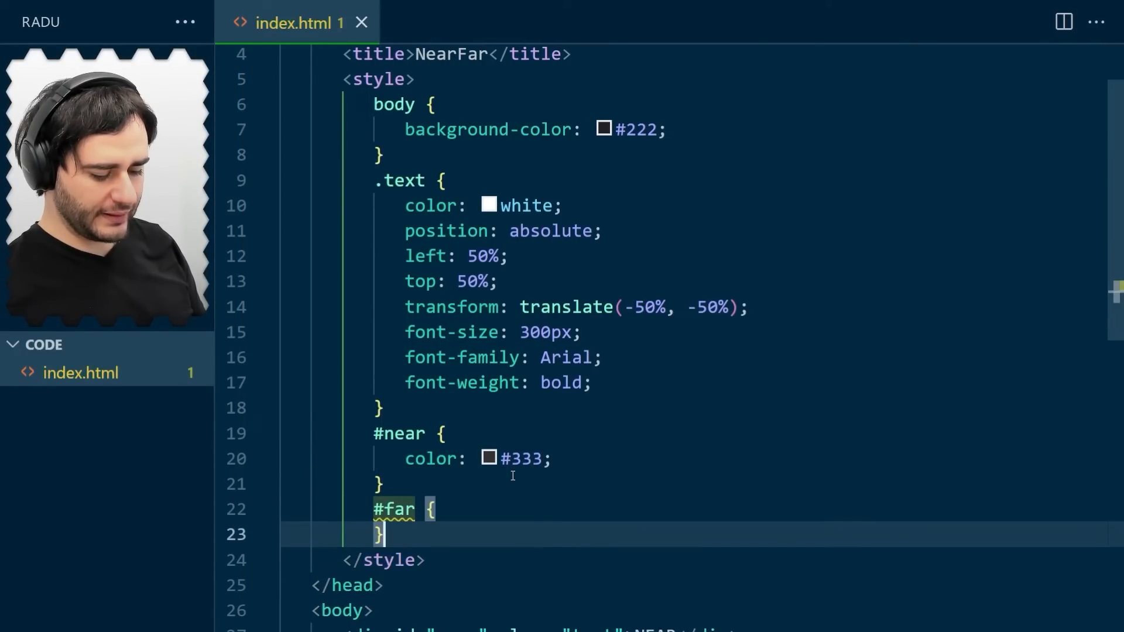
pyautogui.write('color:')
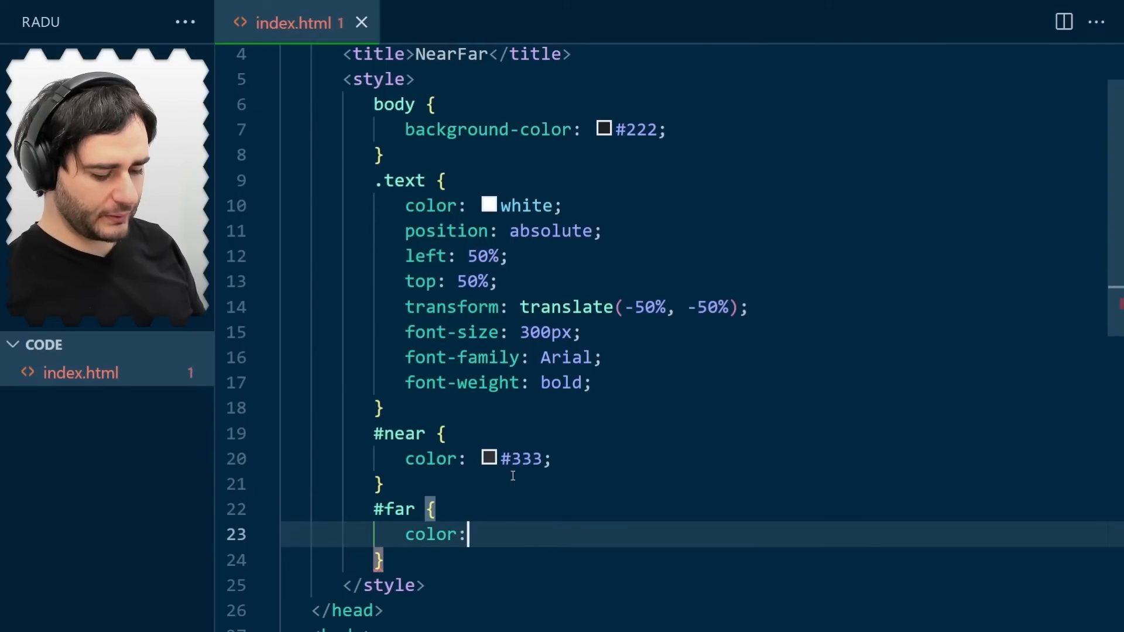
pyautogui.write('#AAA;')
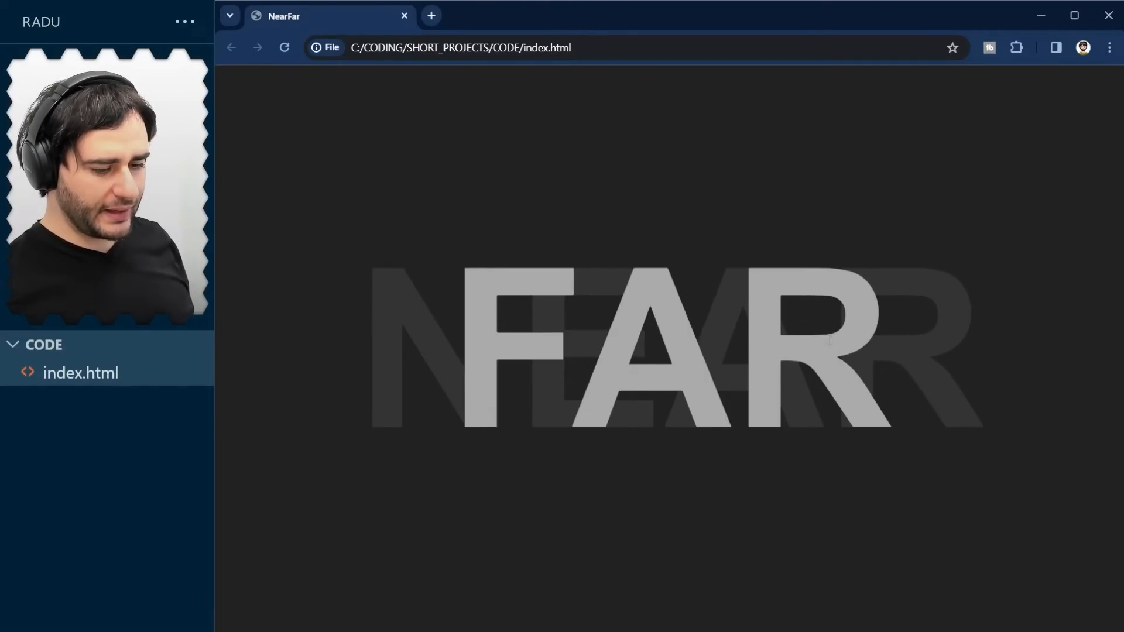
pyautogui.moveTo(689, 376)
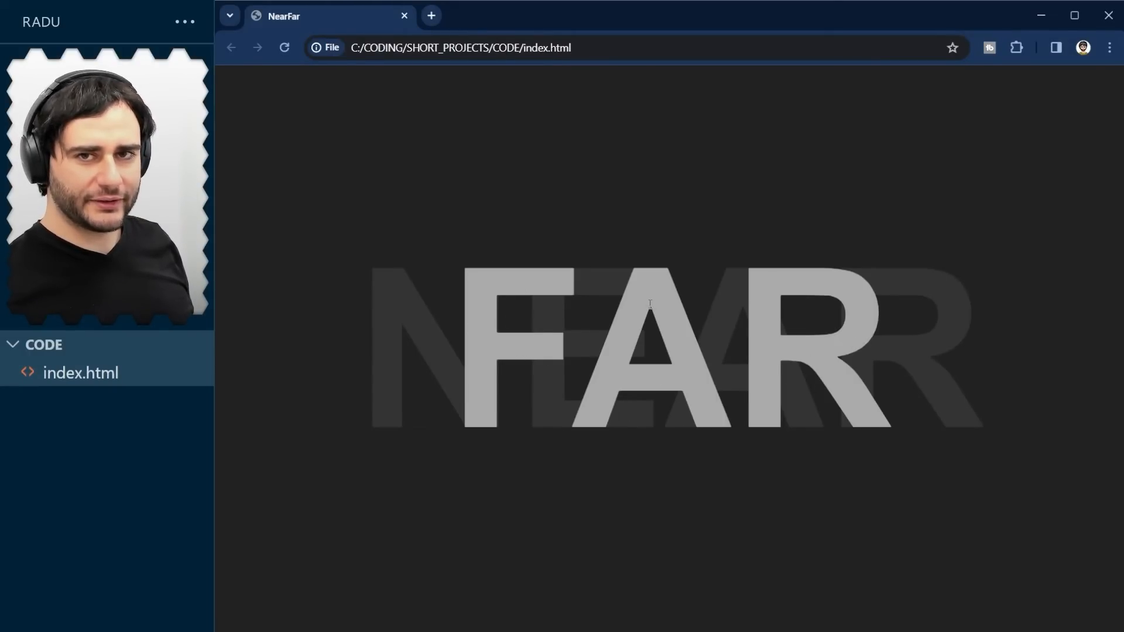
pyautogui.moveTo(583, 293)
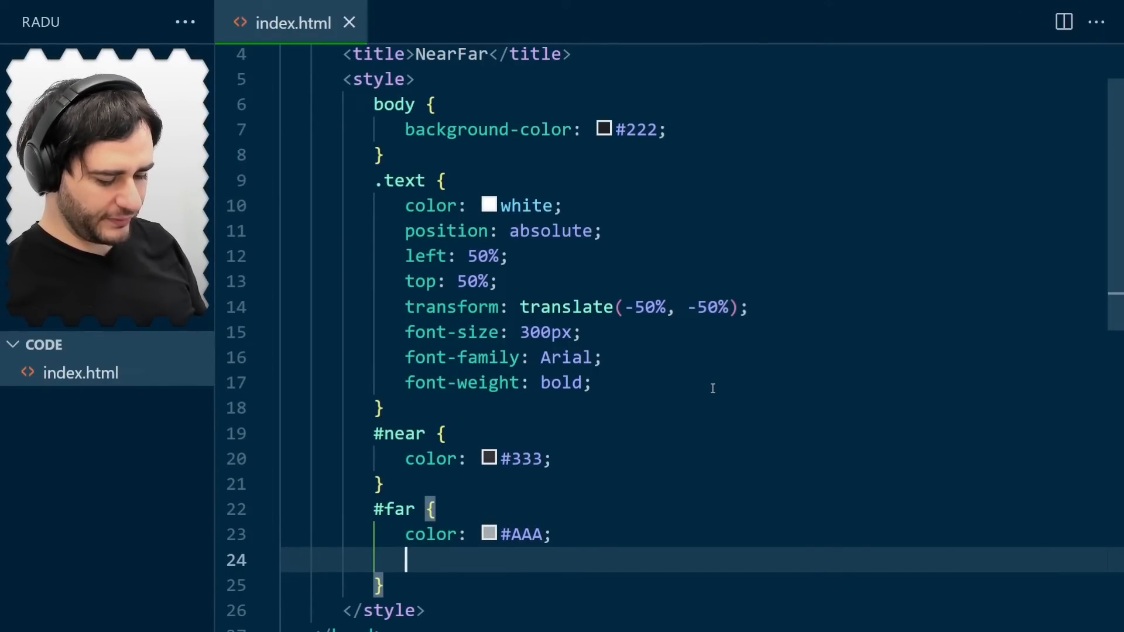
# Step: Add filter: blur(50px); inside the #far rule
pyautogui.write('filter: blu')
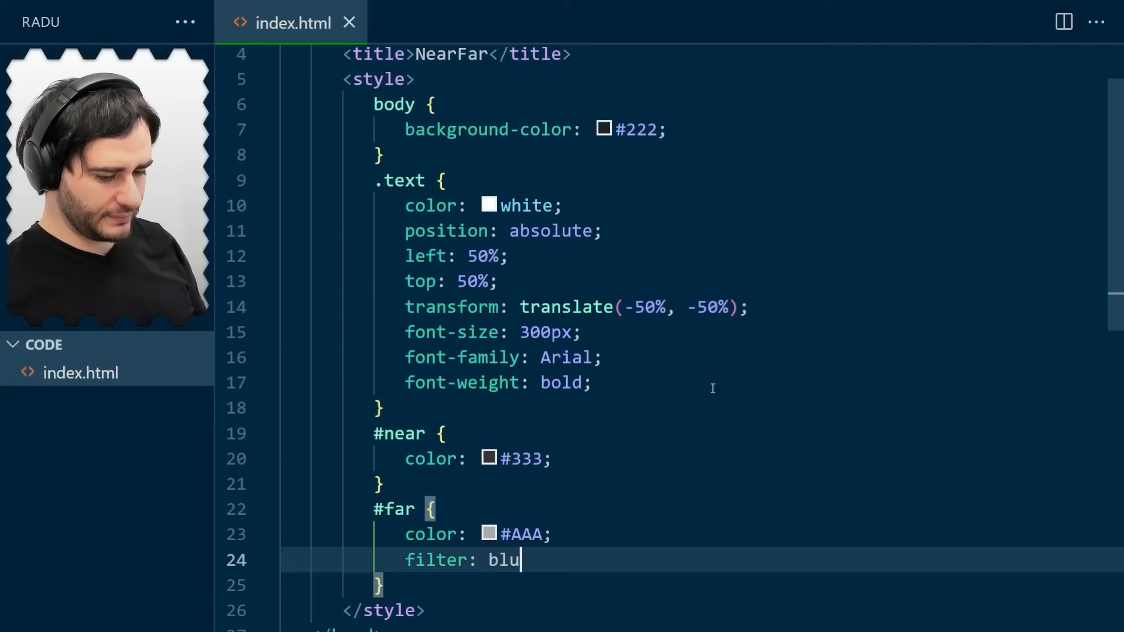
pyautogui.write('r(50px)')
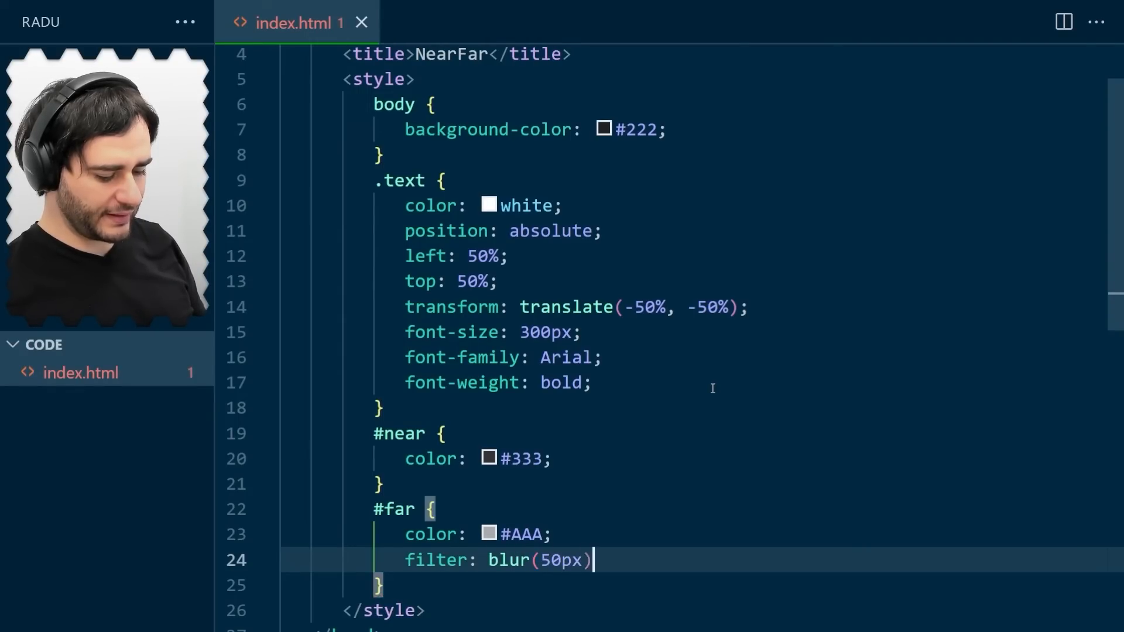
pyautogui.write(';')
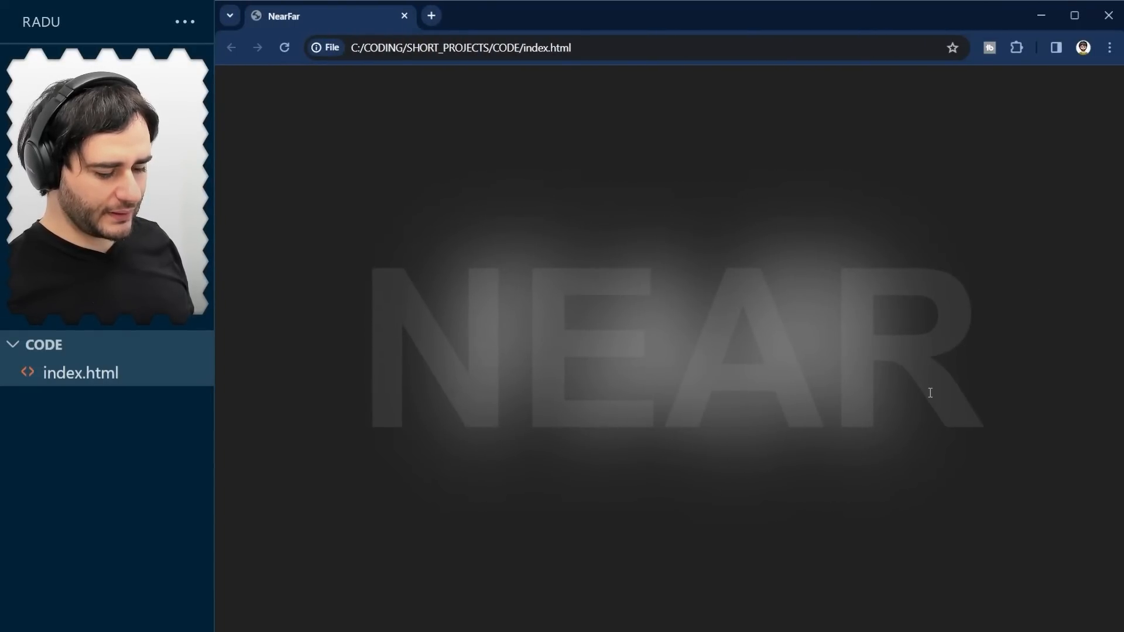
pyautogui.moveTo(594, 435)
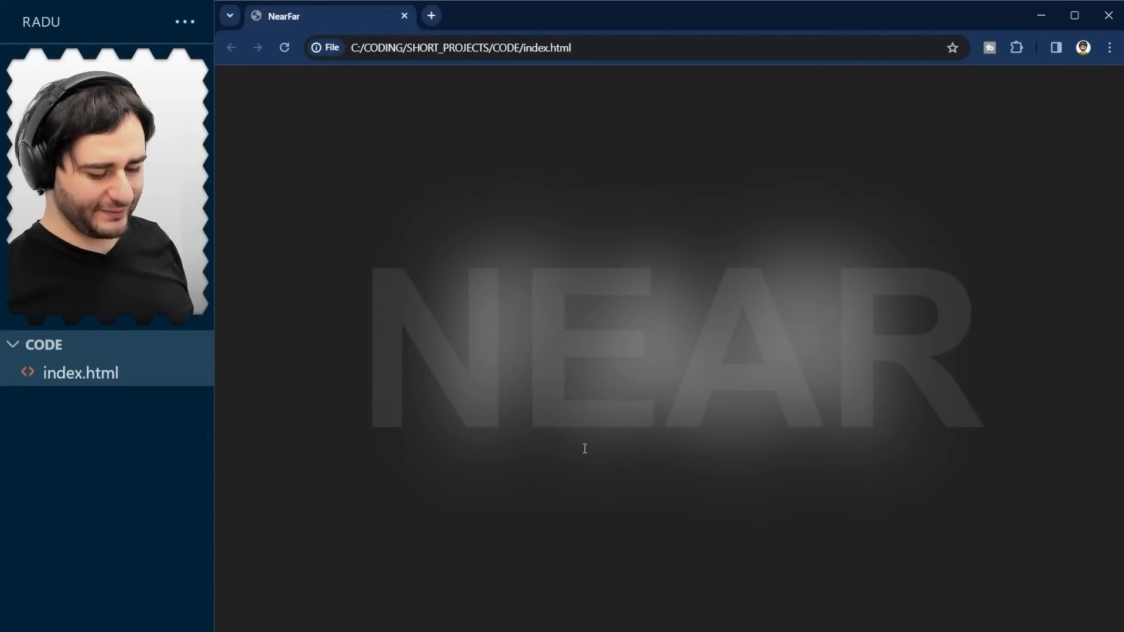
pyautogui.moveTo(502, 337)
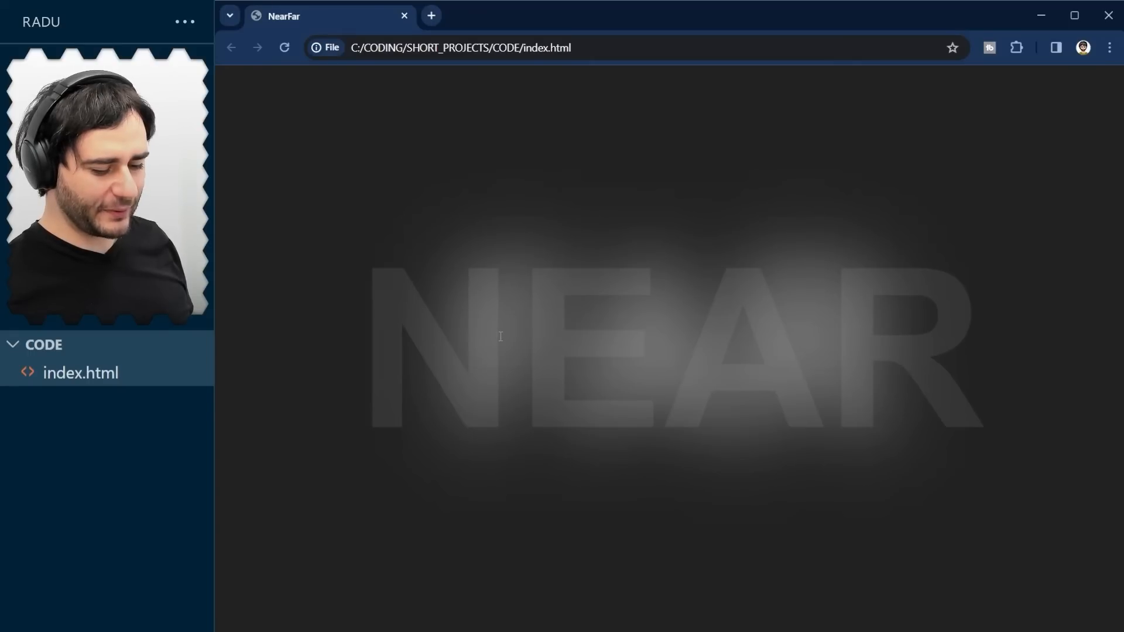
pyautogui.moveTo(677, 298)
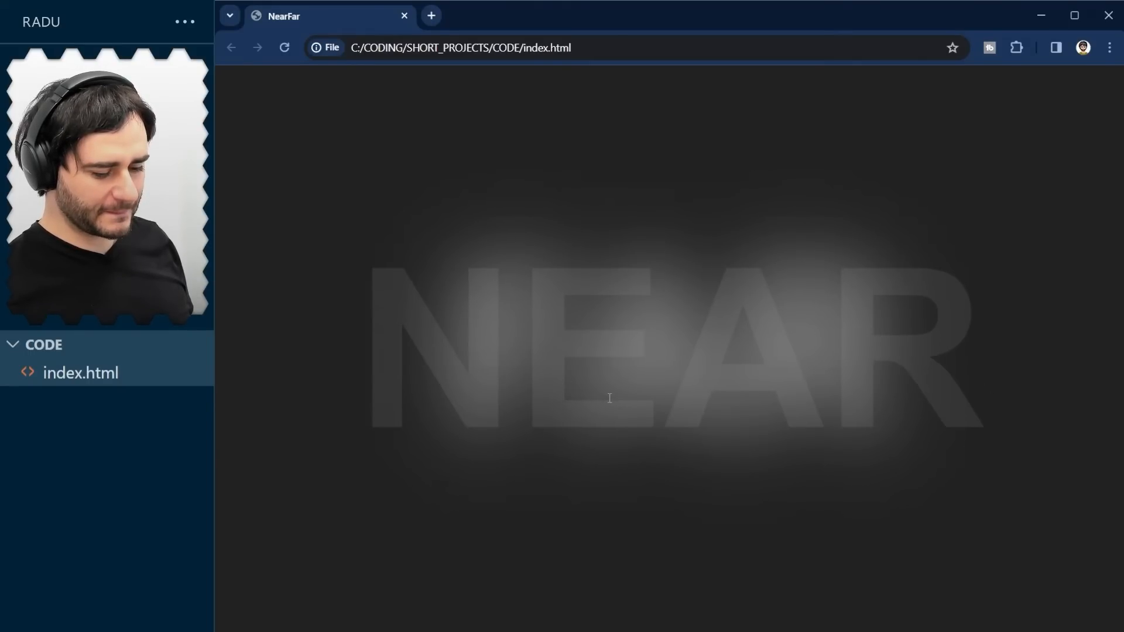
pyautogui.moveTo(776, 423)
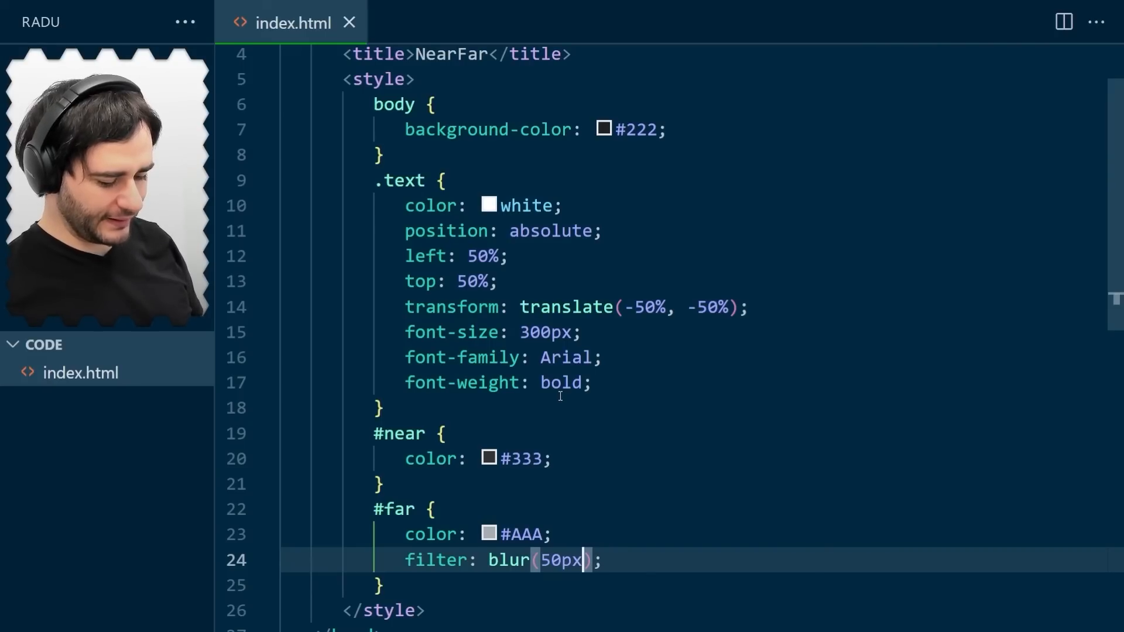
# Step: Set the #far blur to 20px and its colour to #888
pyautogui.write('20')
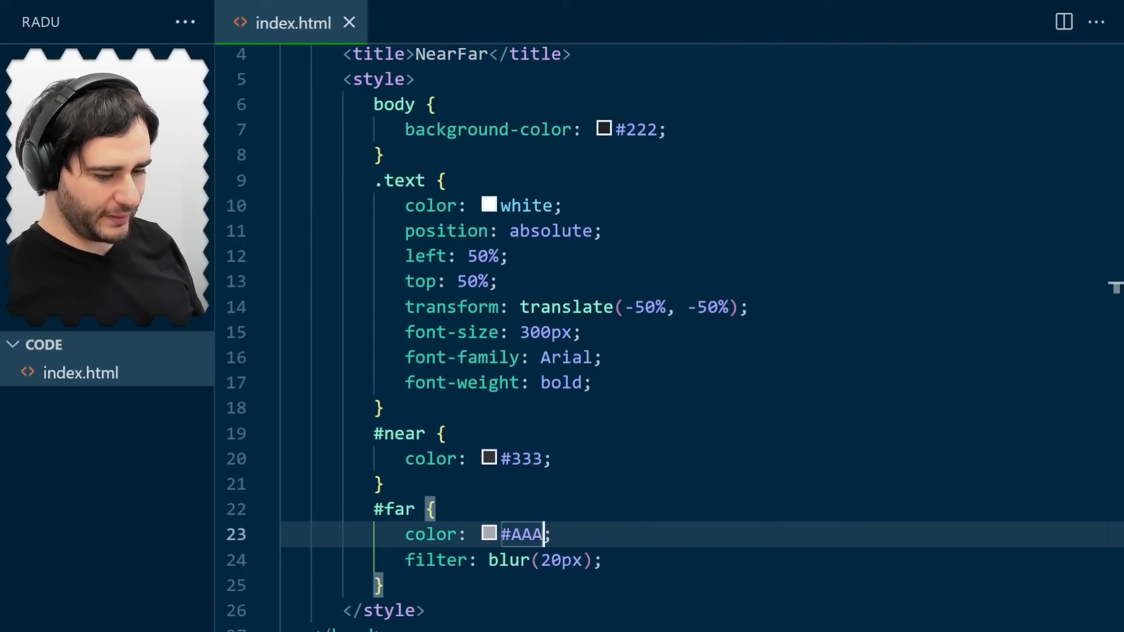
pyautogui.write('#888')
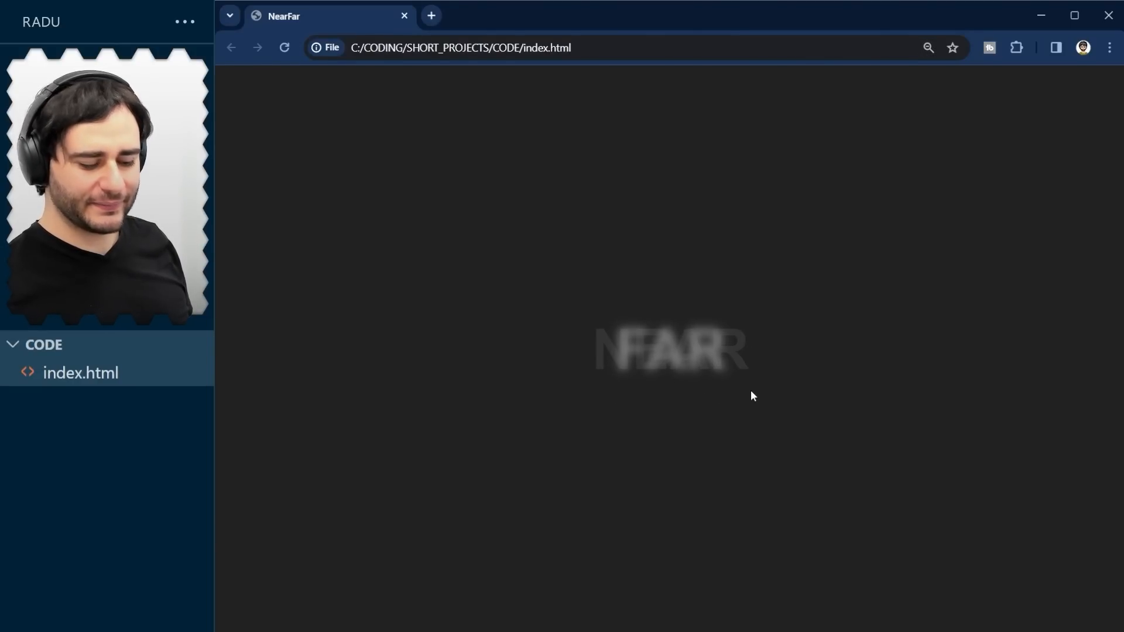
pyautogui.moveTo(812, 344)
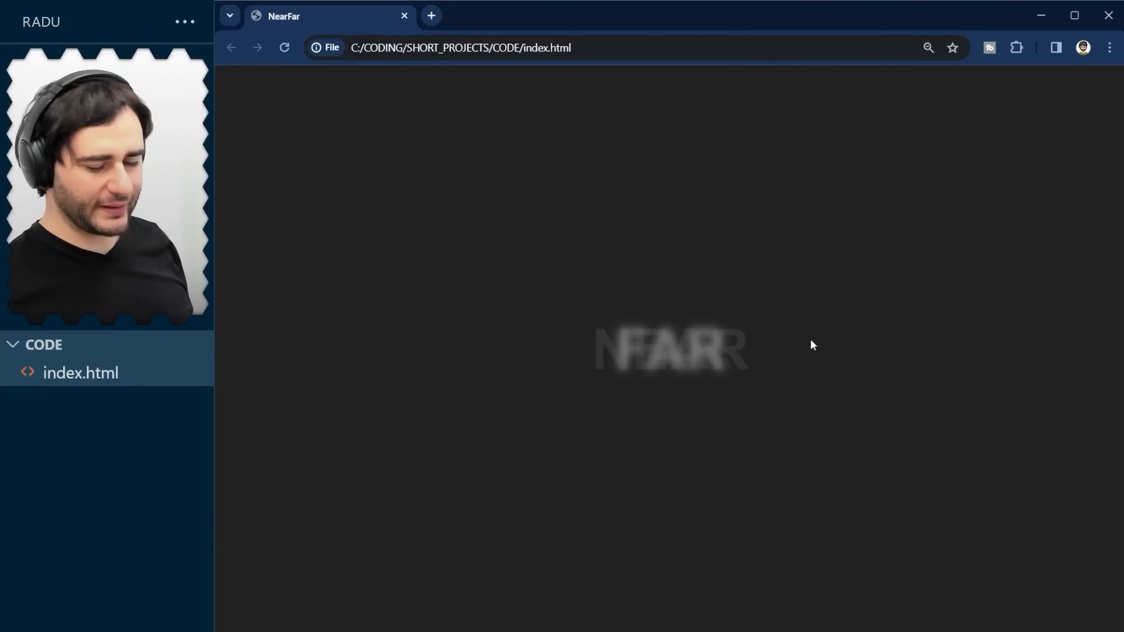